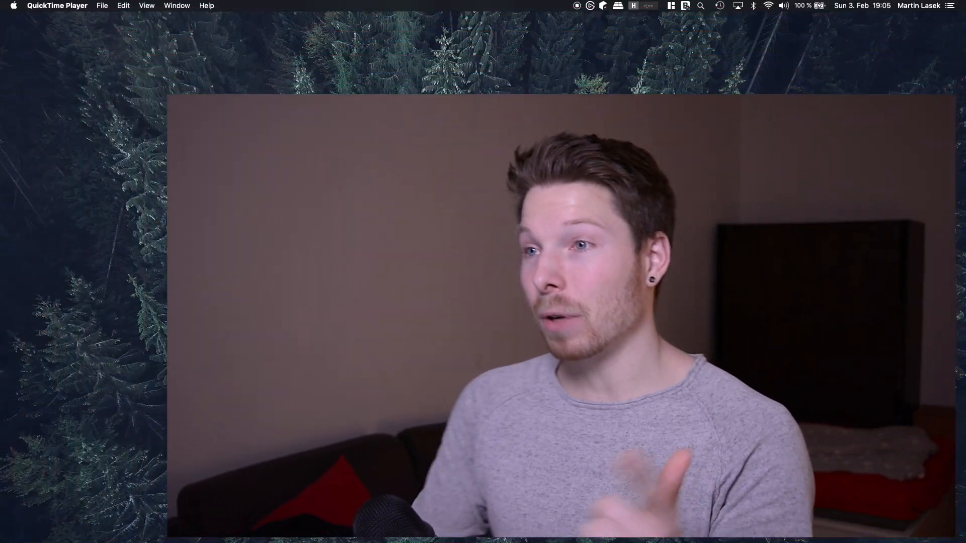
- Start a new Xcode project using the Single View App template
type("x")
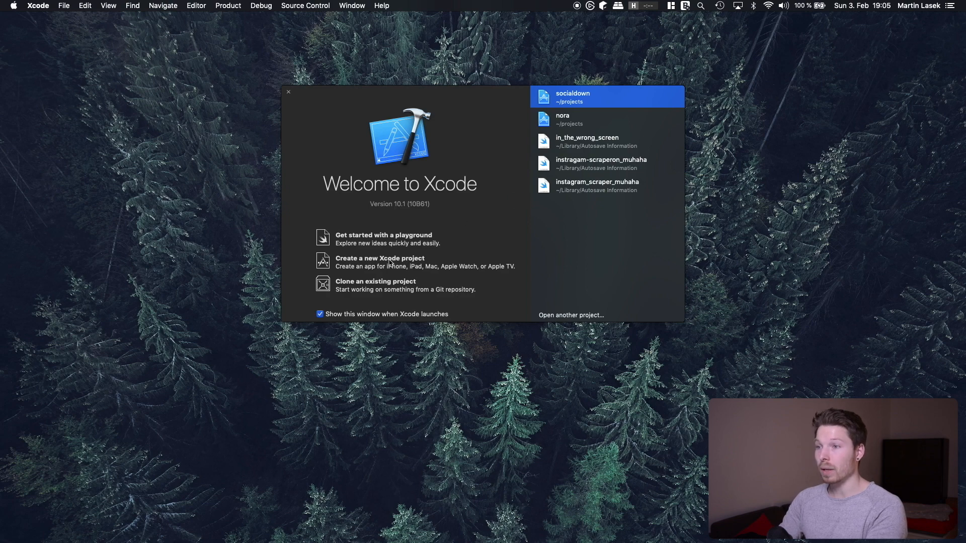
left_click(380, 259)
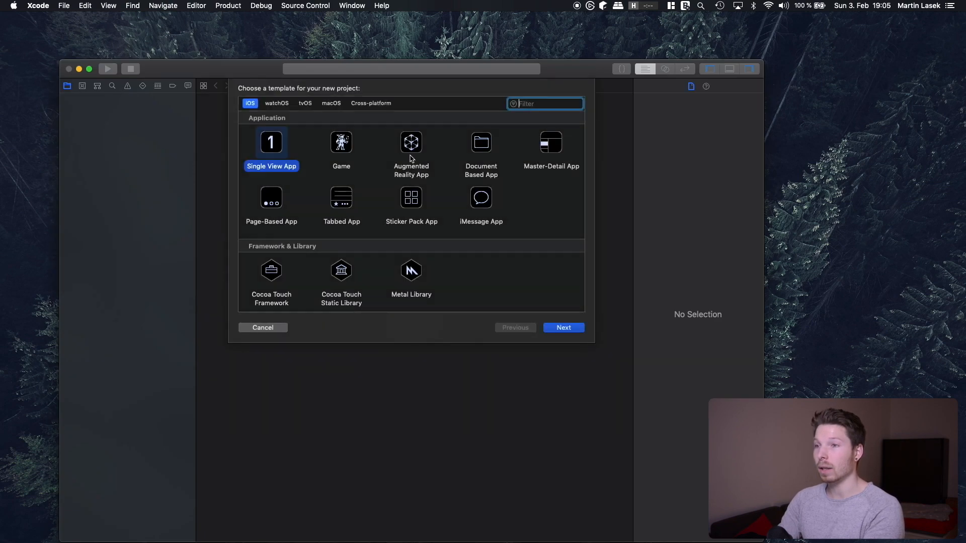
left_click(562, 327)
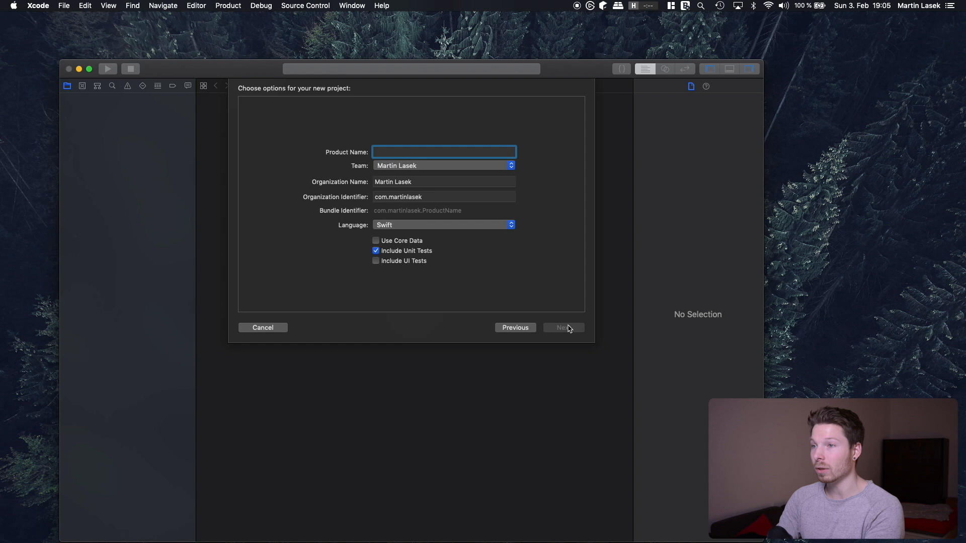
- Name the product Ocarina_Of_Time and create the project on the Desktop
type("Ocarin")
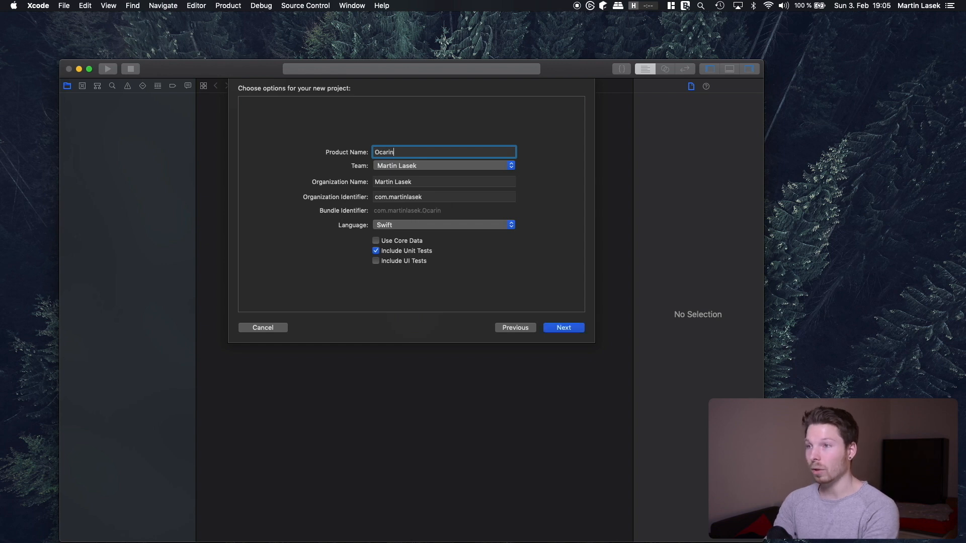
type("a_Of")
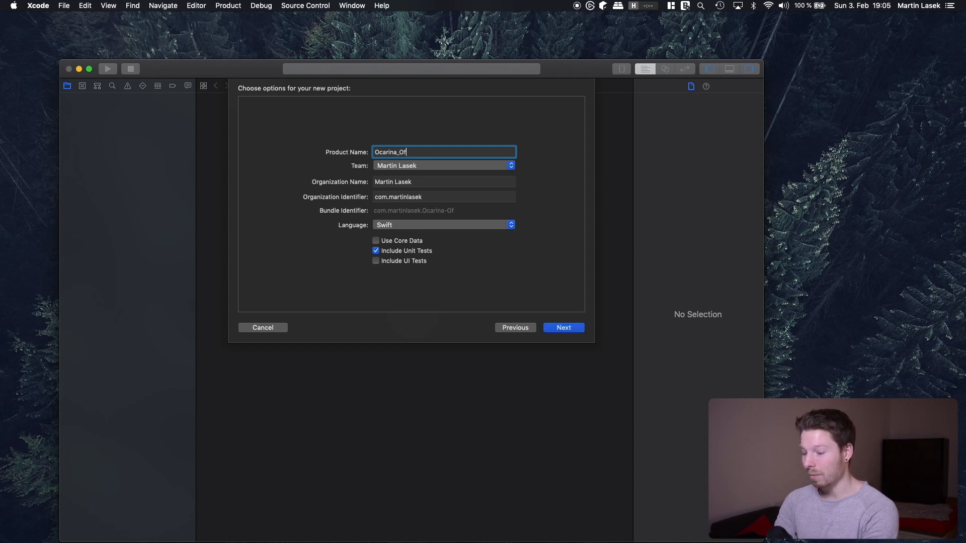
type("_Ti")
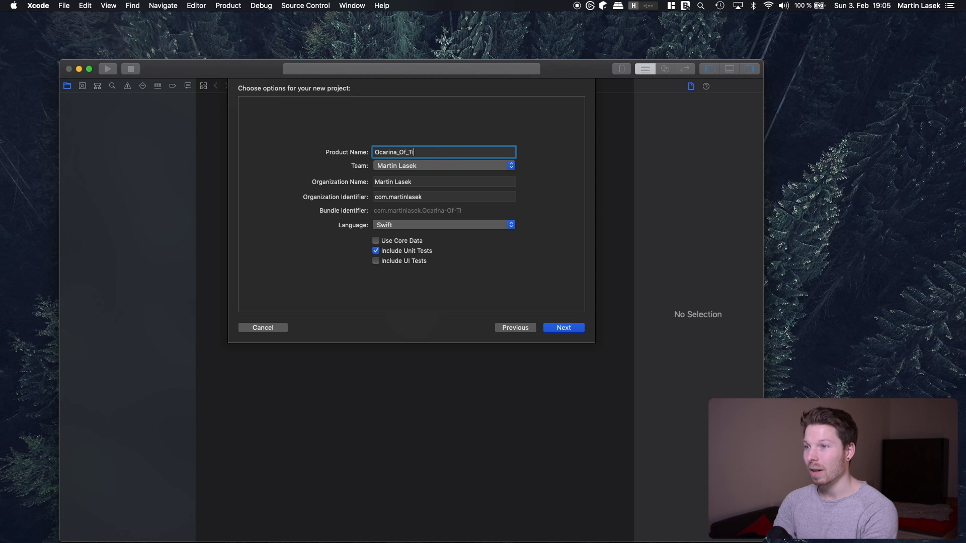
left_click(562, 327)
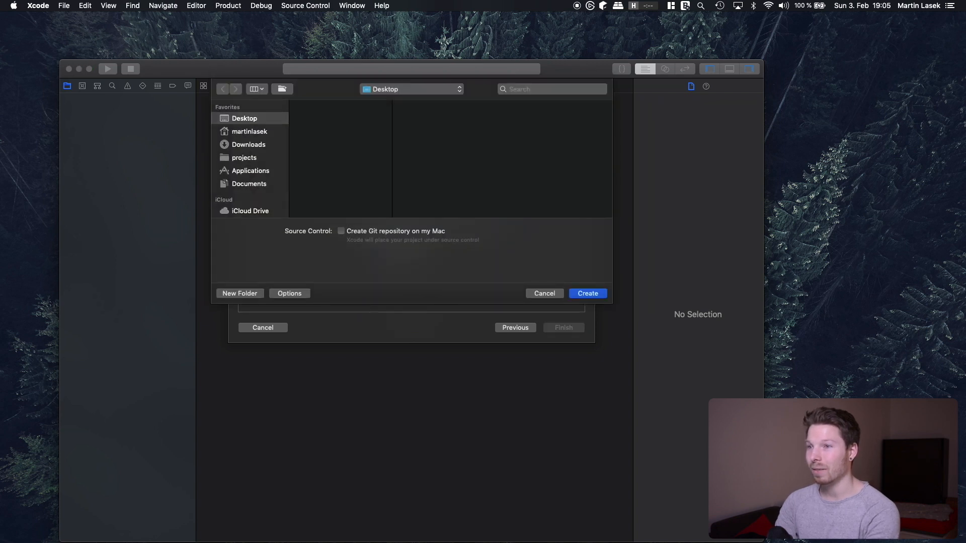
left_click(587, 293)
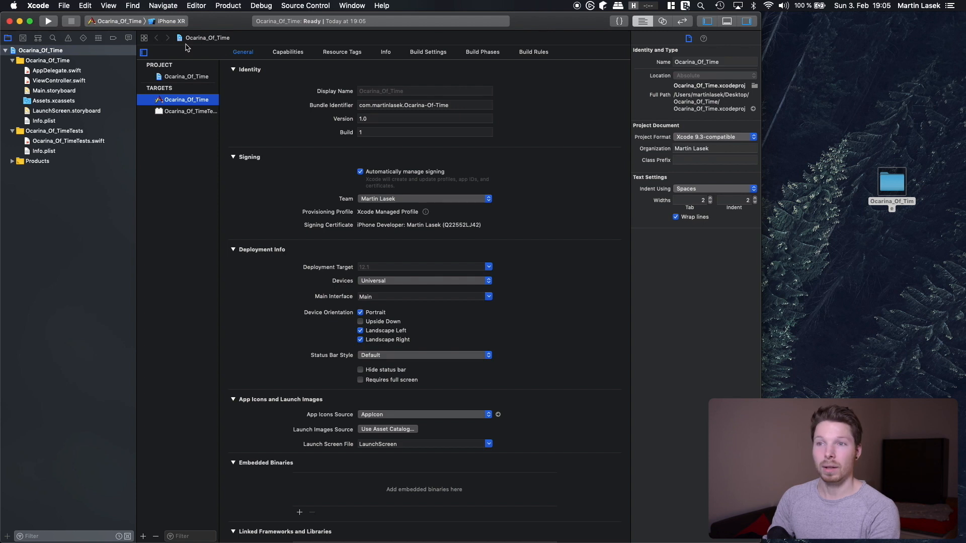
mouse_move(177, 84)
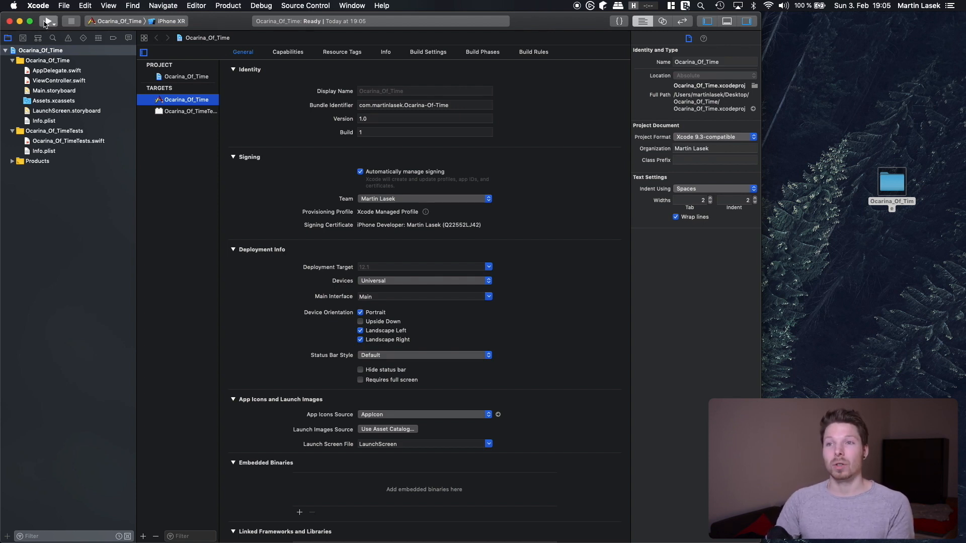
- Run the template app on the iPhone XR simulator, then view AppDelegate.swift with the inspector hidden
left_click(48, 21)
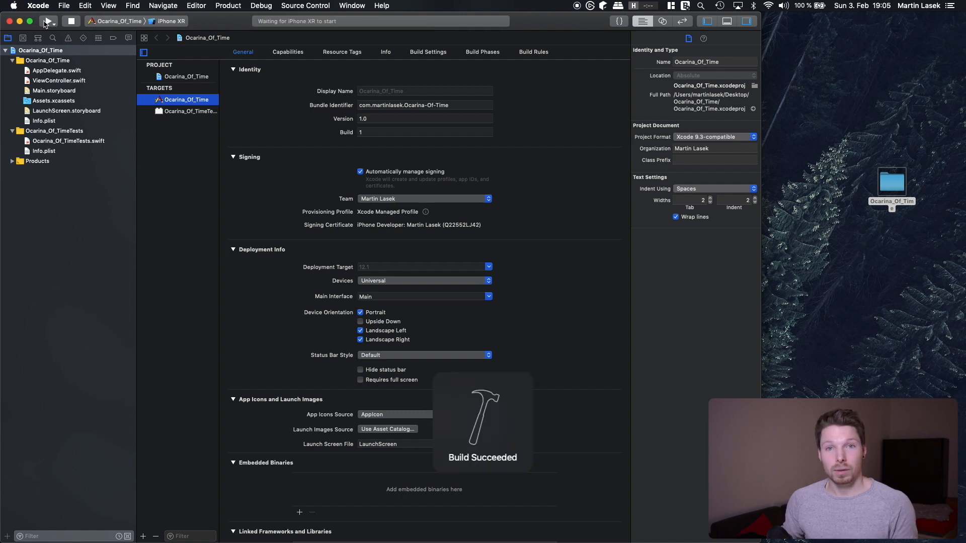
left_click(47, 21)
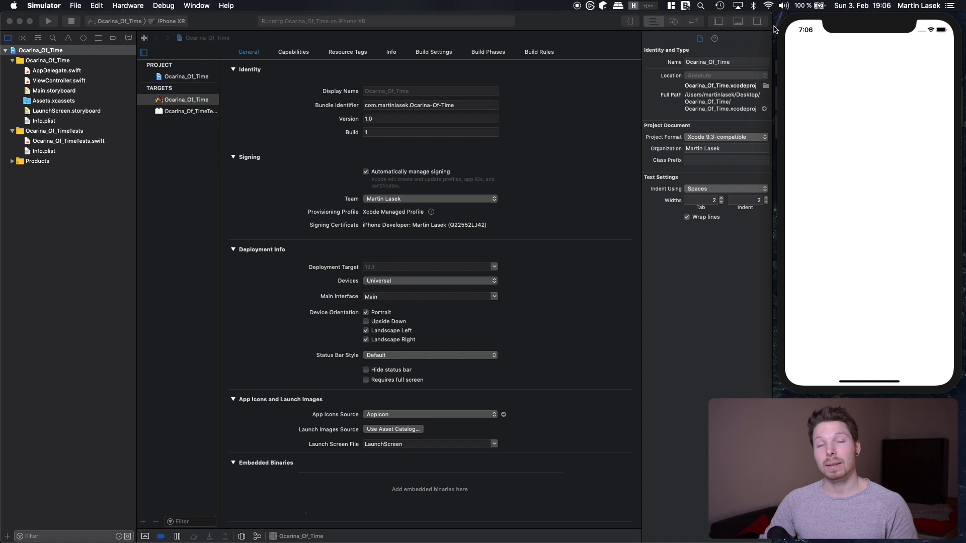
mouse_move(5, 136)
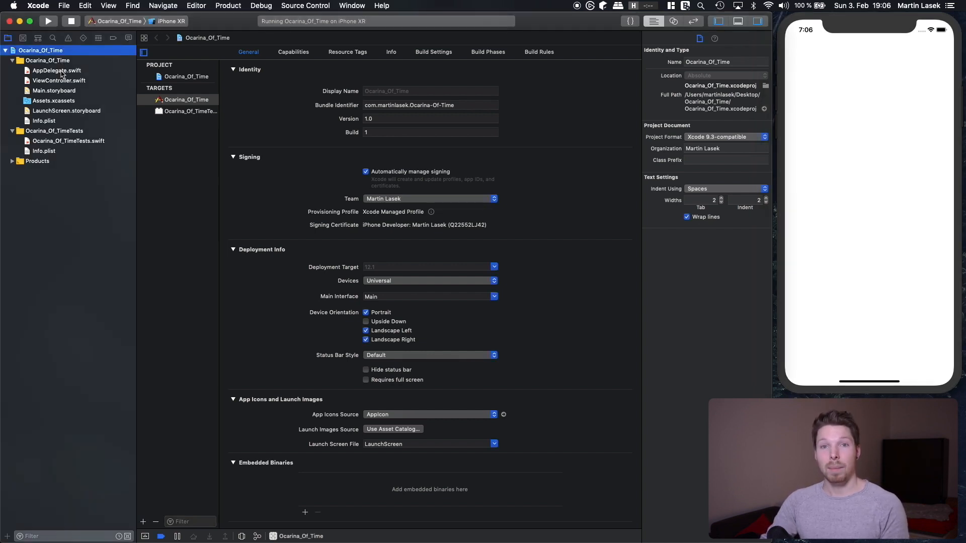
left_click(56, 70)
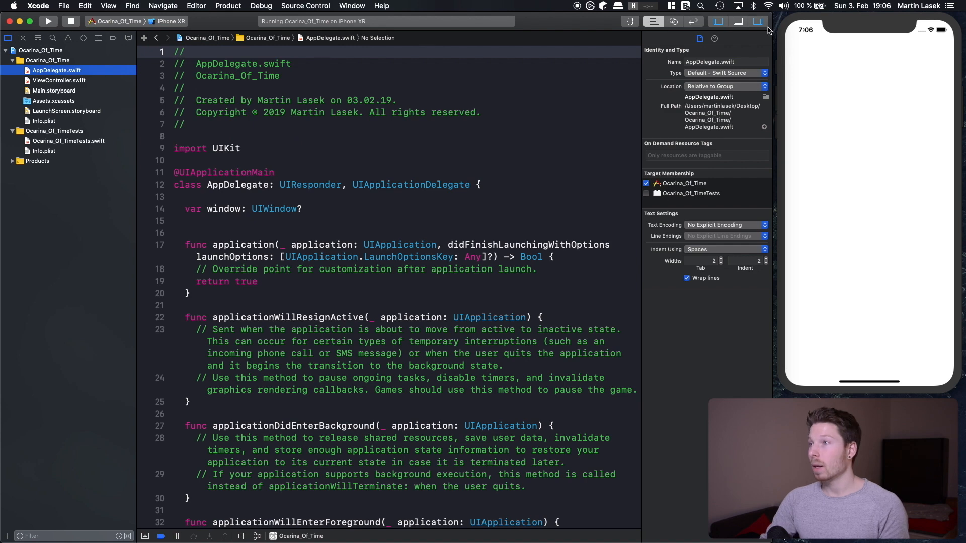
left_click(757, 21)
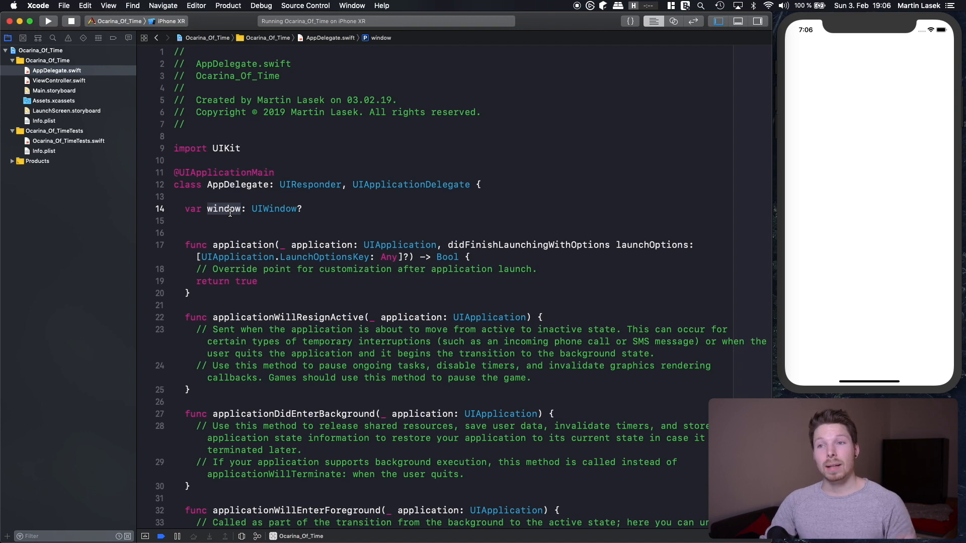
left_click(60, 80)
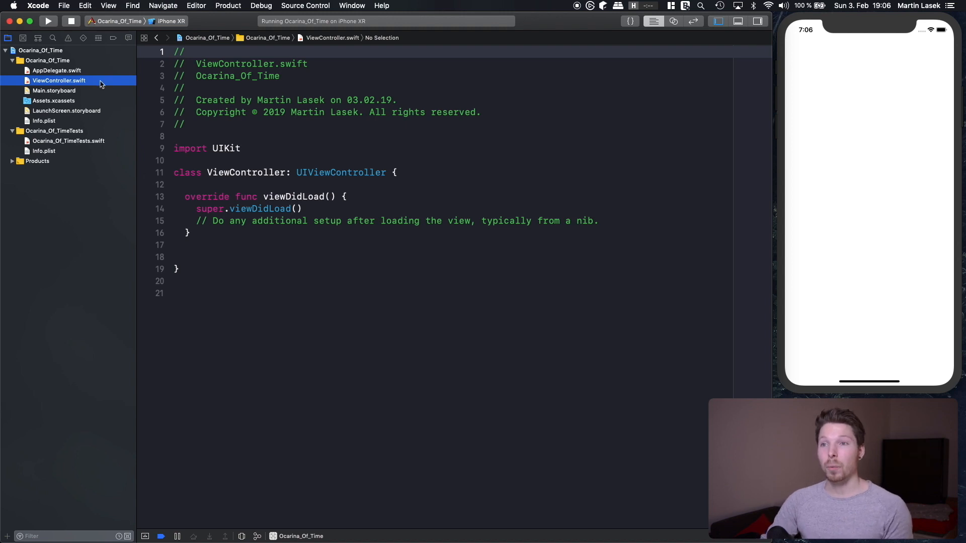
- Delete Main.storyboard and rerun the app, which crashes with SIGABRT
left_click(53, 91)
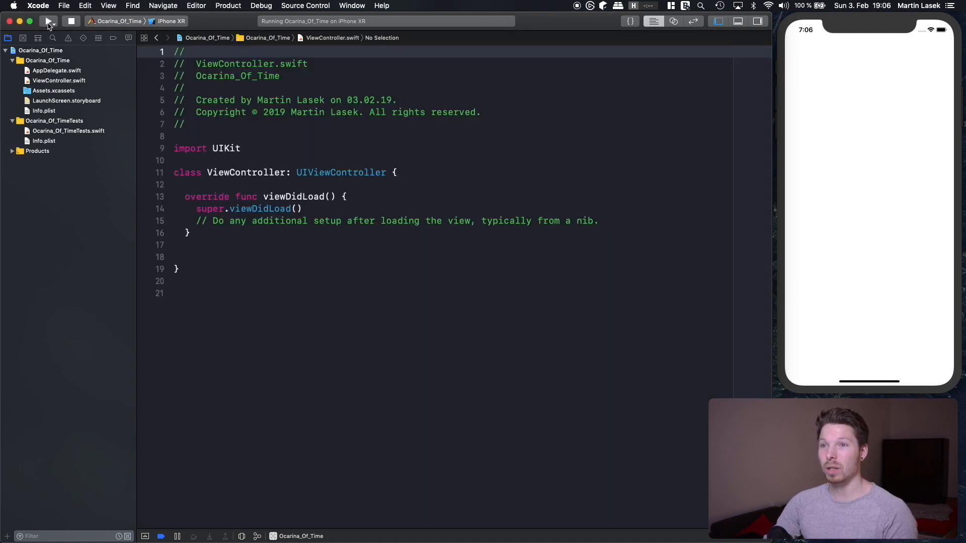
left_click(48, 22)
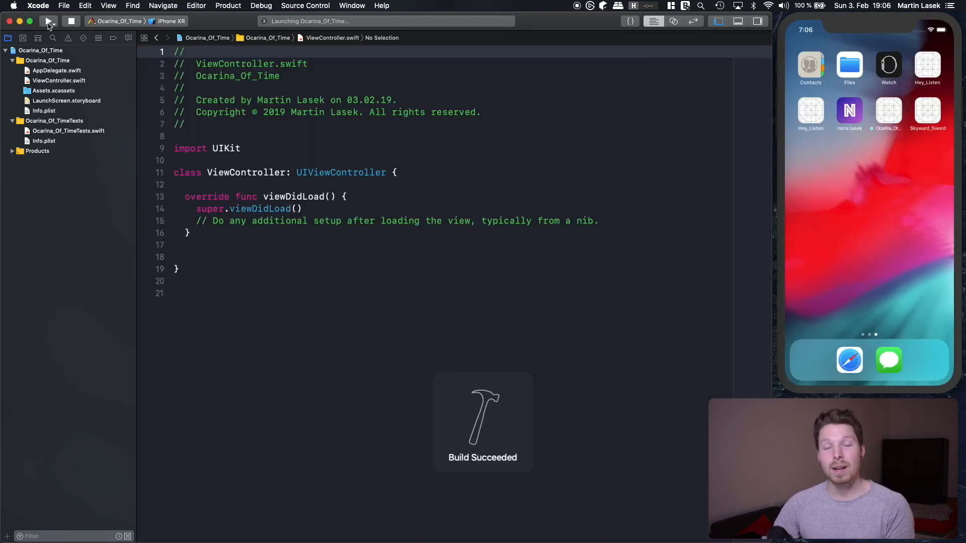
left_click(48, 21)
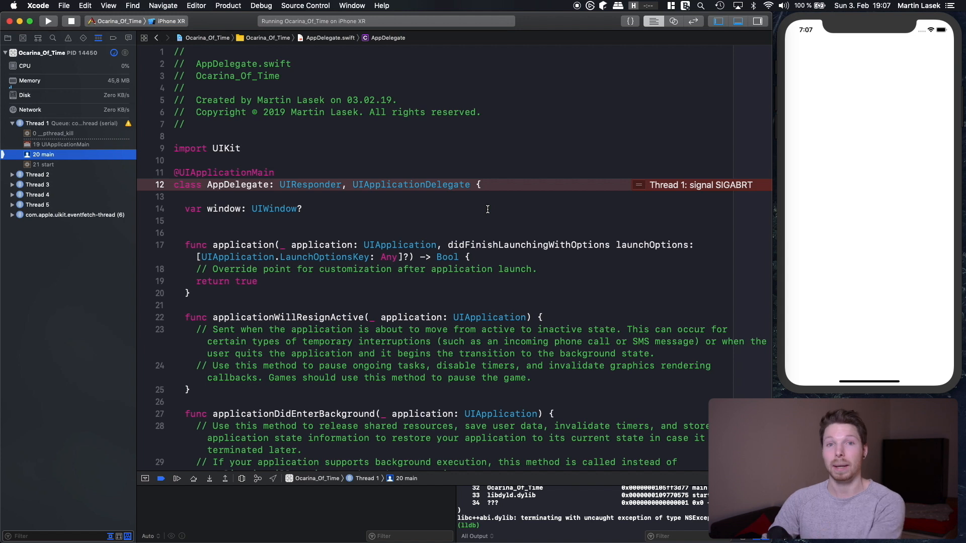
- Replace the launch-function comment with a trial UIScreen.main.bounds expression
left_click(398, 256)
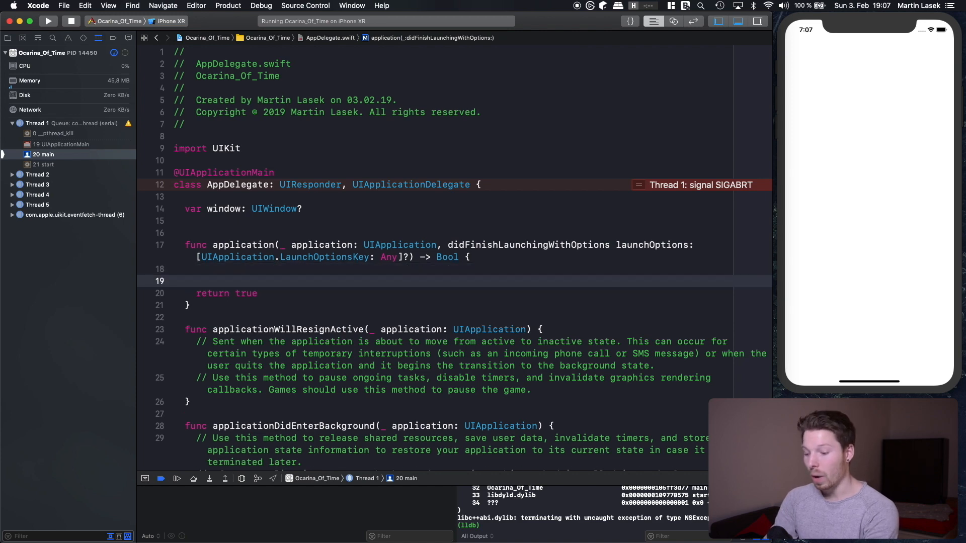
type("UIWindow")
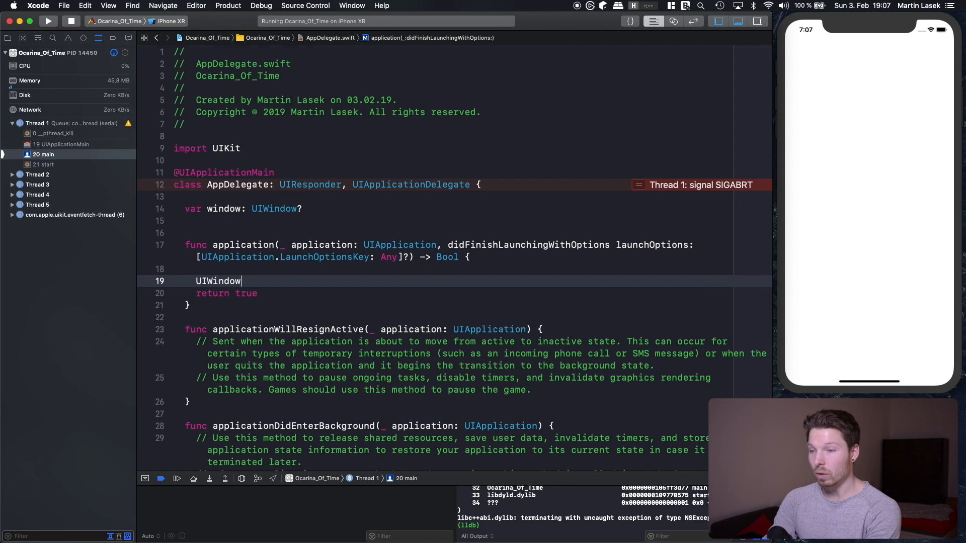
type("(")
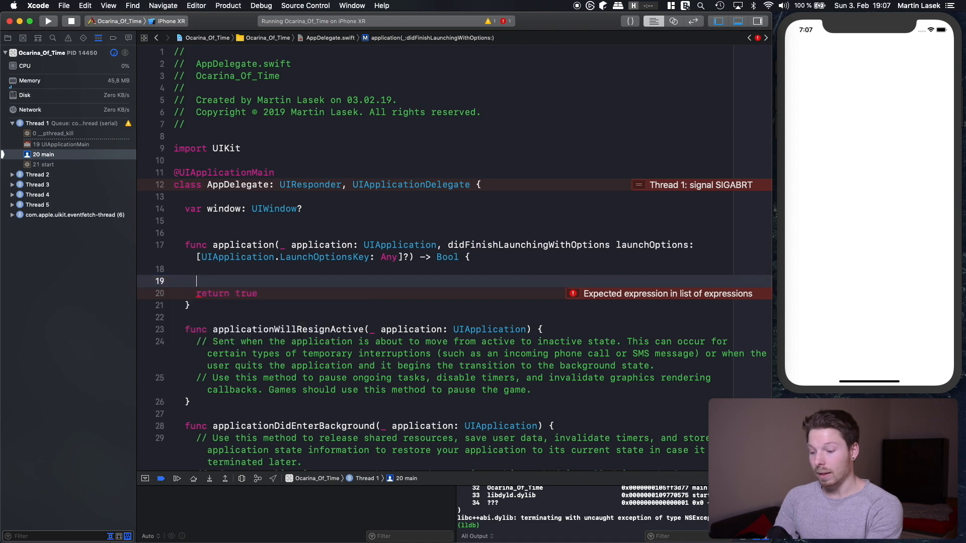
type("UIScreen.main.")
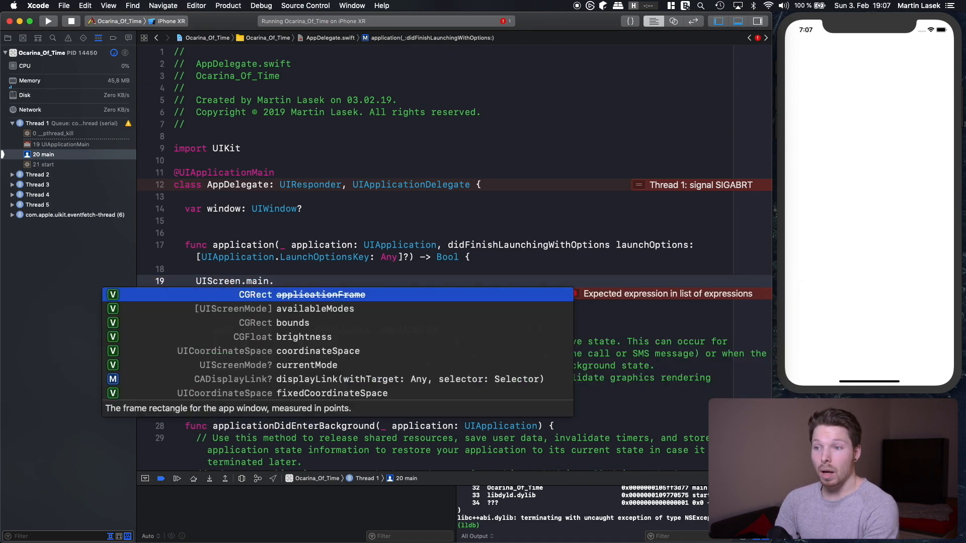
left_click(288, 322)
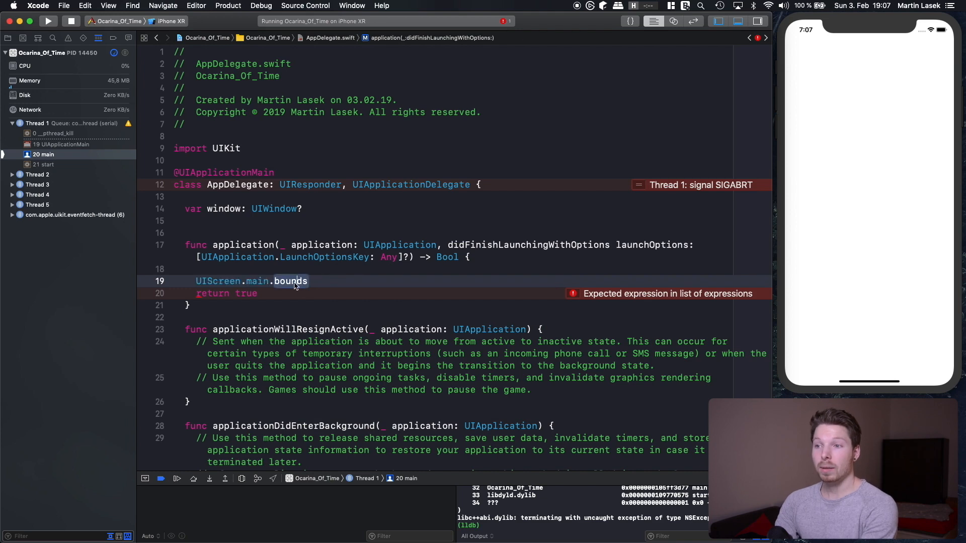
- Look up the CGRect definition of the bounds property, then return to AppDelegate
left_click(293, 280)
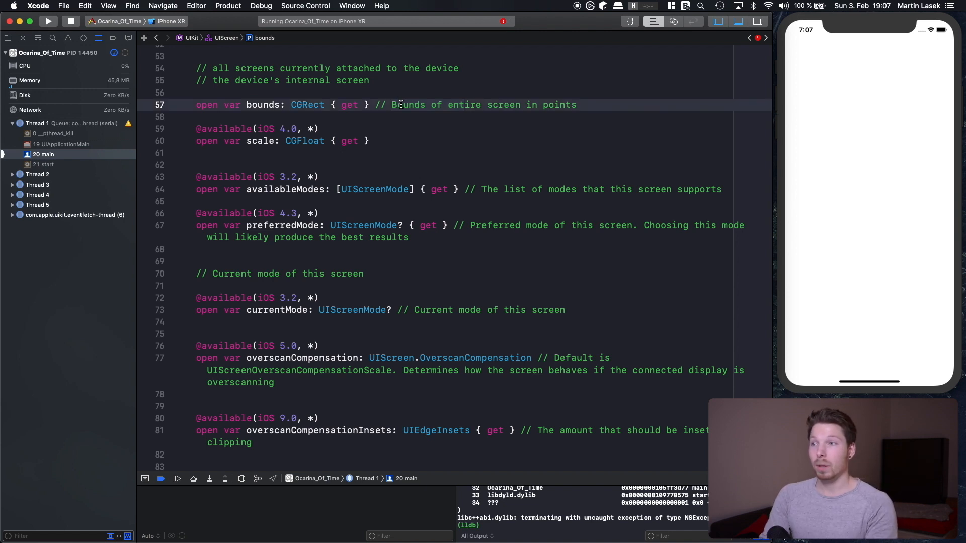
left_click(156, 37)
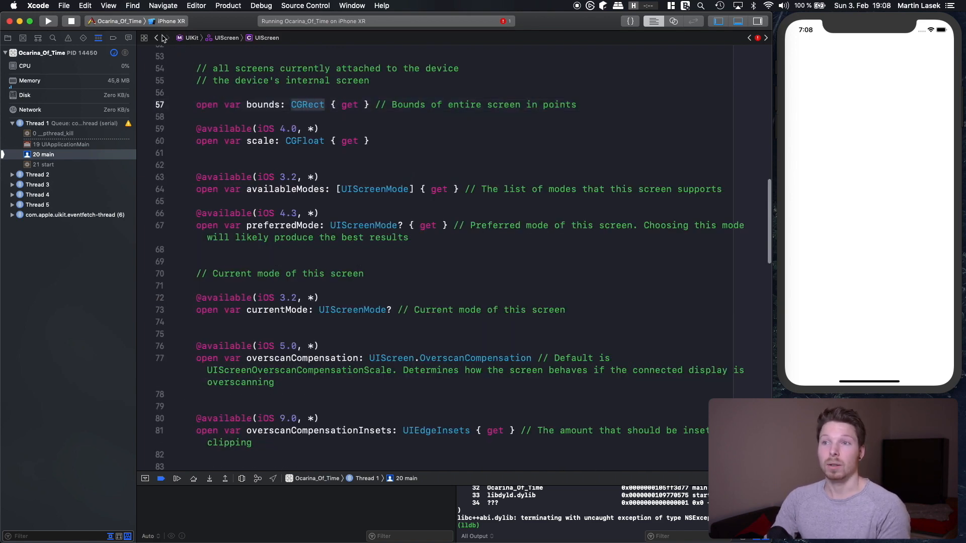
left_click(157, 37)
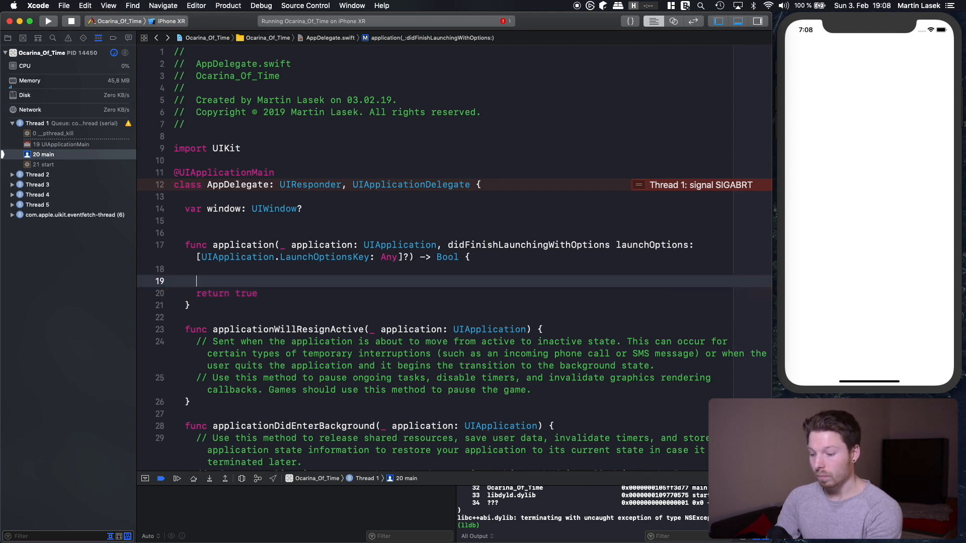
- Write window = UIWindow(frame: UIScreen.main.bounds) in the launch function
type("window =")
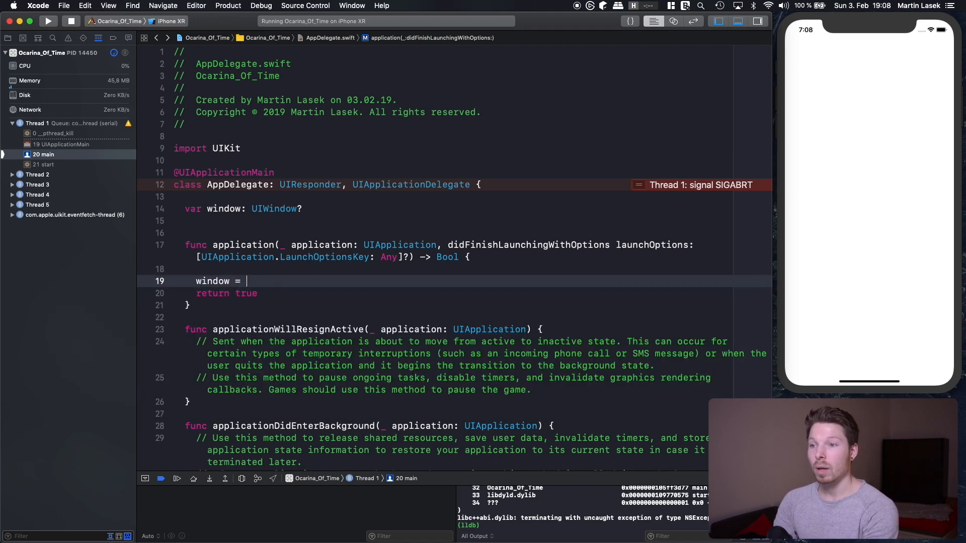
type("UIWindow")
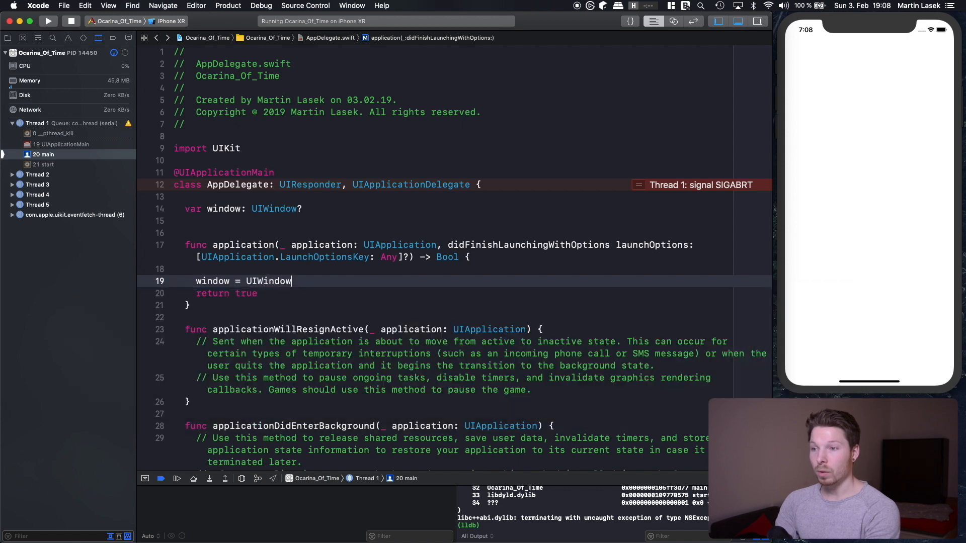
type("(frame: CGRect")
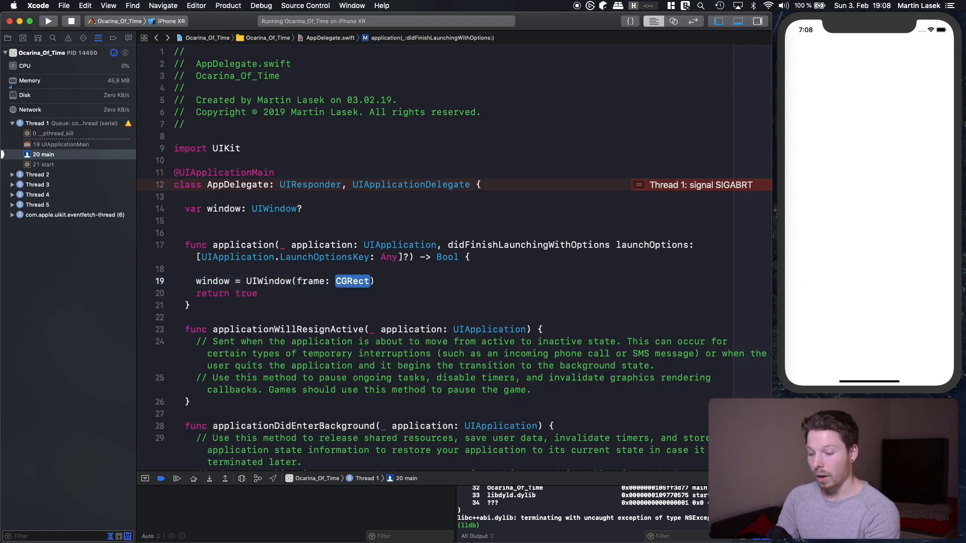
type("UIScreen.main.bounds")
type("window.r")
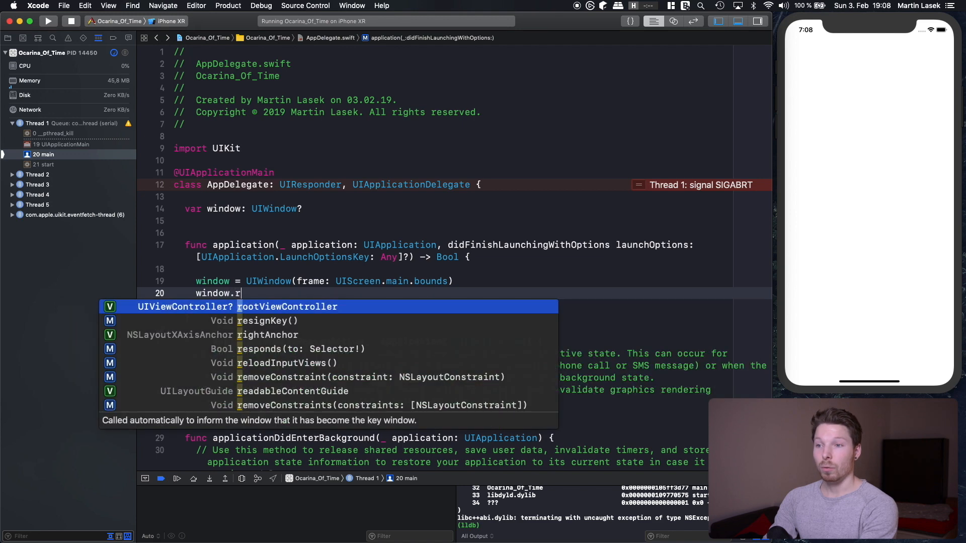
type("o")
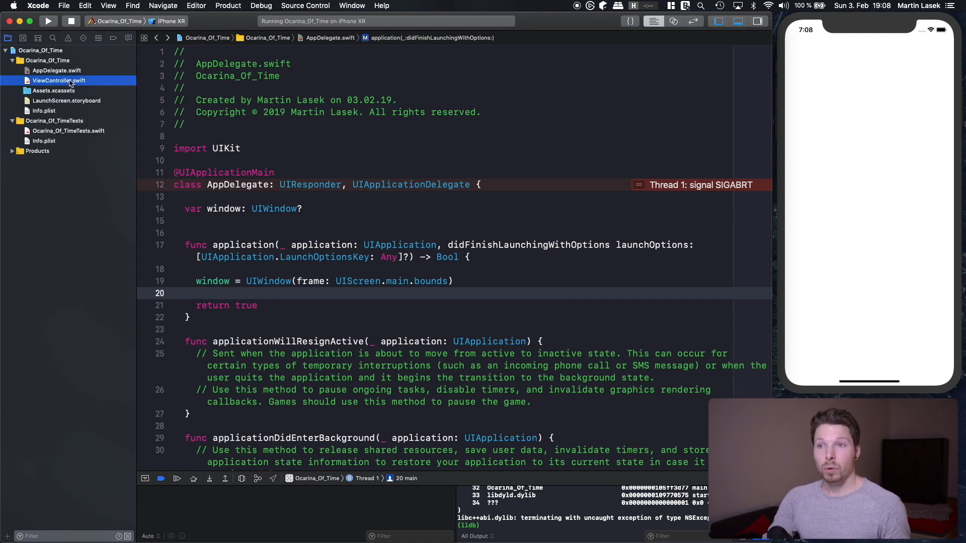
- Rewrite ViewController.swift as an empty class MySimpleClass: UIViewController
left_click(59, 80)
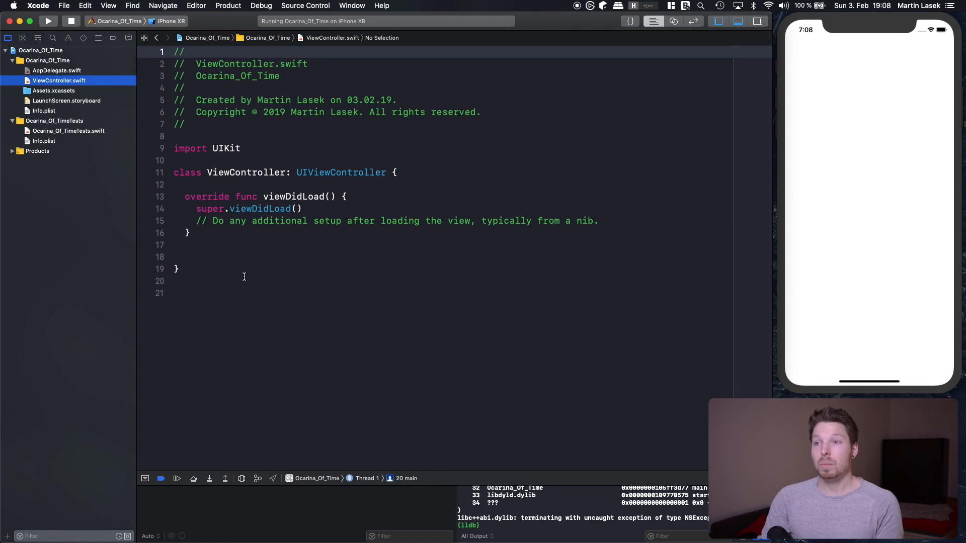
mouse_move(239, 256)
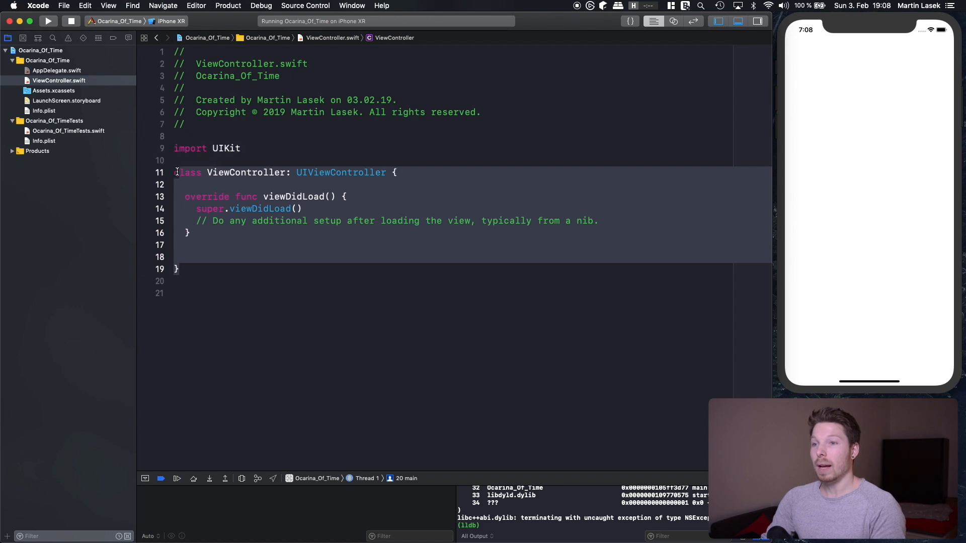
type("class Ze")
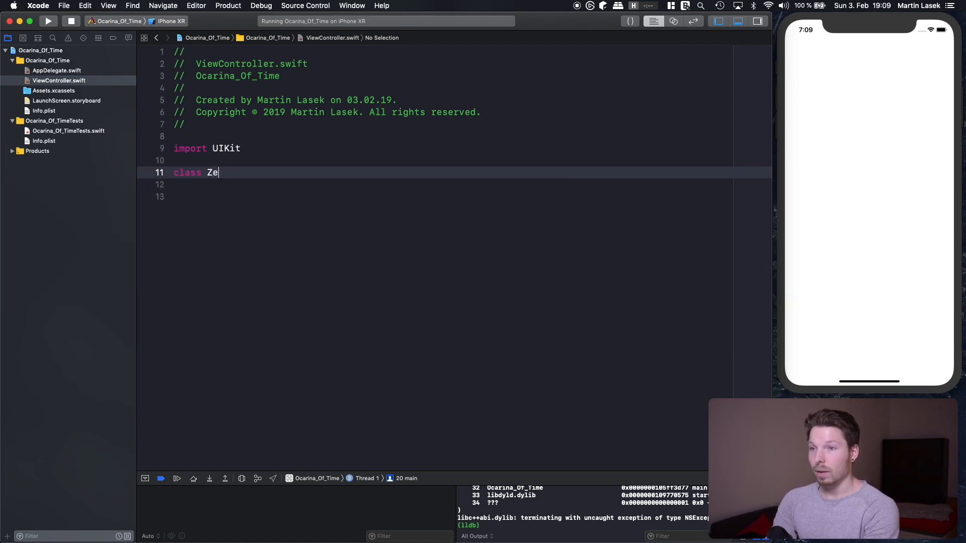
type("ldaVie")
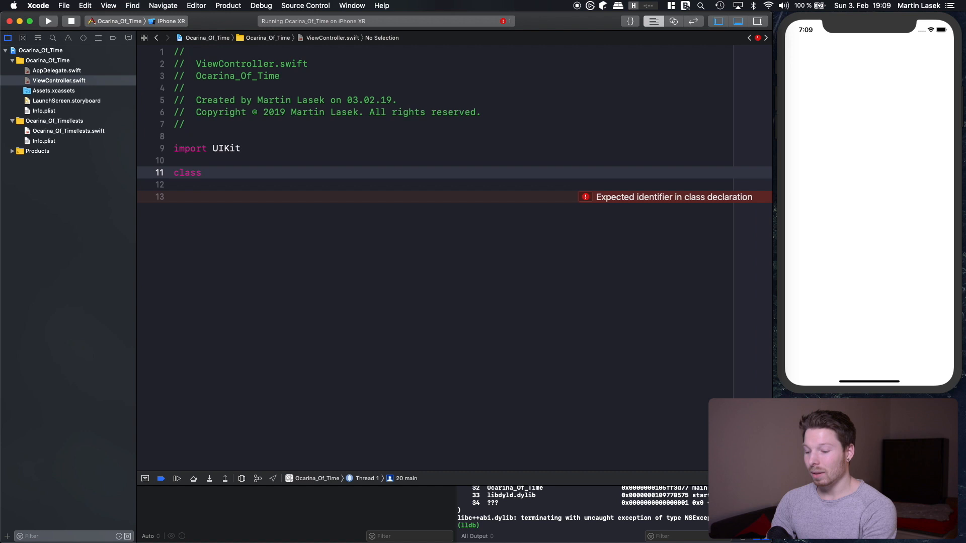
type("R")
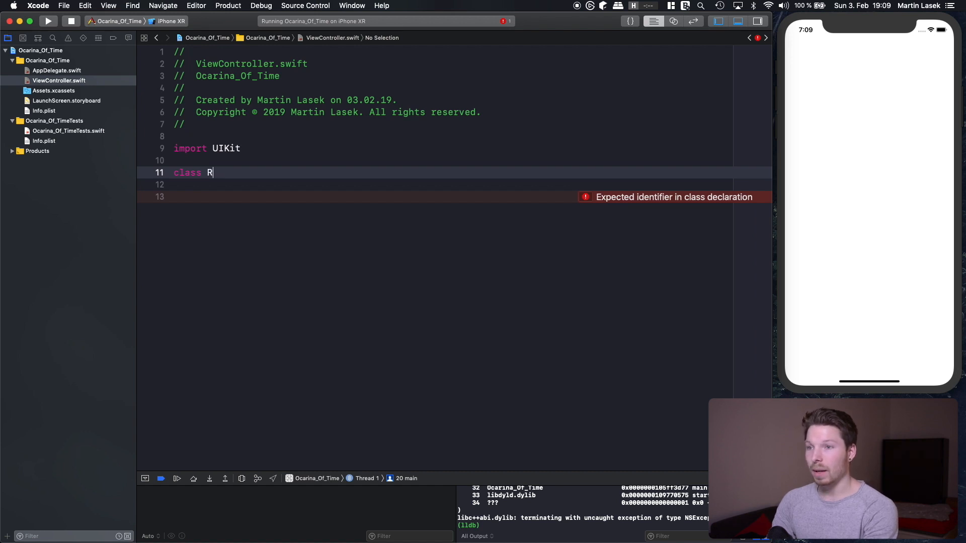
type("MyS")
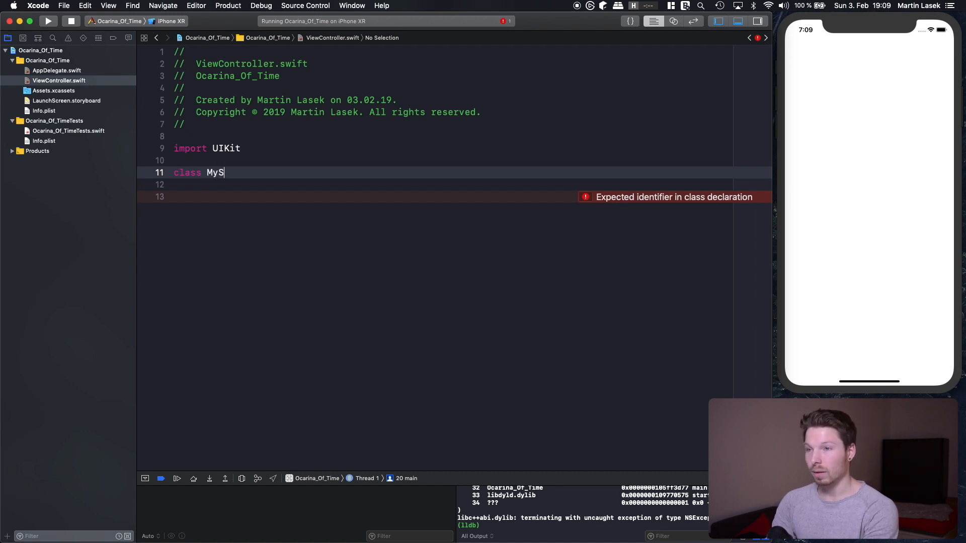
type("impleClass")
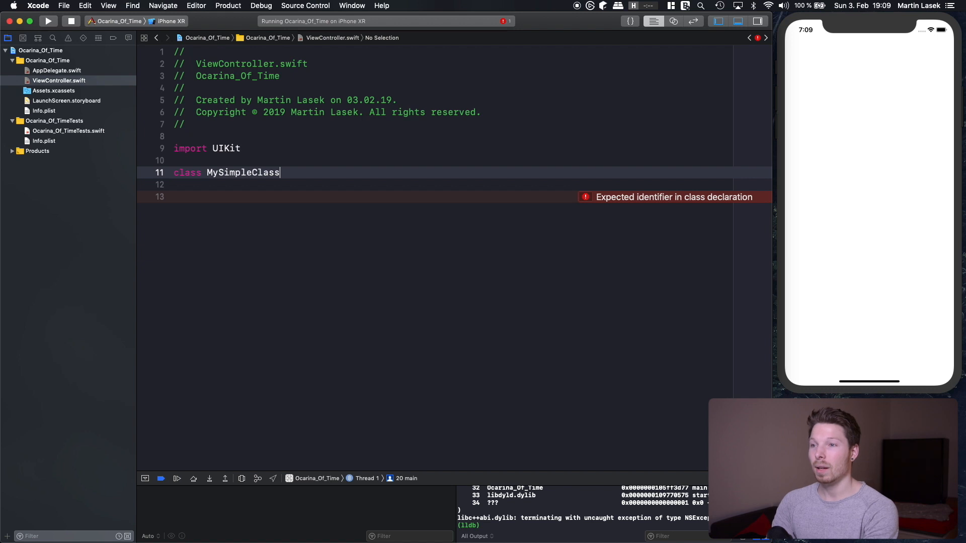
type(": UIViewController {")
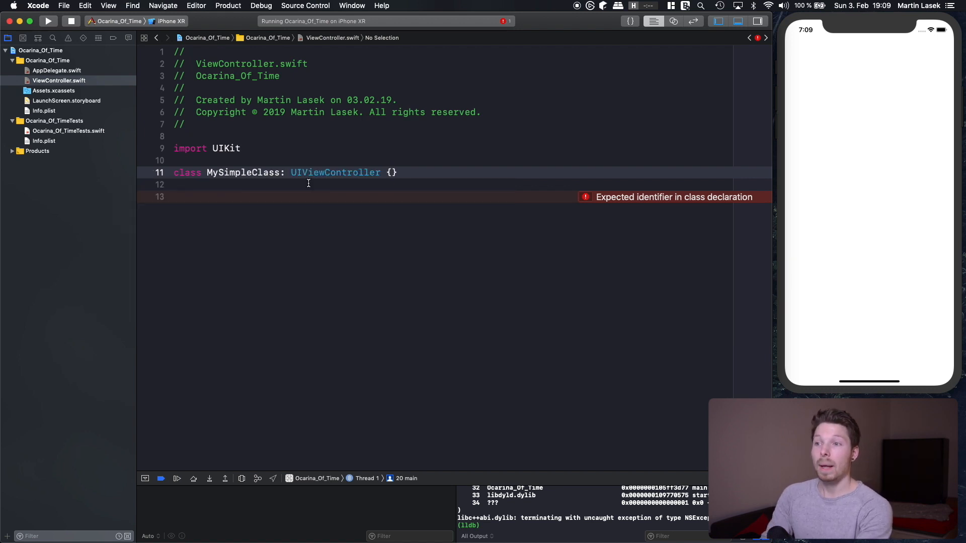
double_click(335, 172)
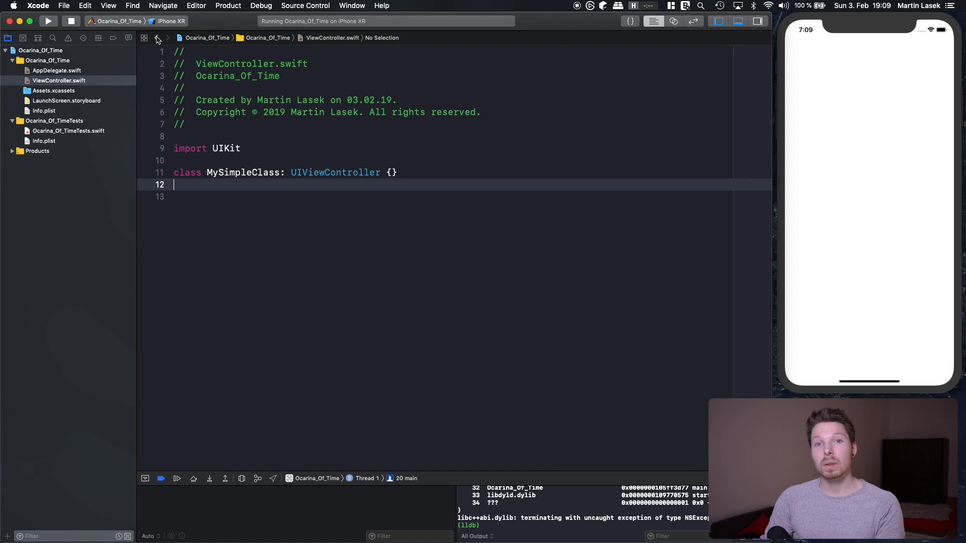
mouse_move(157, 37)
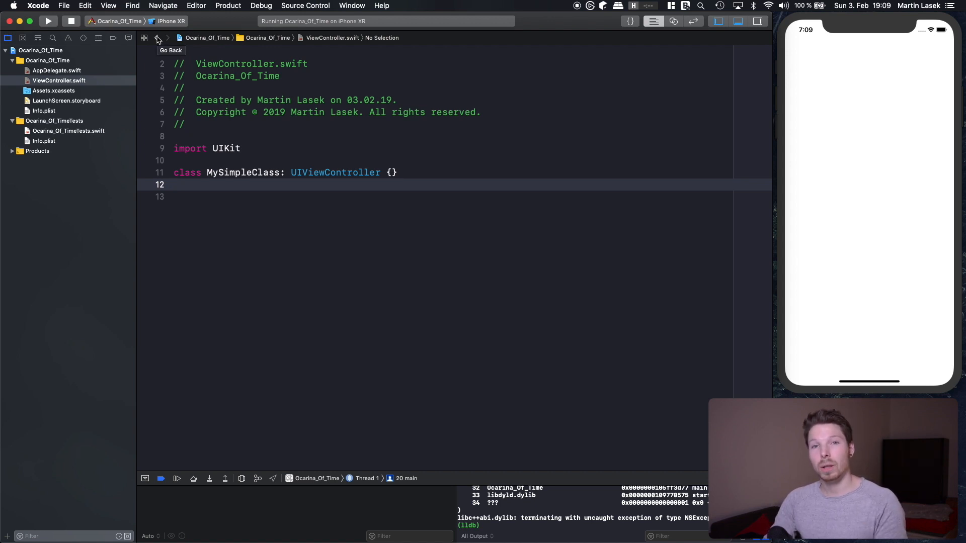
- In AppDelegate, add window?.rootViewController = MySimpleClass()
left_click(157, 37)
type("window.")
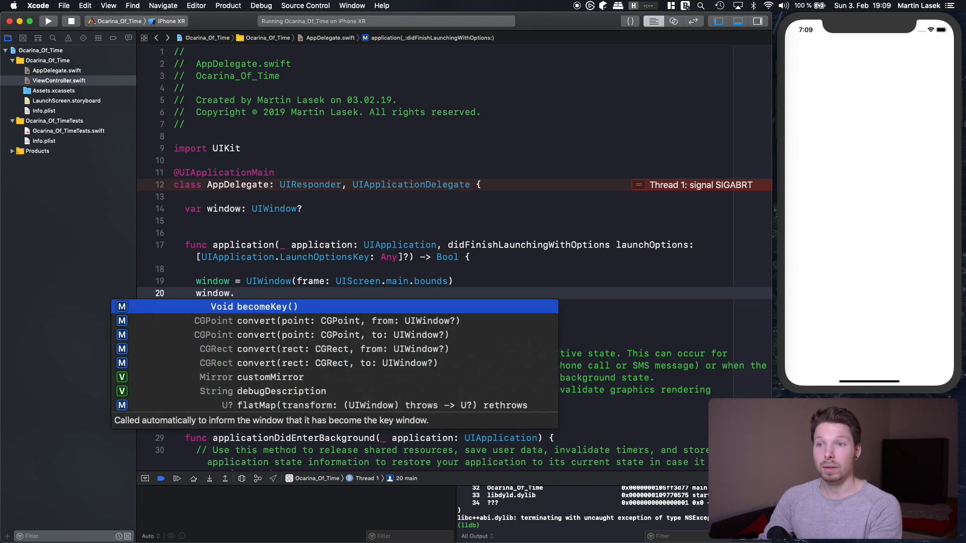
key("Escape")
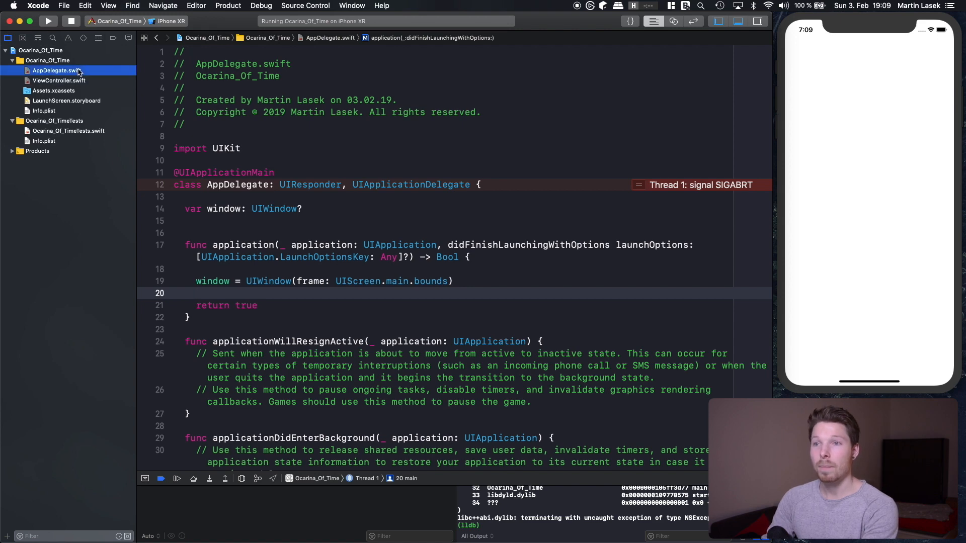
type("window?.rootViewController =")
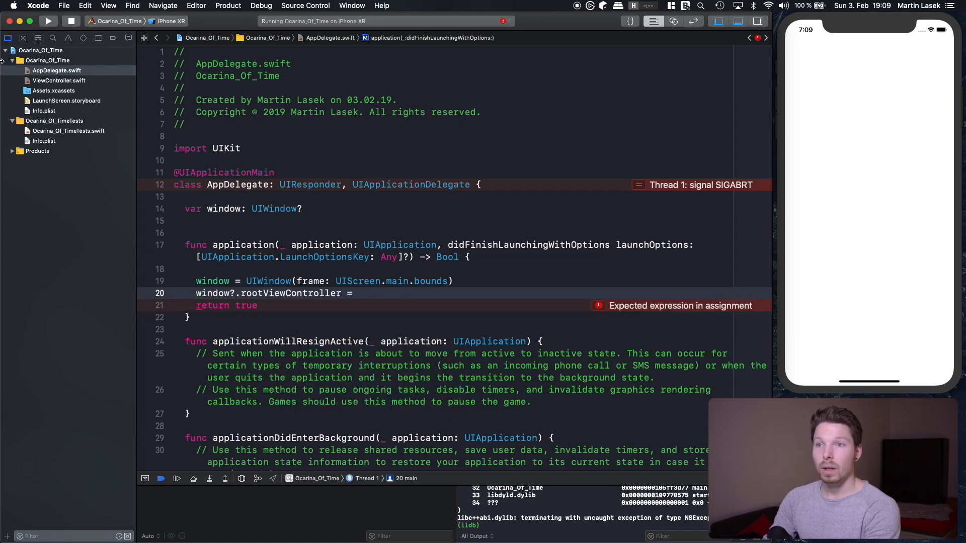
left_click(362, 293)
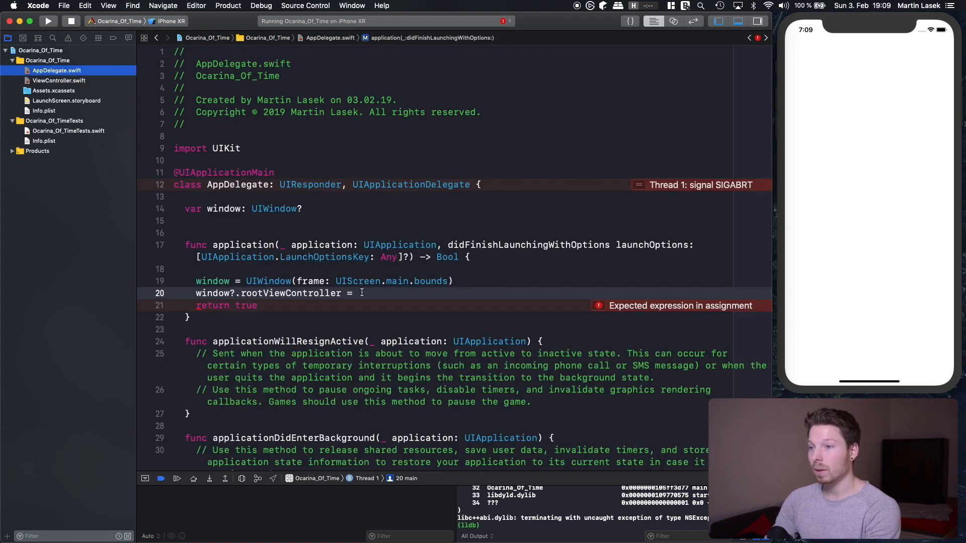
type("MySi")
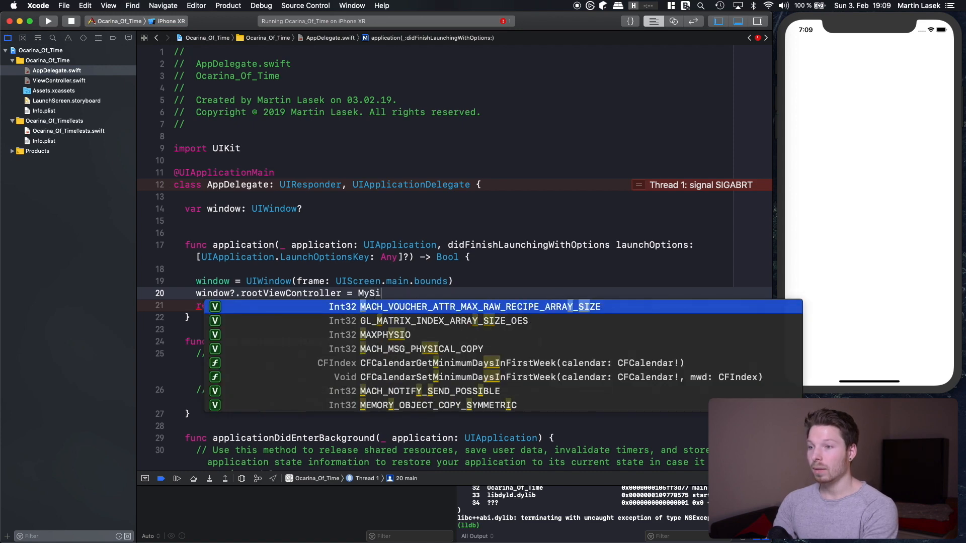
type("MySimpleClass(")
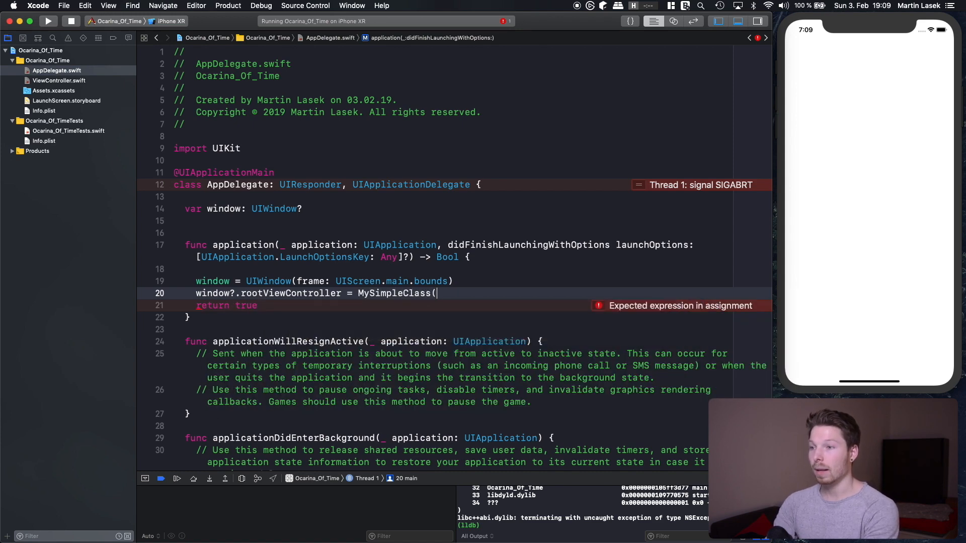
type(")")
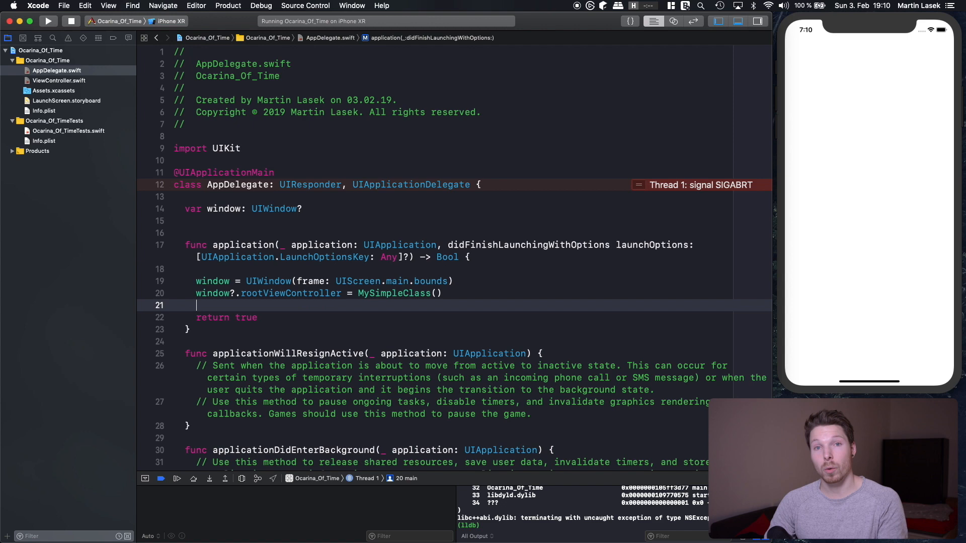
- Add window?.makeKeyAndVisible() after the root view controller assignment
type("window")
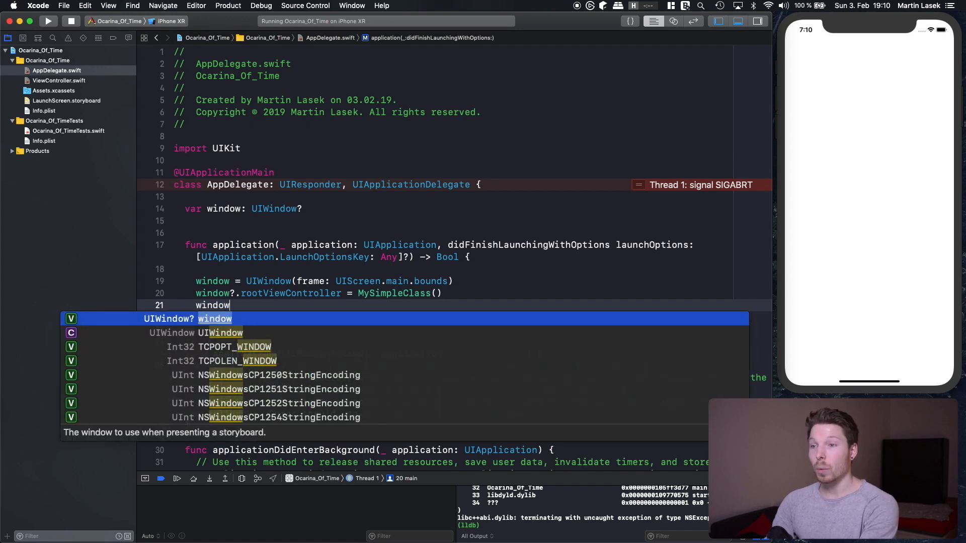
type(".")
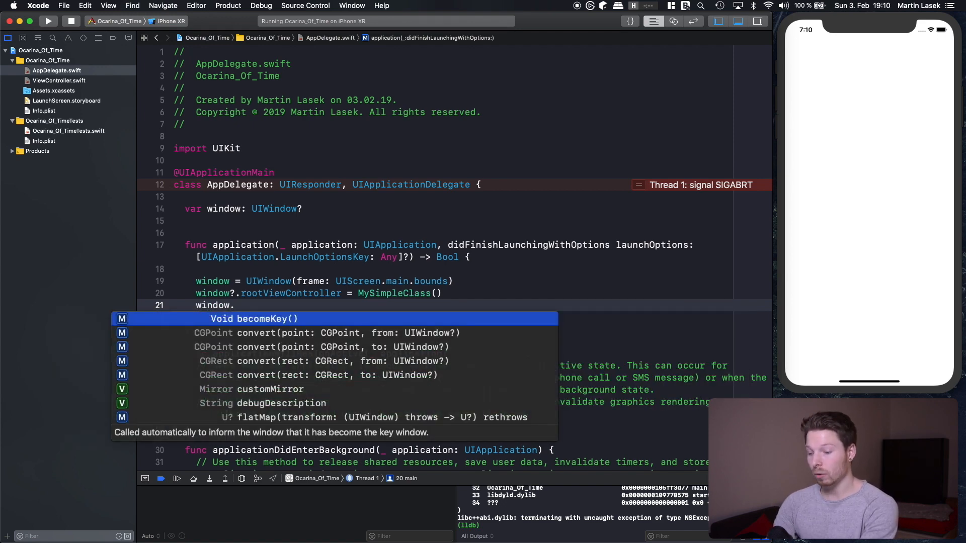
type("makeKeyAndVisible(")
type("window.")
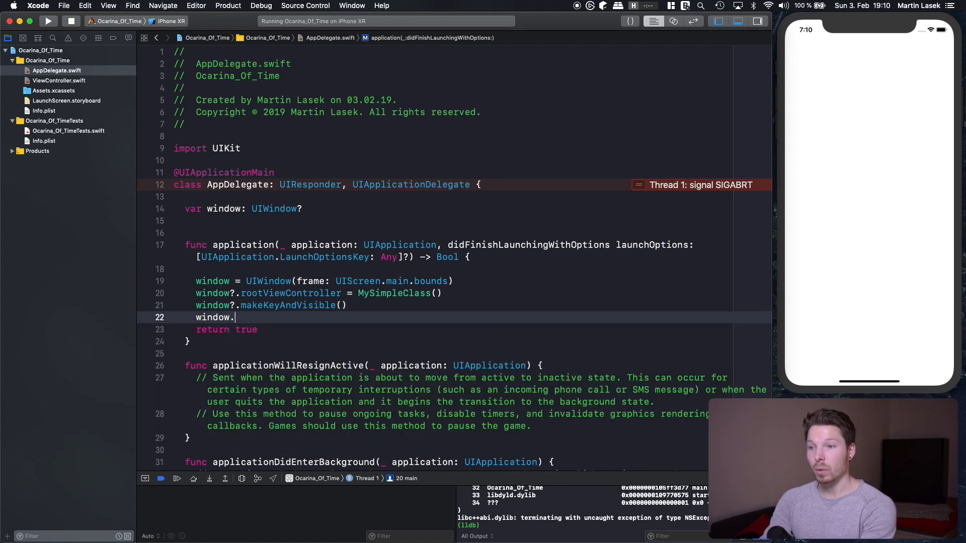
- Try window?.isKeyWindow, check its Quick Help, then discard it
type("isHI")
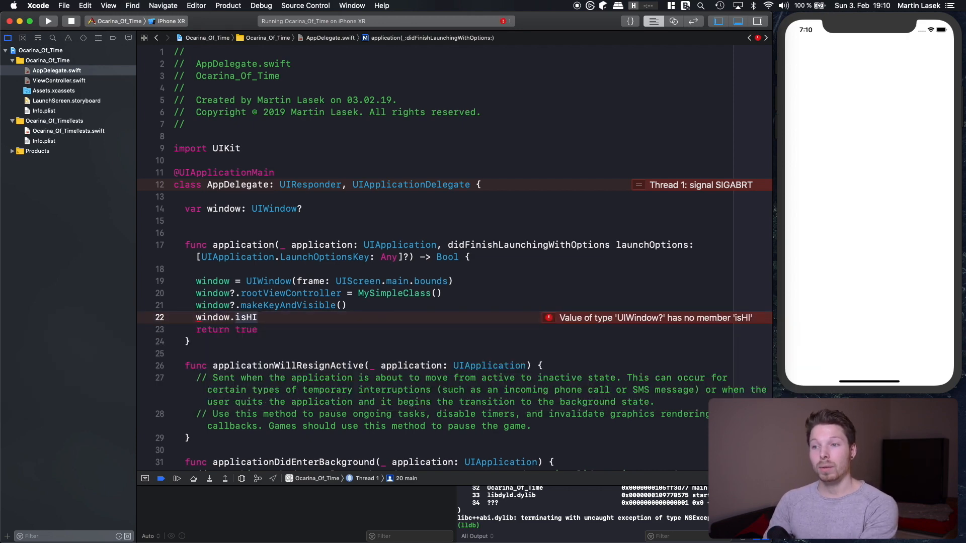
type("k")
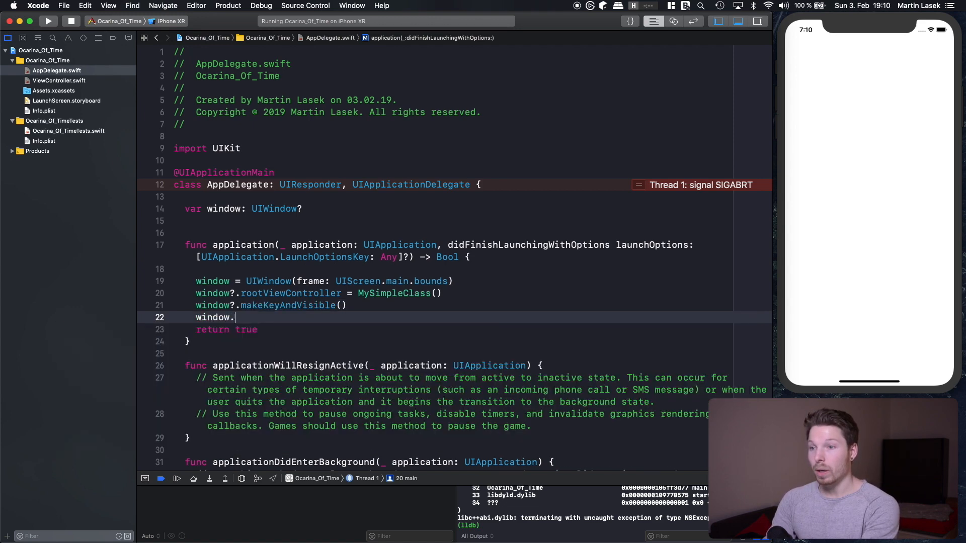
type("?.isKeyWindow")
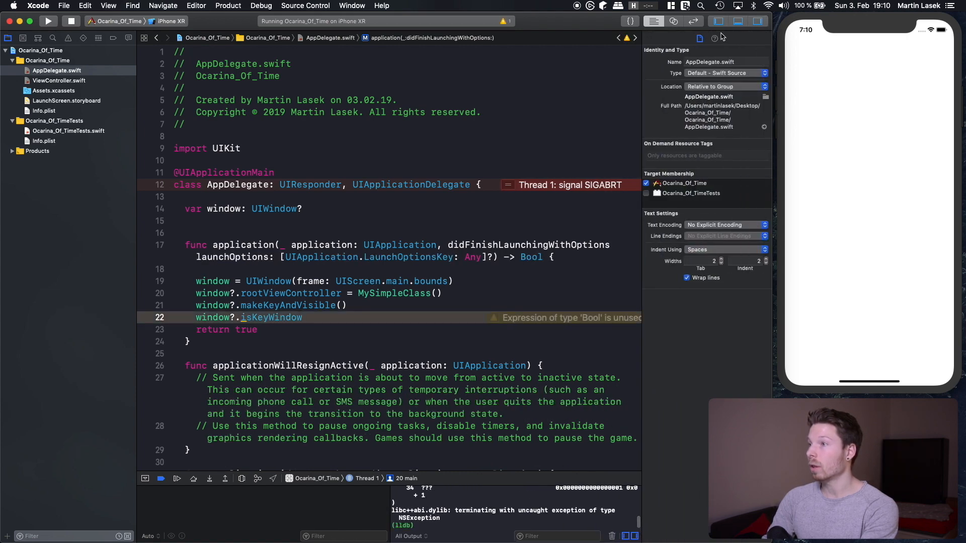
left_click(717, 38)
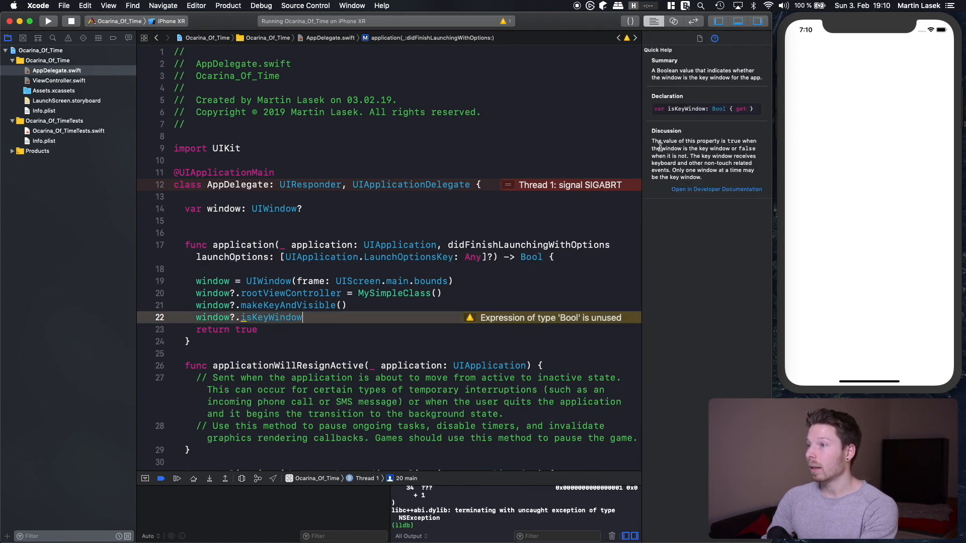
mouse_move(706, 171)
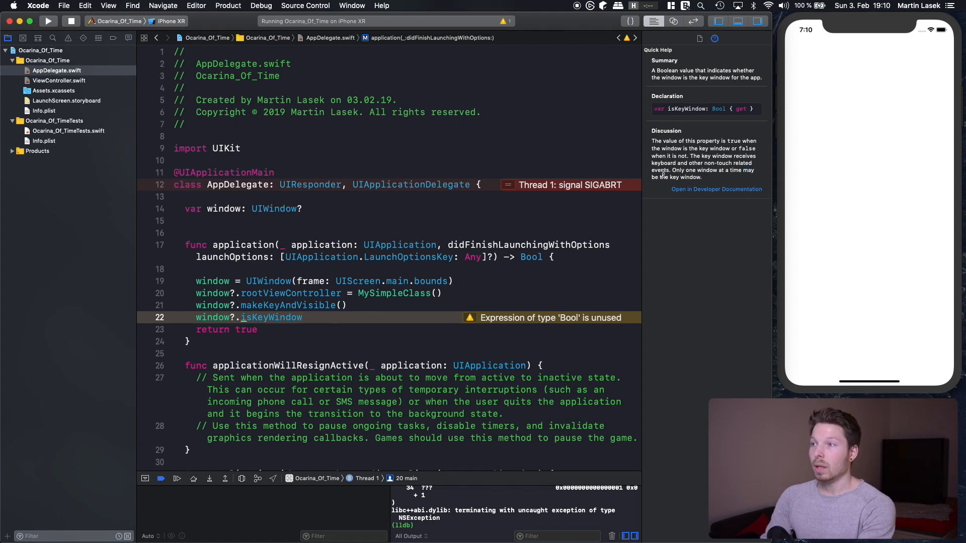
left_click(757, 21)
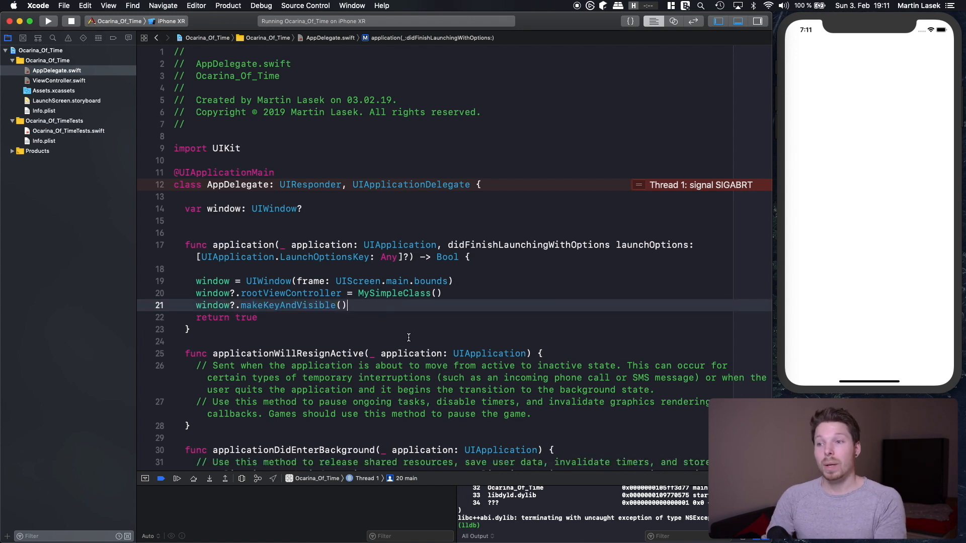
- Run on iPhone XR, hit the SIGABRT crash, and return to the Project navigator
left_click(70, 21)
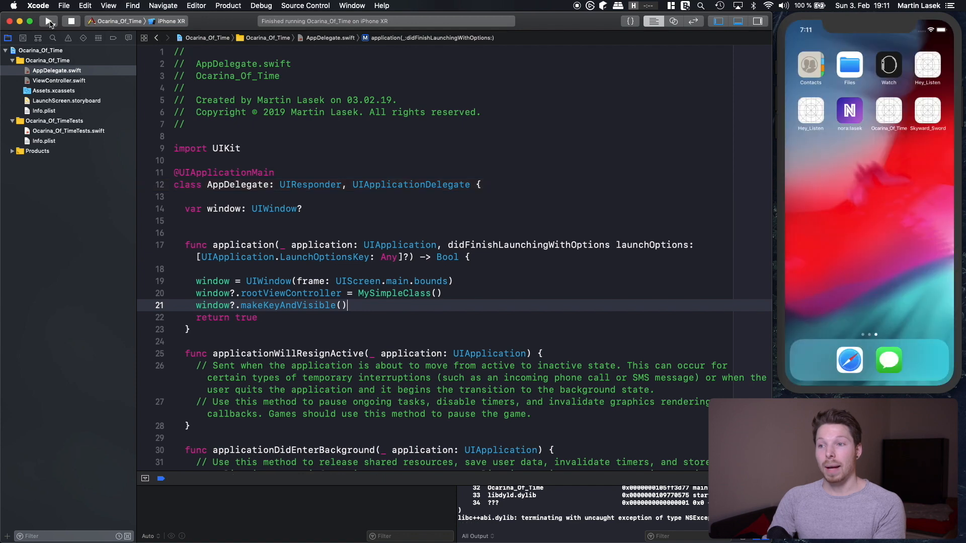
left_click(48, 22)
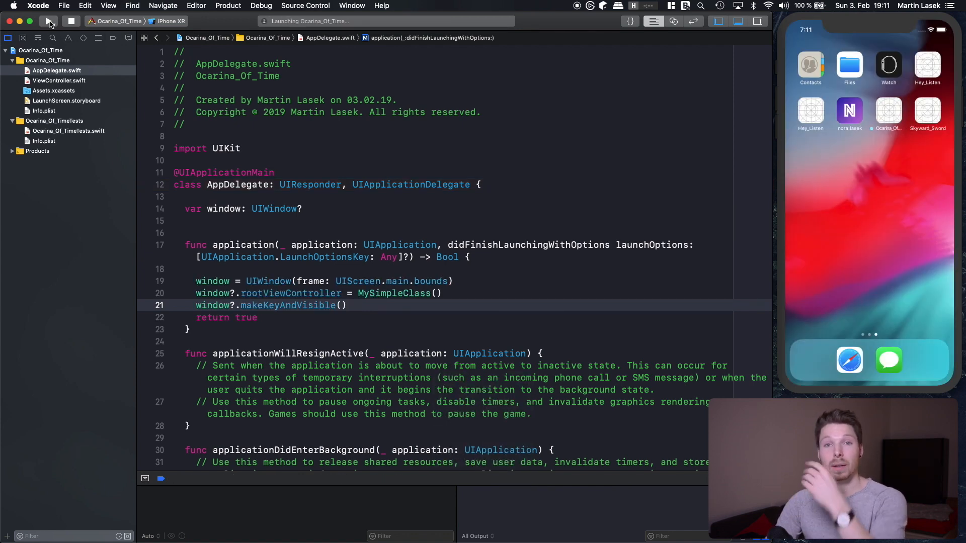
left_click(49, 21)
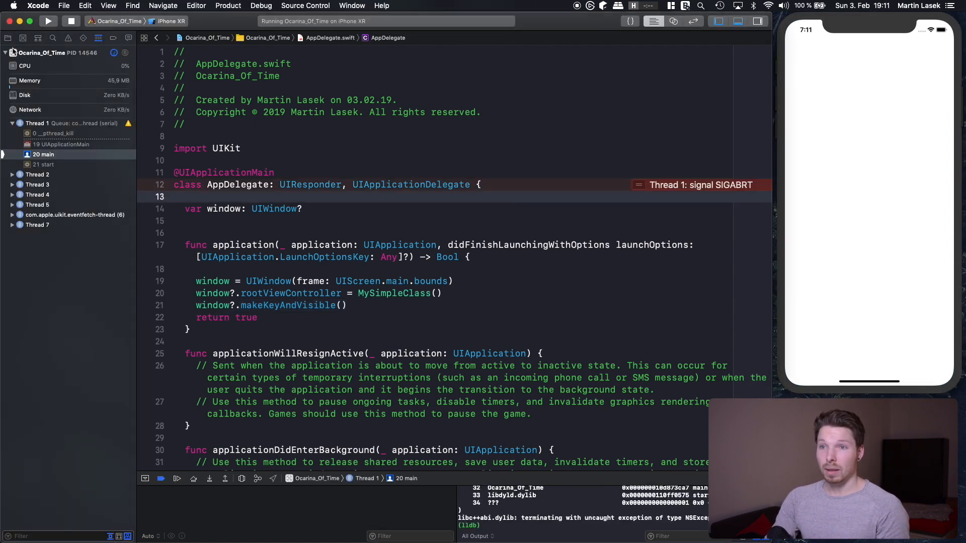
left_click(9, 37)
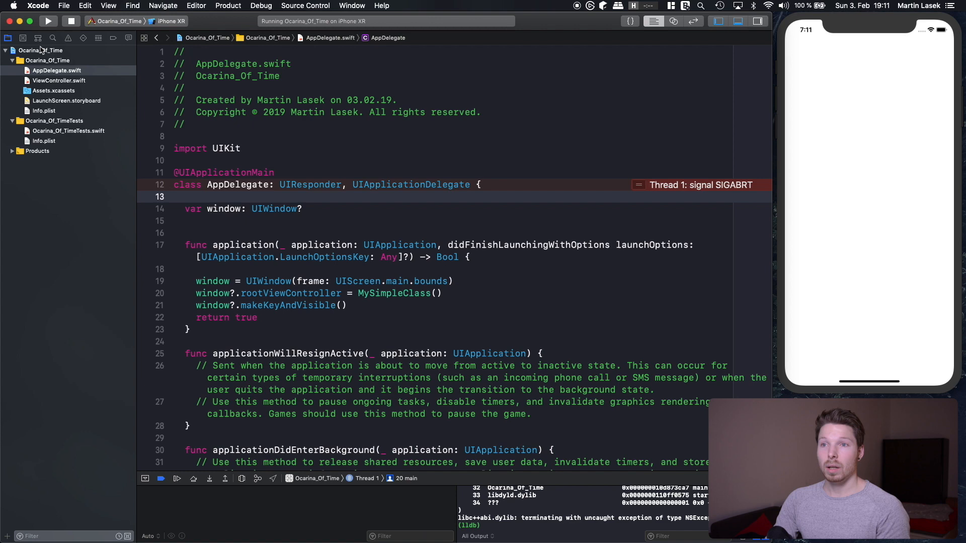
- Clear the target's Main Interface field under Deployment Info and clean the build
left_click(40, 50)
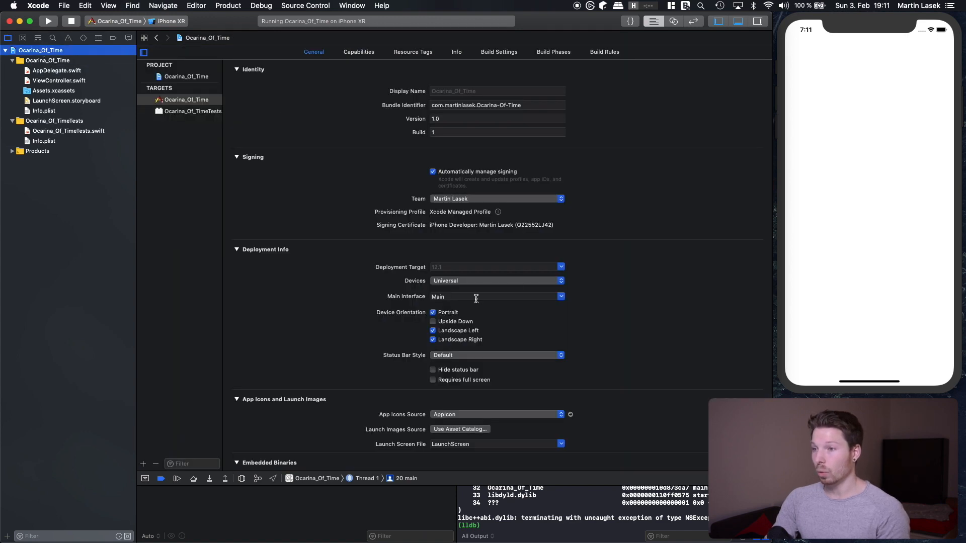
left_click(496, 296)
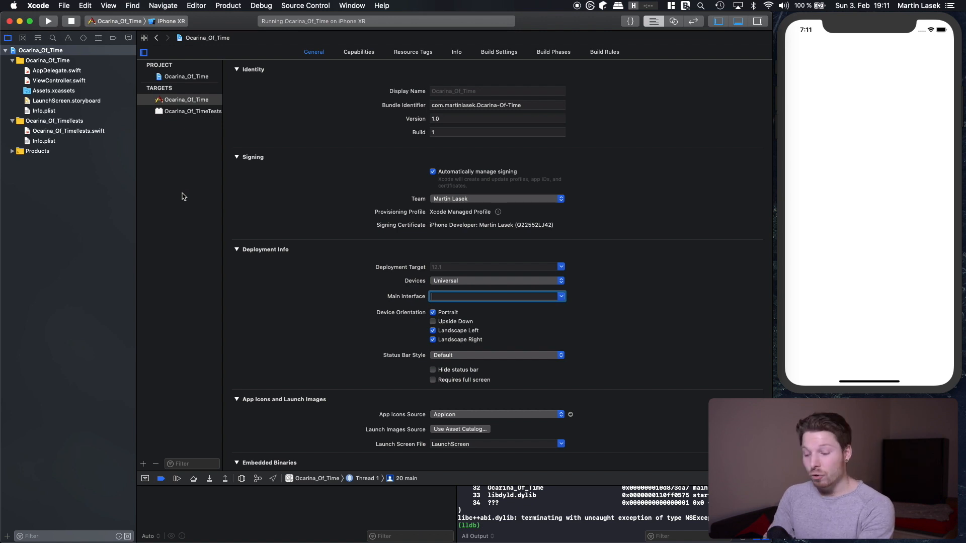
left_click(70, 20)
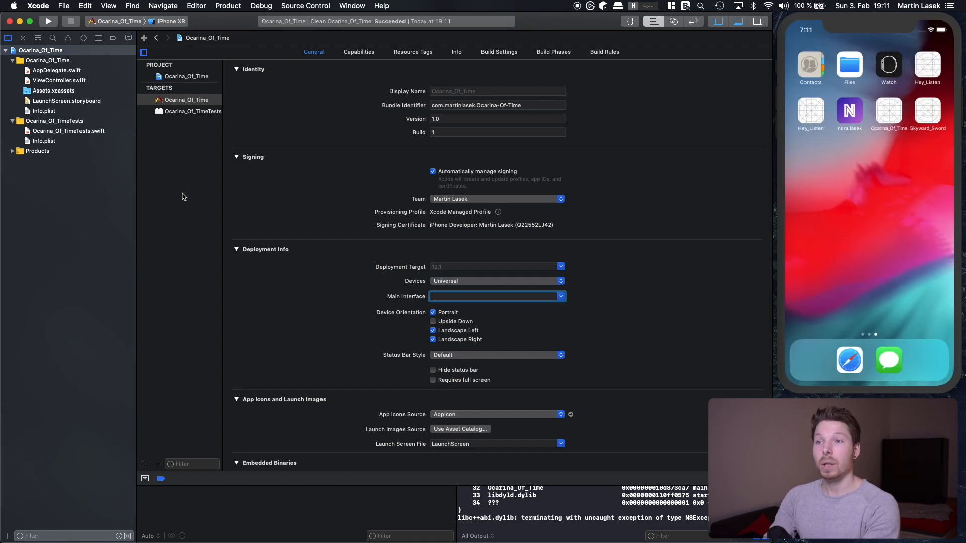
- Rerun the app, which still crashes, and review the AppDelegate source
left_click(48, 21)
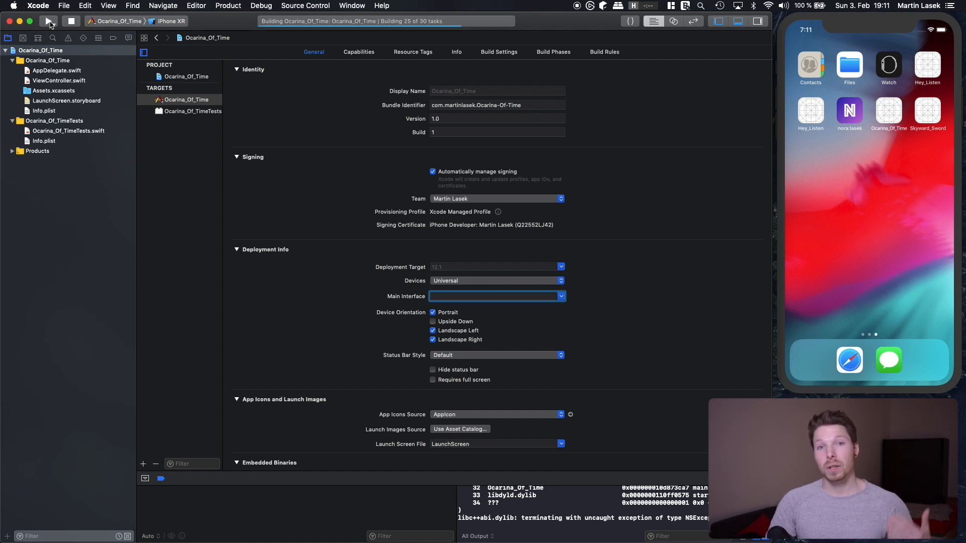
left_click(49, 22)
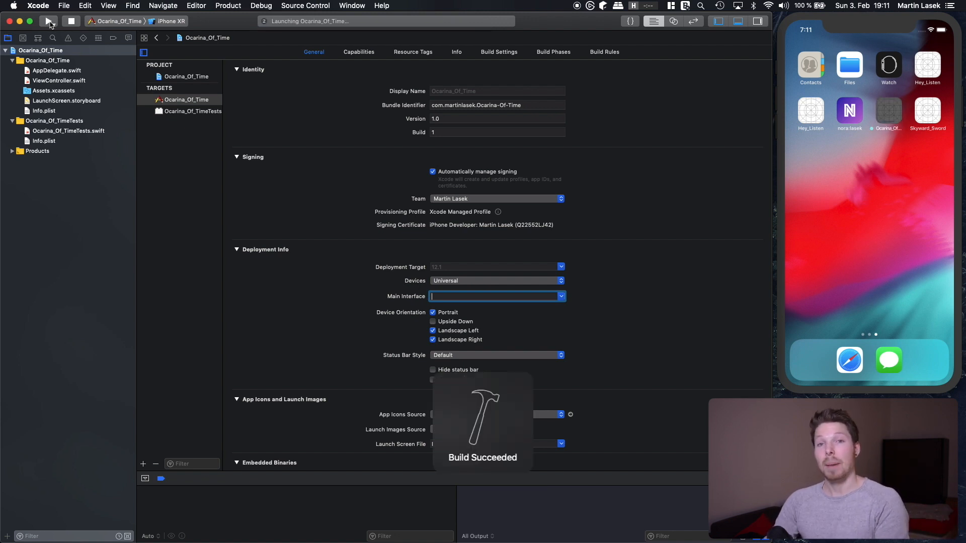
left_click(47, 20)
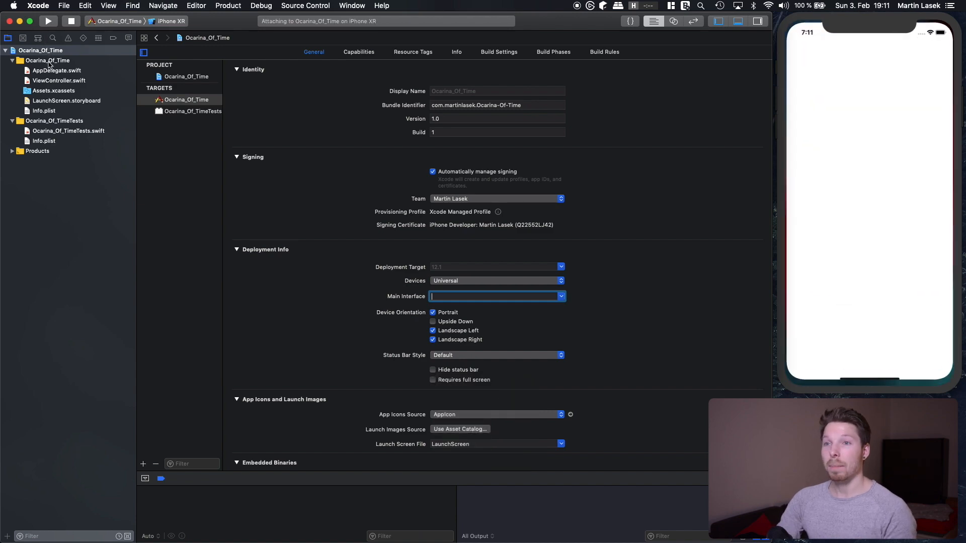
left_click(47, 20)
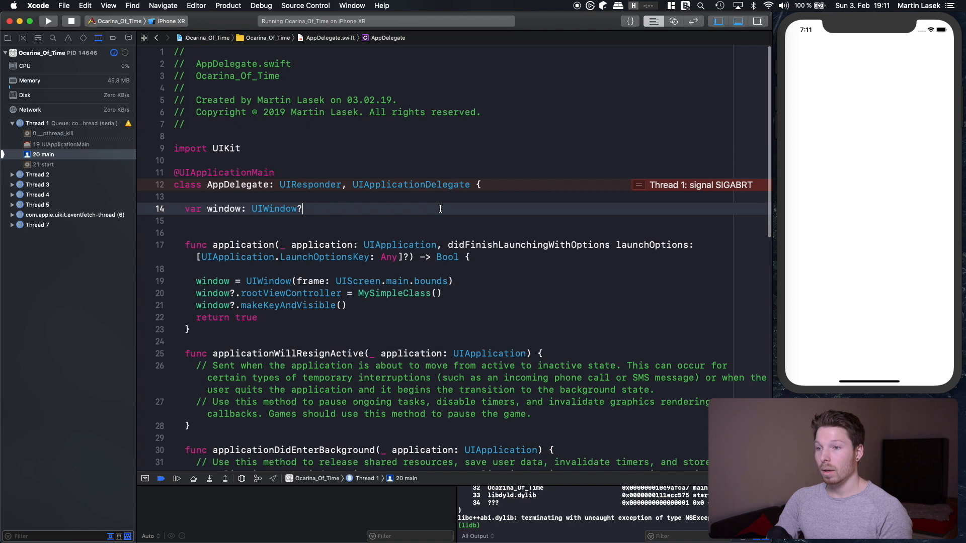
scroll("up", 3)
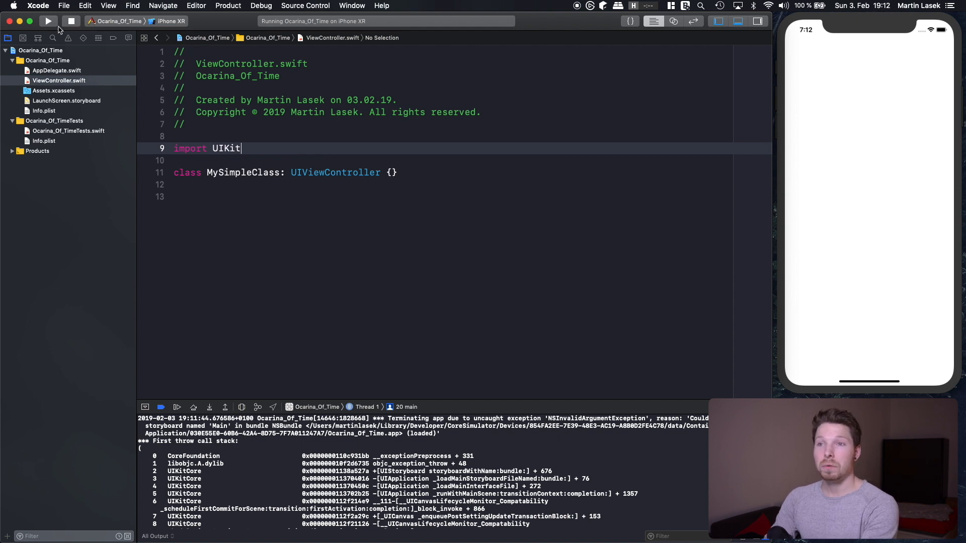
- Rerun until the app launches to a black screen without crashing, then refocus the editor
left_click(49, 21)
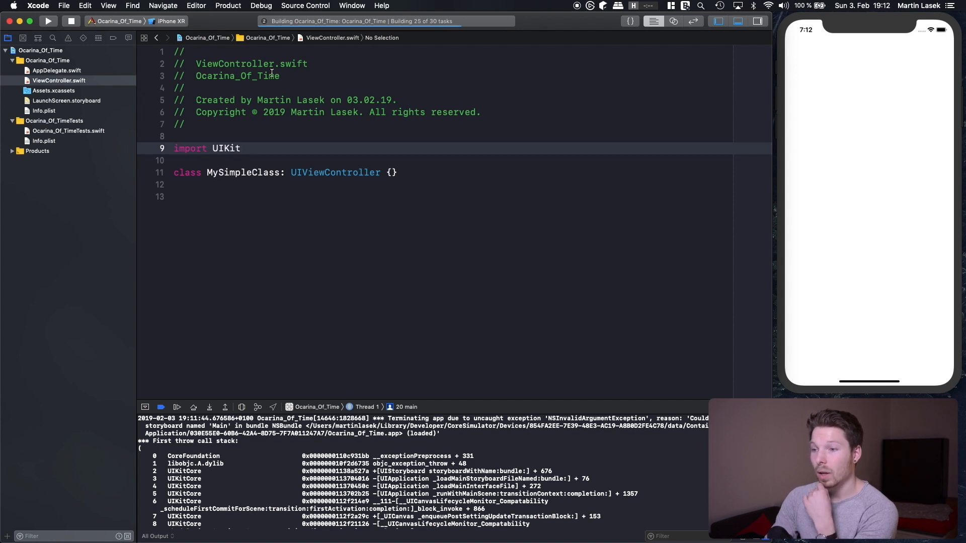
left_click(48, 21)
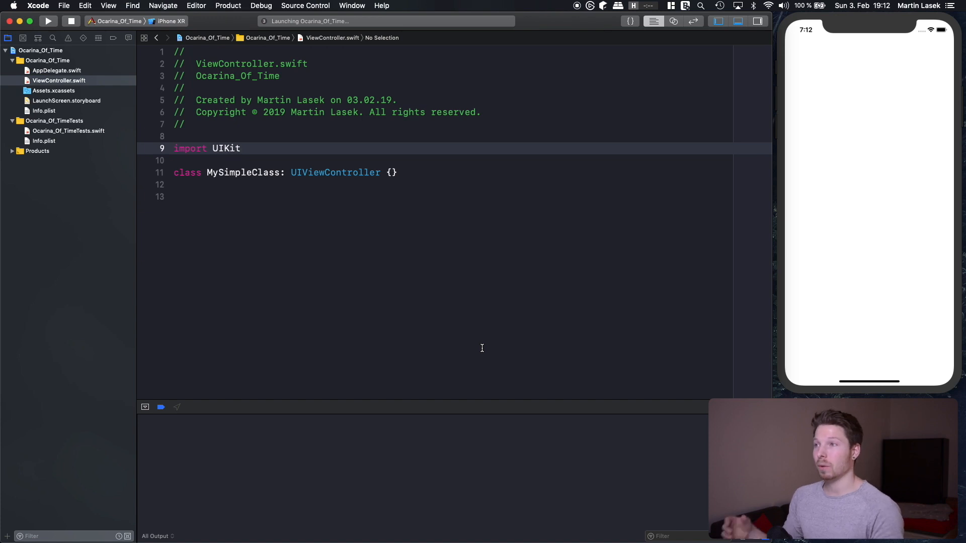
left_click(241, 149)
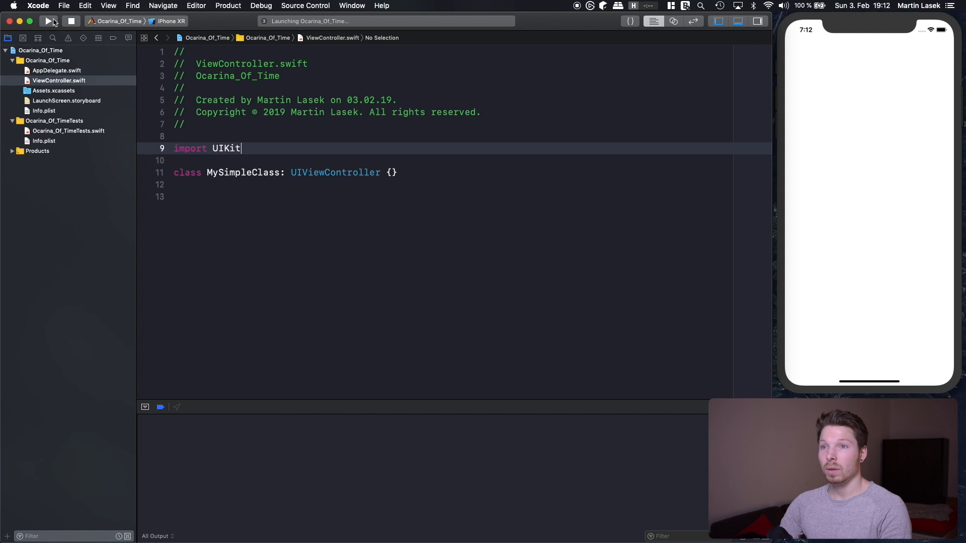
left_click(48, 21)
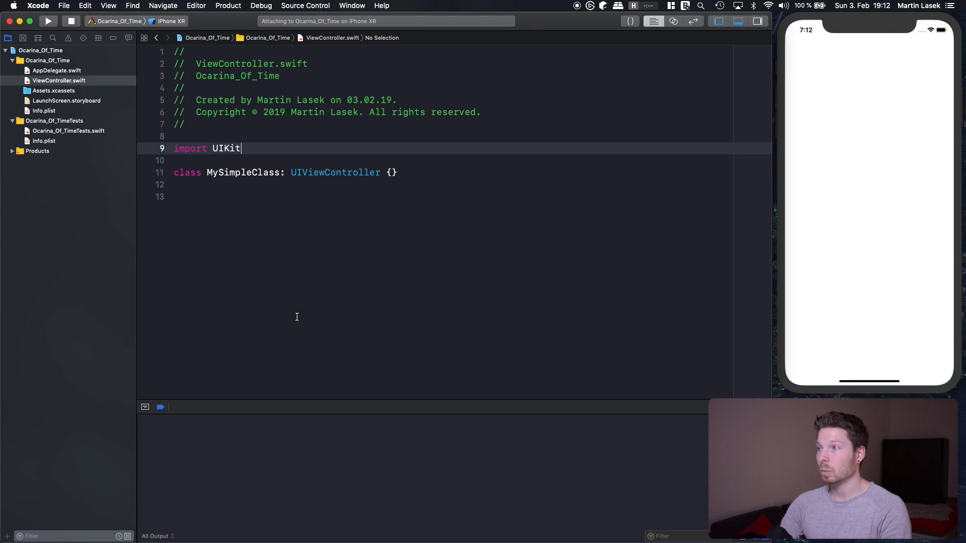
left_click(47, 20)
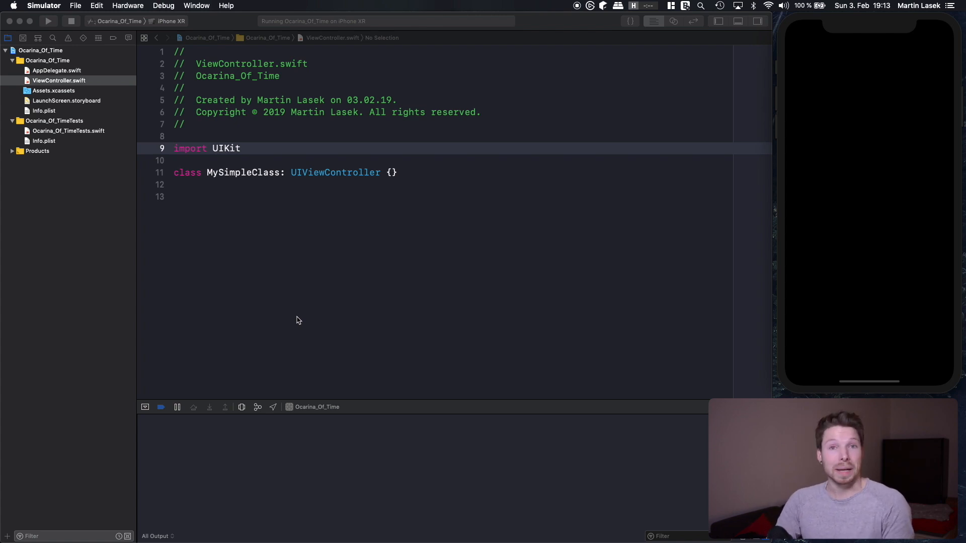
left_click(391, 172)
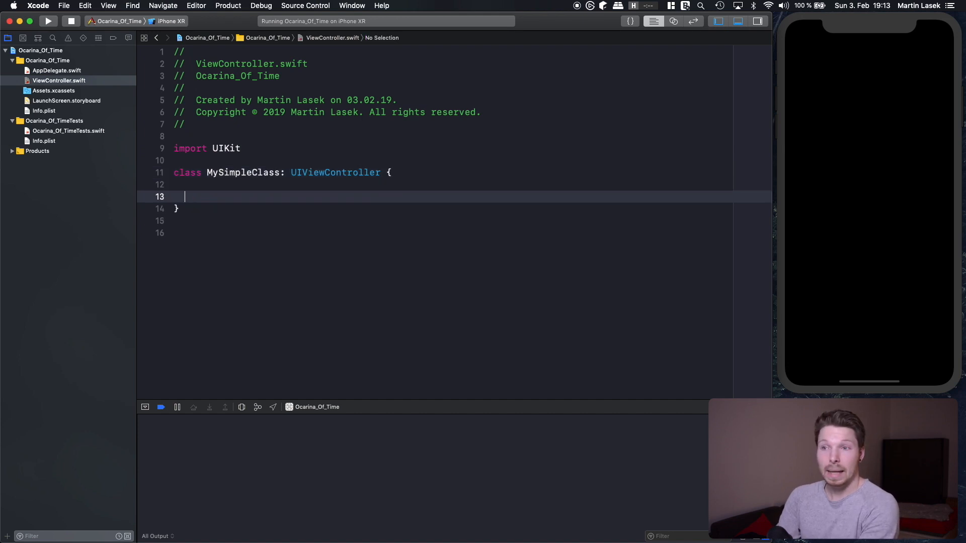
- Set view.backgroundColor = .white in viewDidLoad and run the app to get a white screen
type("viewDidLoad() {")
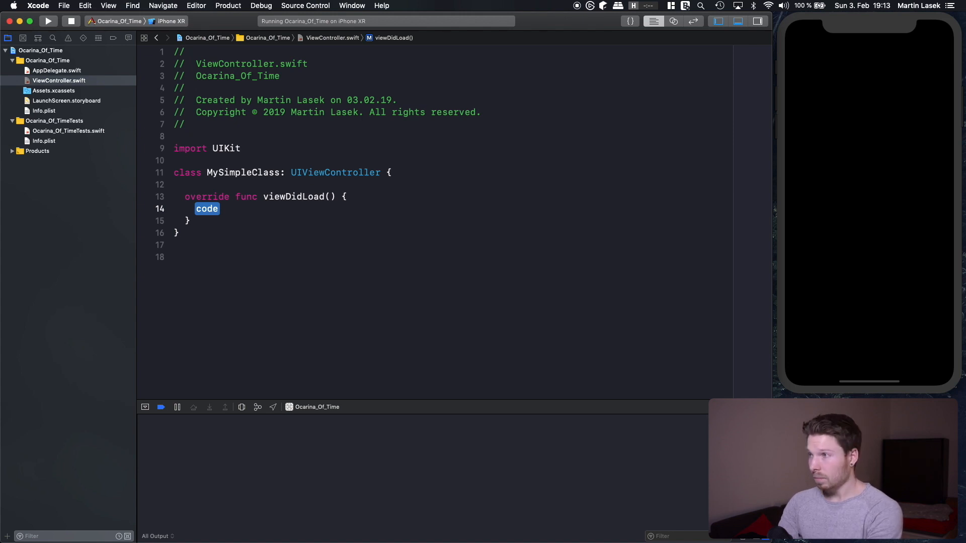
type("view")
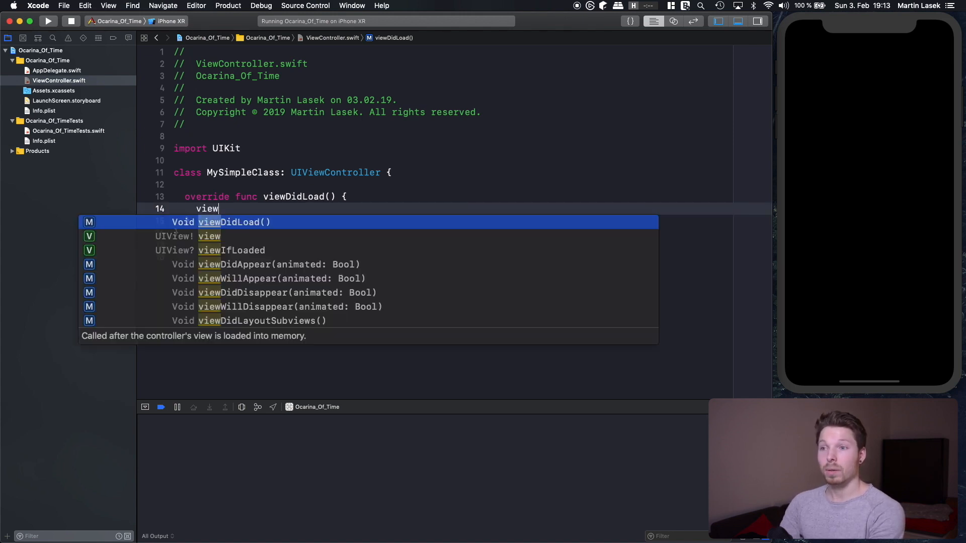
type(".")
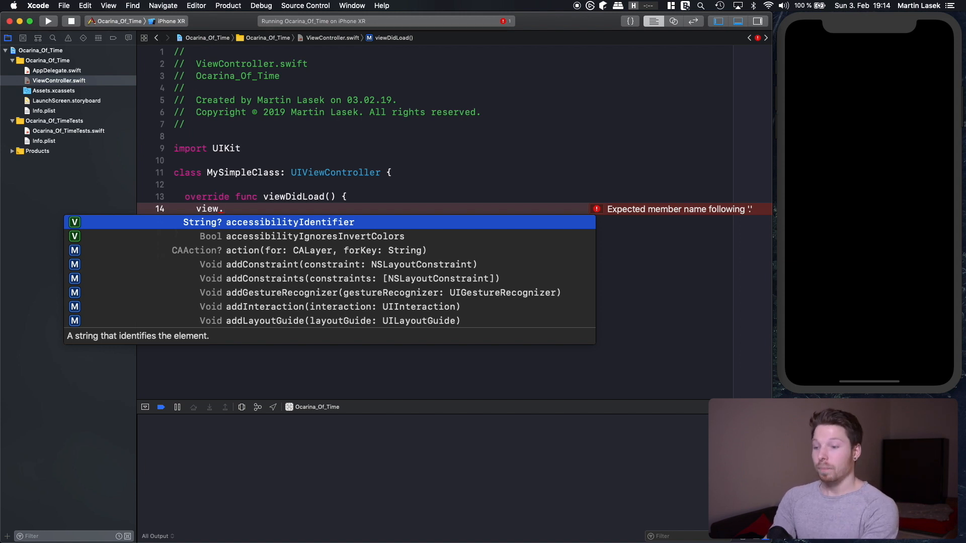
type("backgroundColor =")
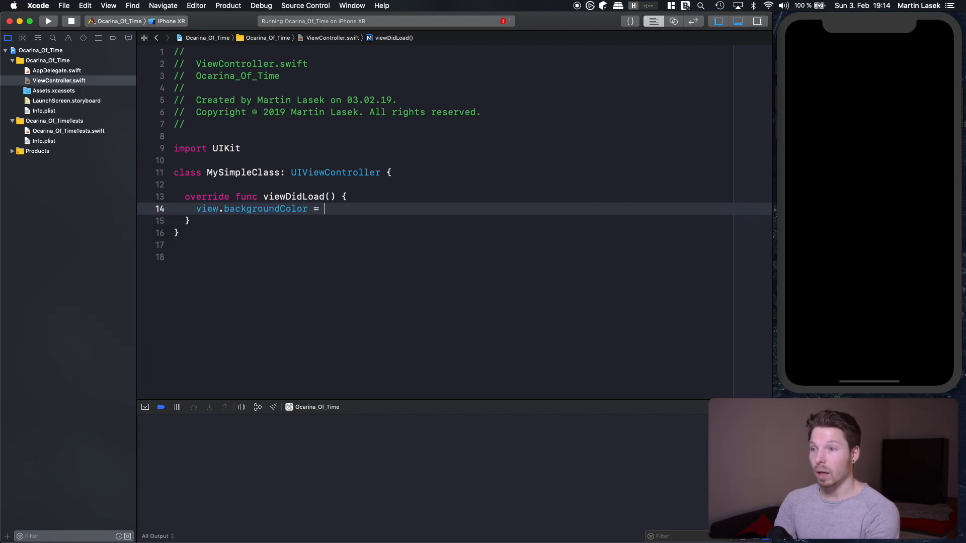
type(".white")
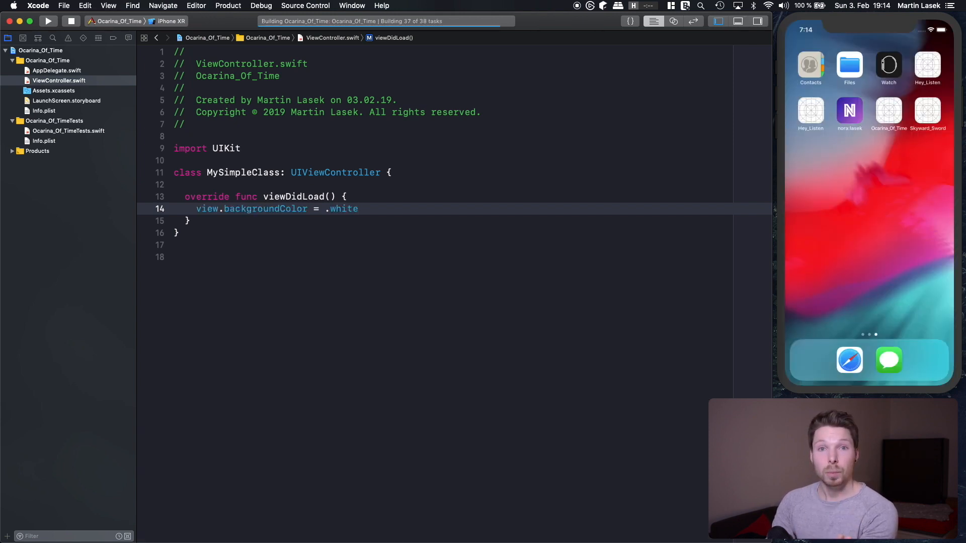
left_click(47, 21)
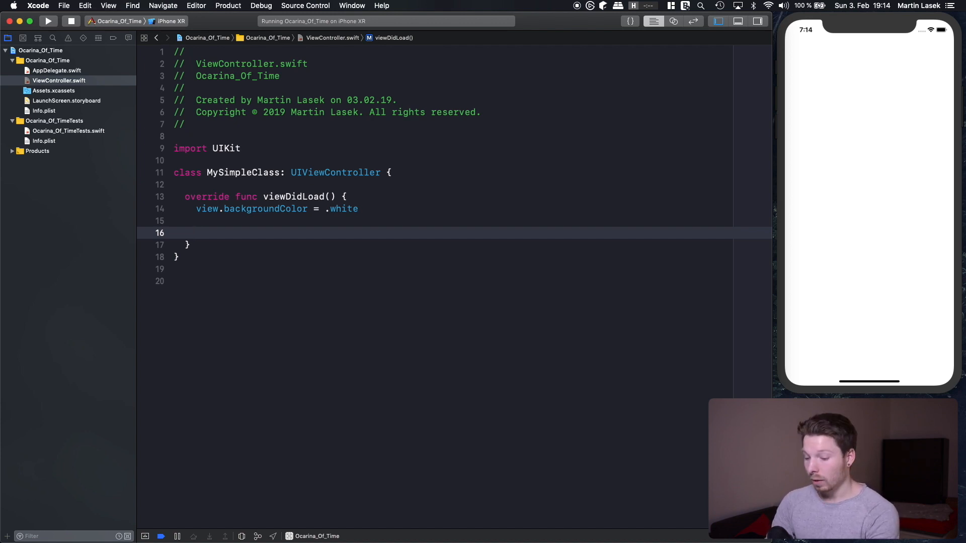
- Declare let textLabel = UILabel() and set textLabel.text = "Hey Listen!"
type("let l")
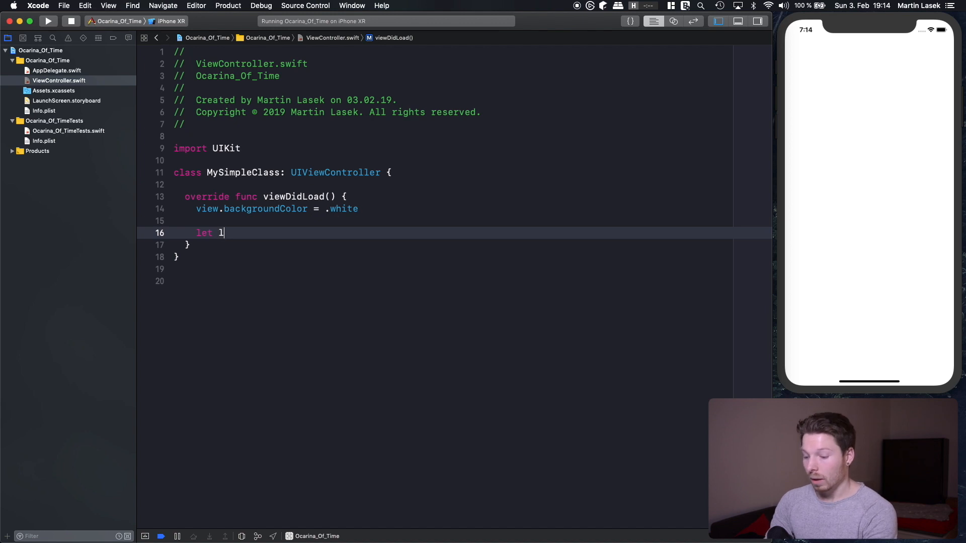
type("extLabe =")
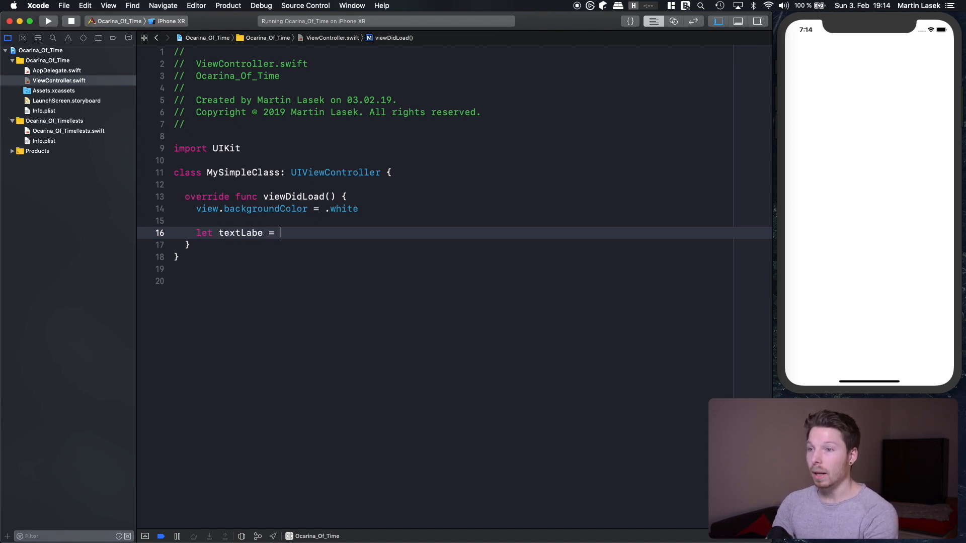
type("UILabel(")
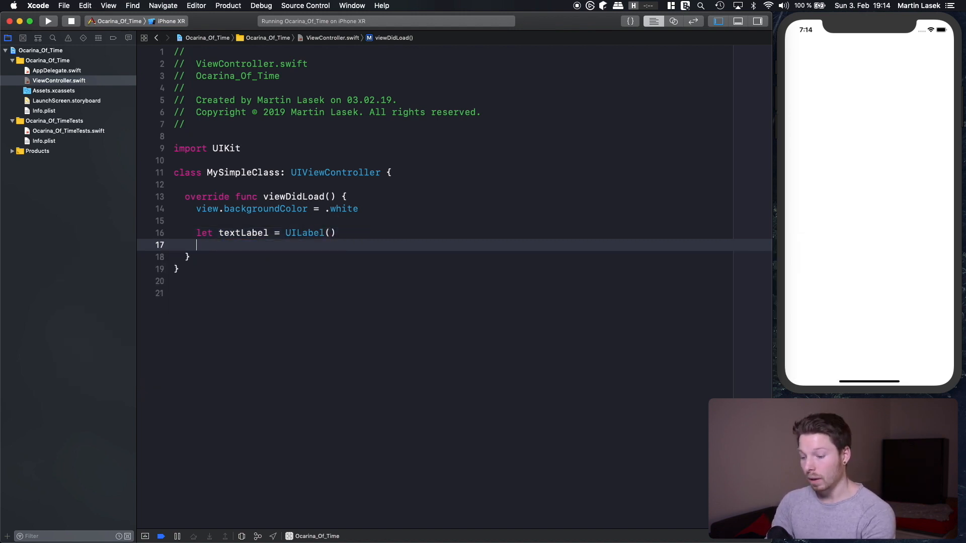
type("textLabel.text = \"")
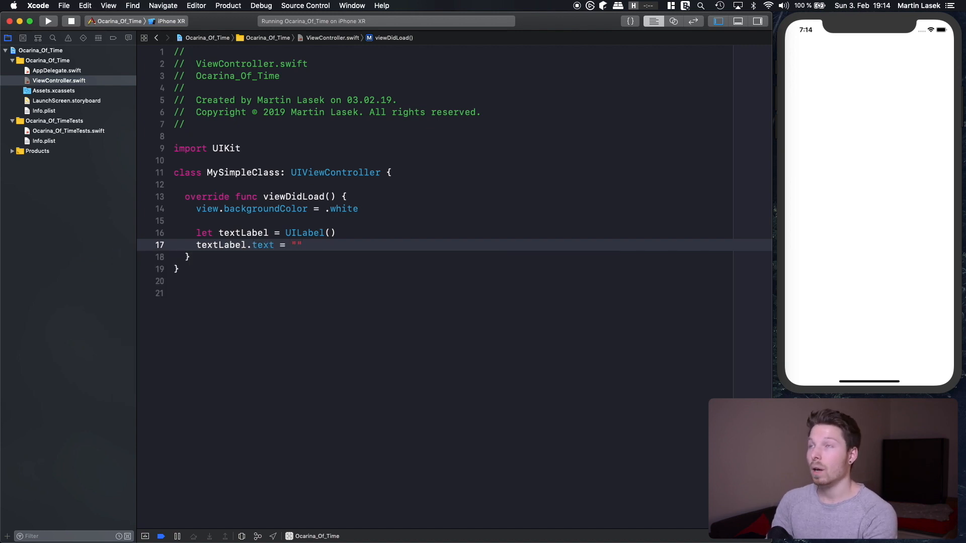
left_click(298, 245)
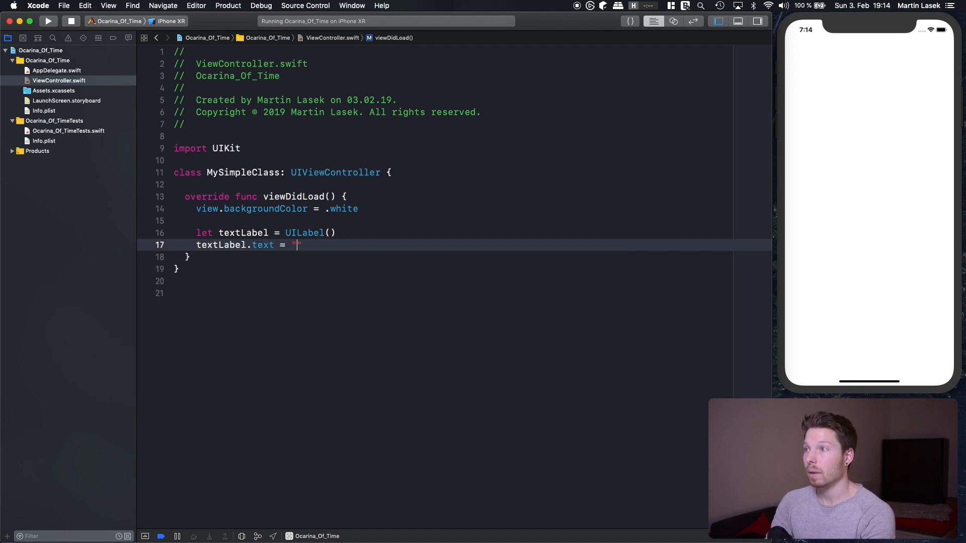
type("Hey li")
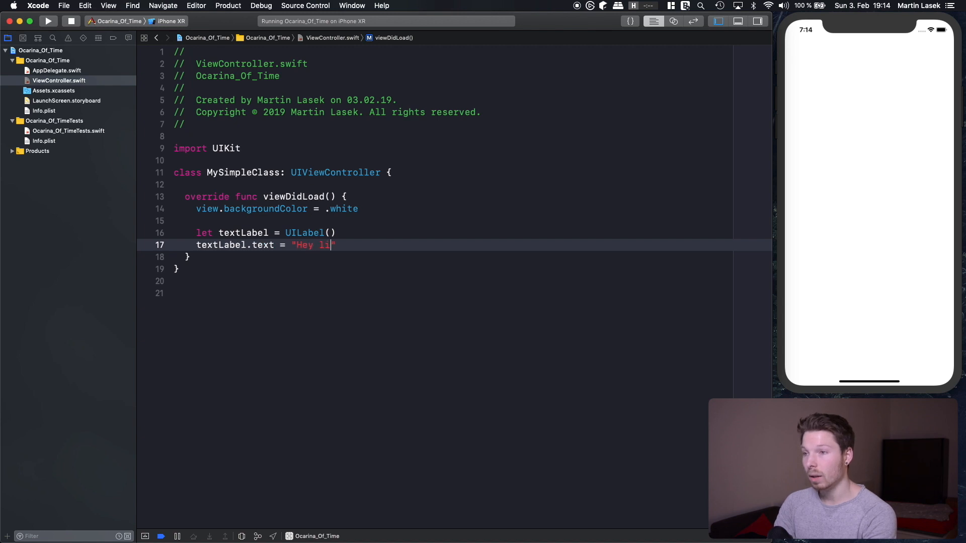
type("sten!")
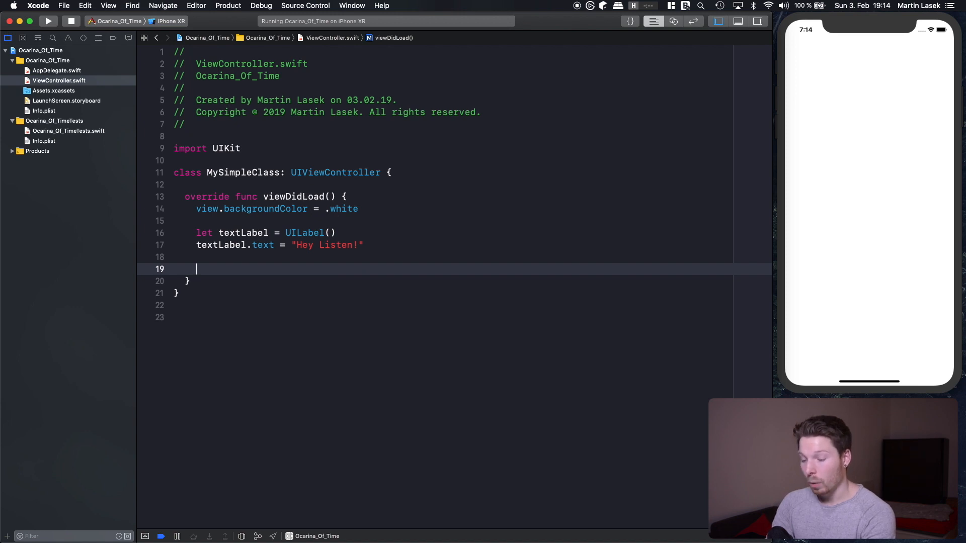
- Add the label with view.addSubview(textLabel) and rebuild the app
type("view.add")
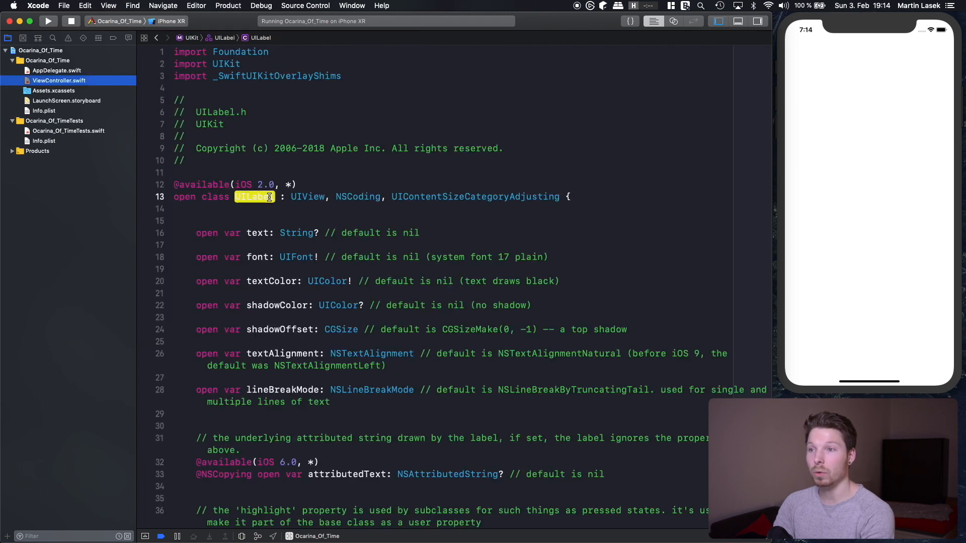
left_click(156, 37)
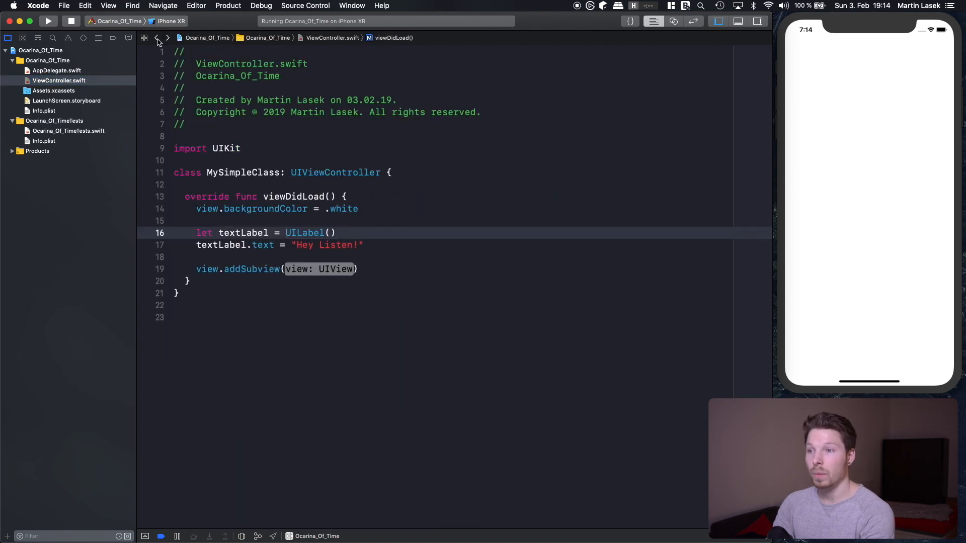
left_click(265, 269)
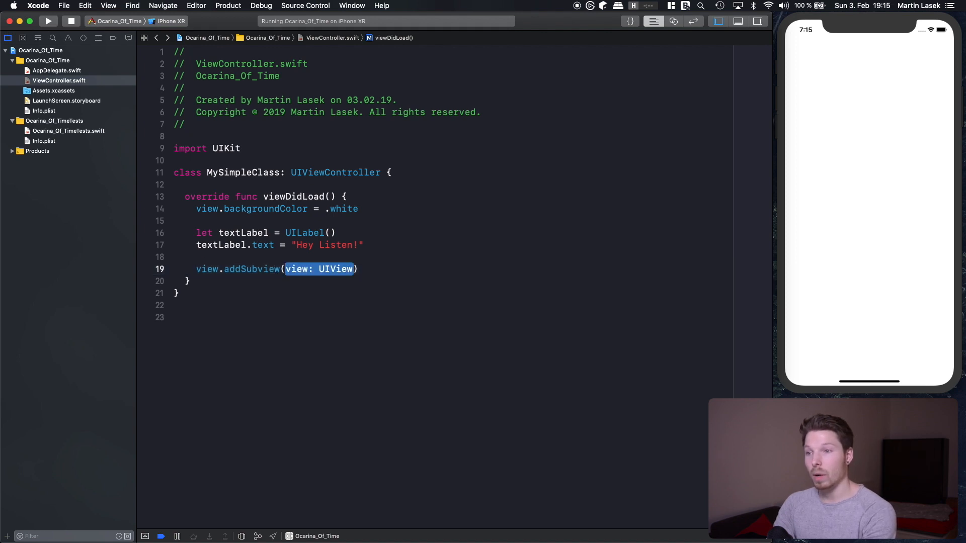
type("textLa")
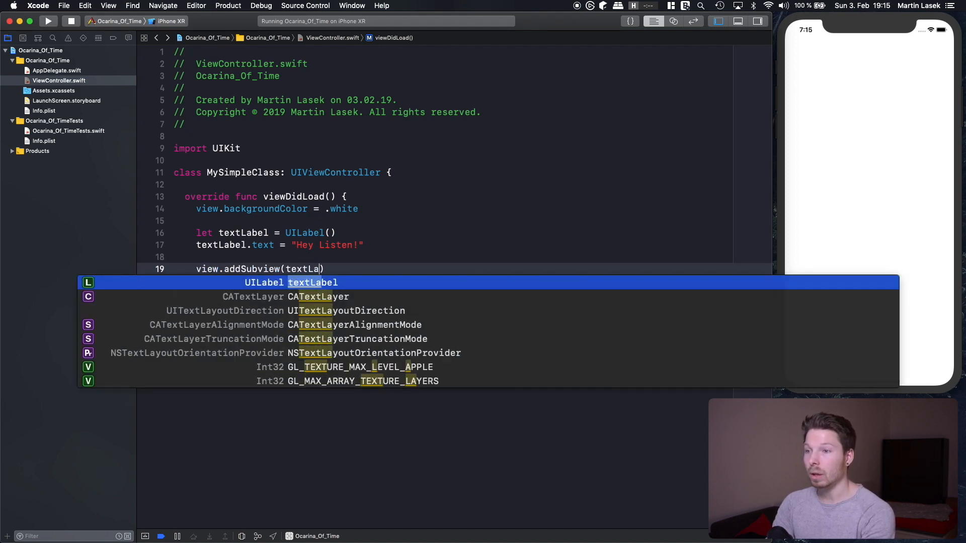
key("Return")
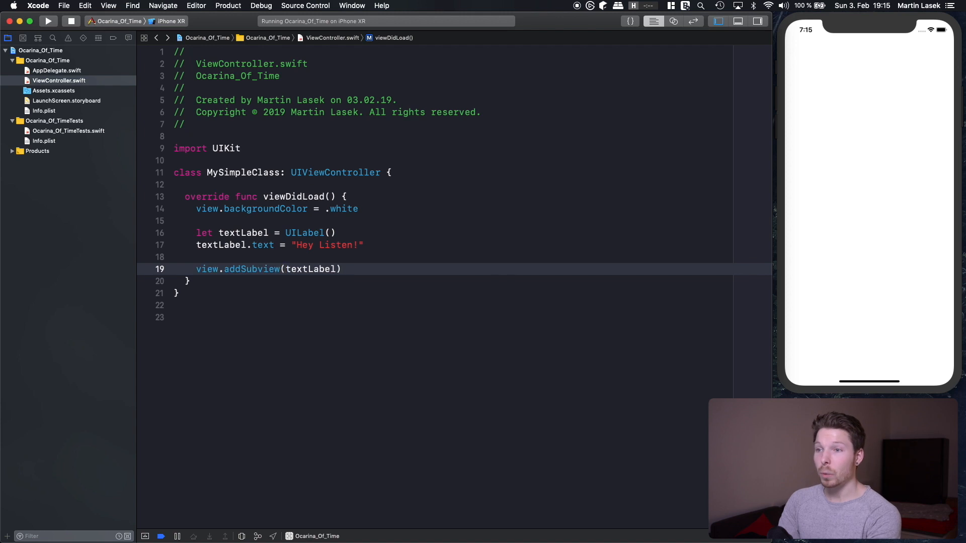
left_click(48, 21)
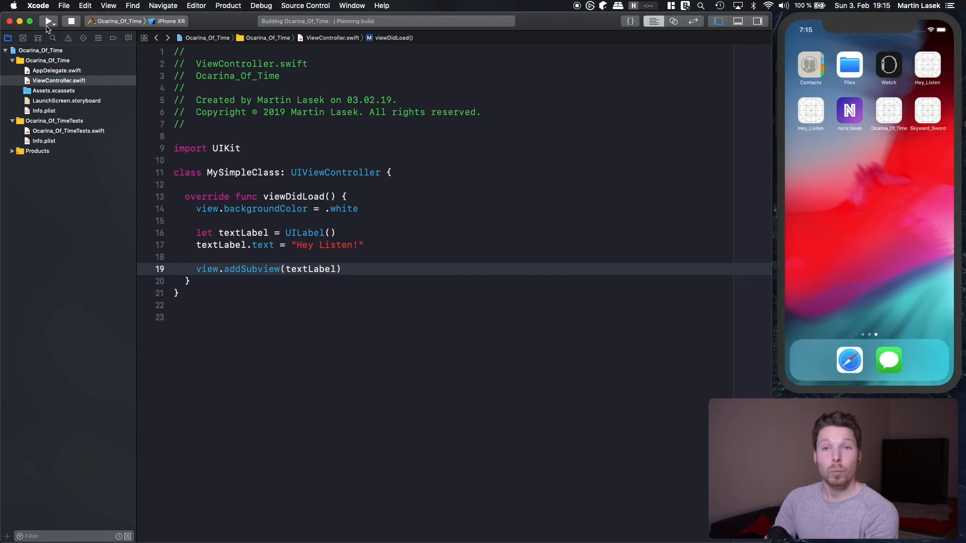
- Relaunch the app in the simulator, which still shows a plain white screen
left_click(49, 21)
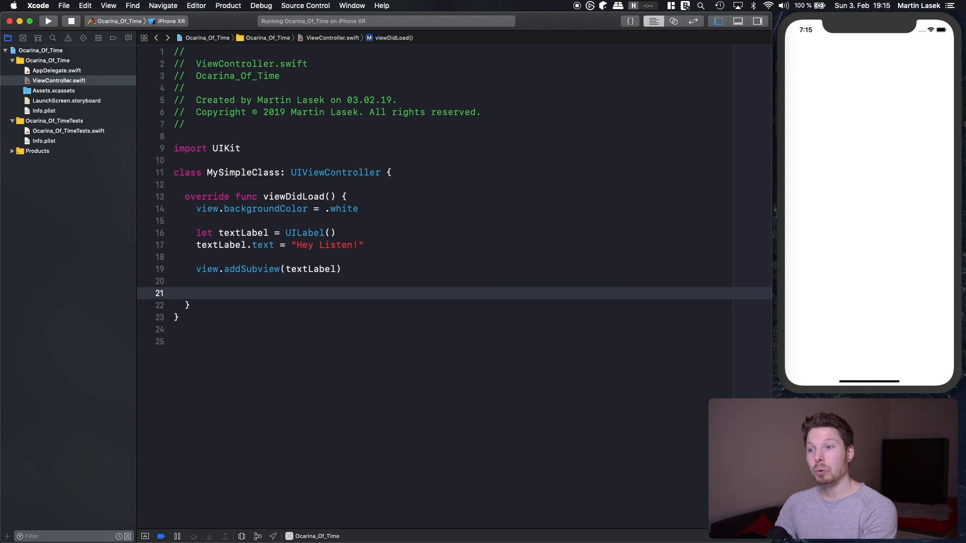
- Set textLabel.translatesAutoresizingMaskIntoConstraints = false
type("textLabel.")
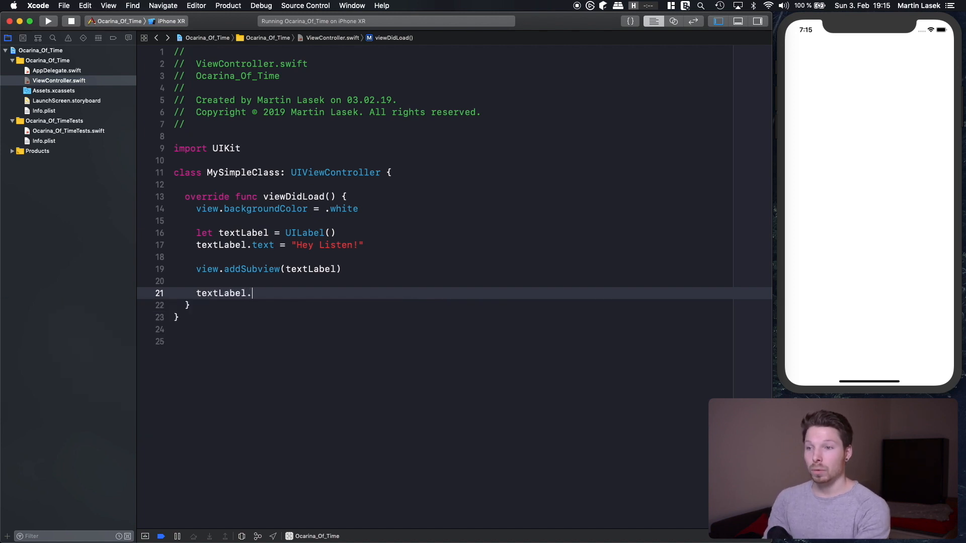
type("auto")
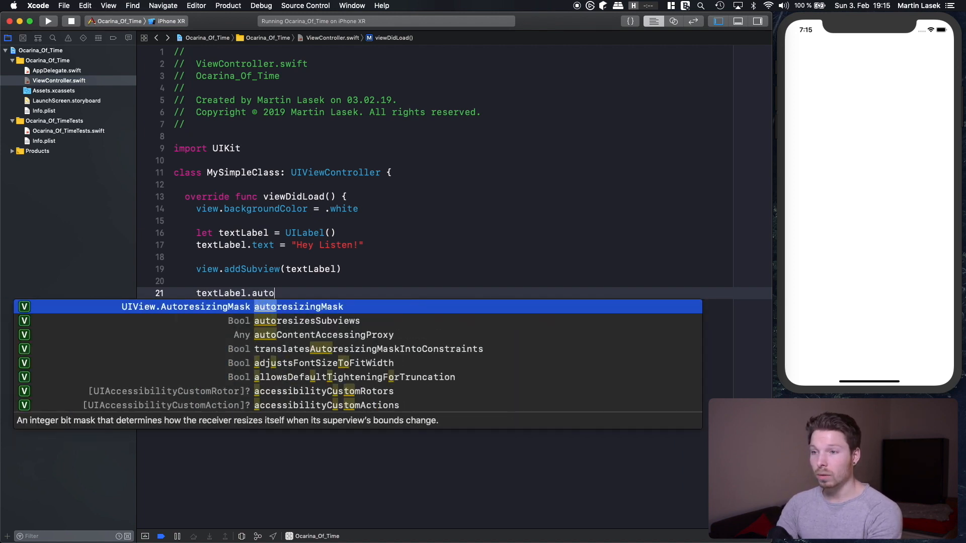
key("down")
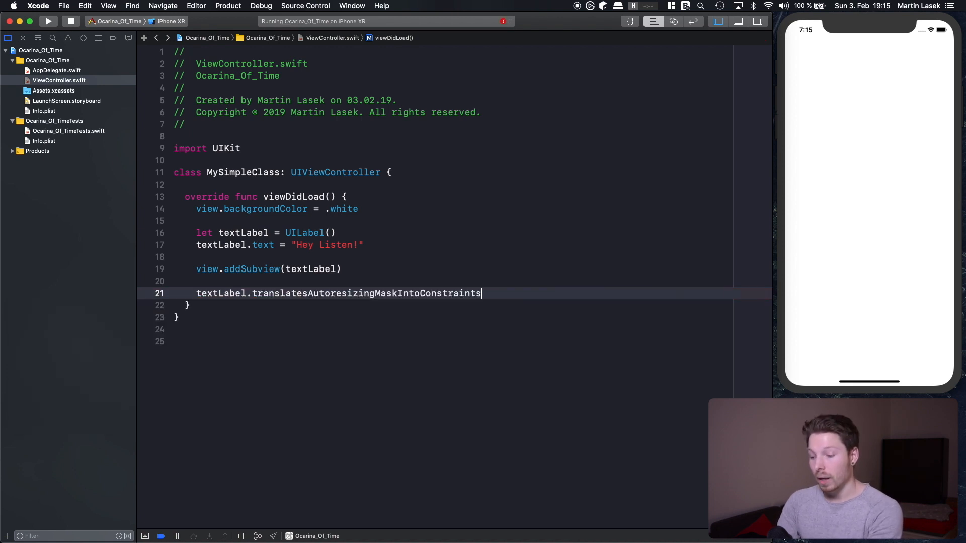
type("= false")
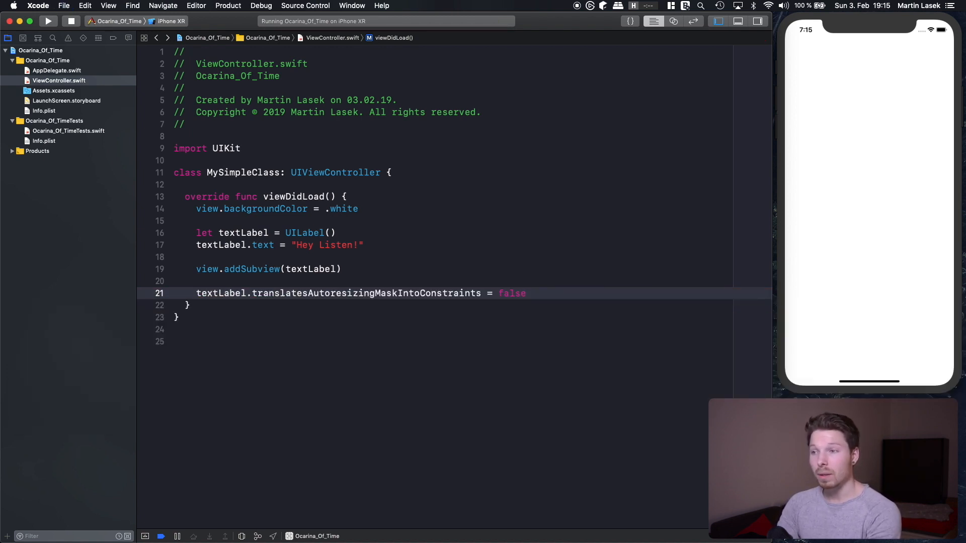
key("return")
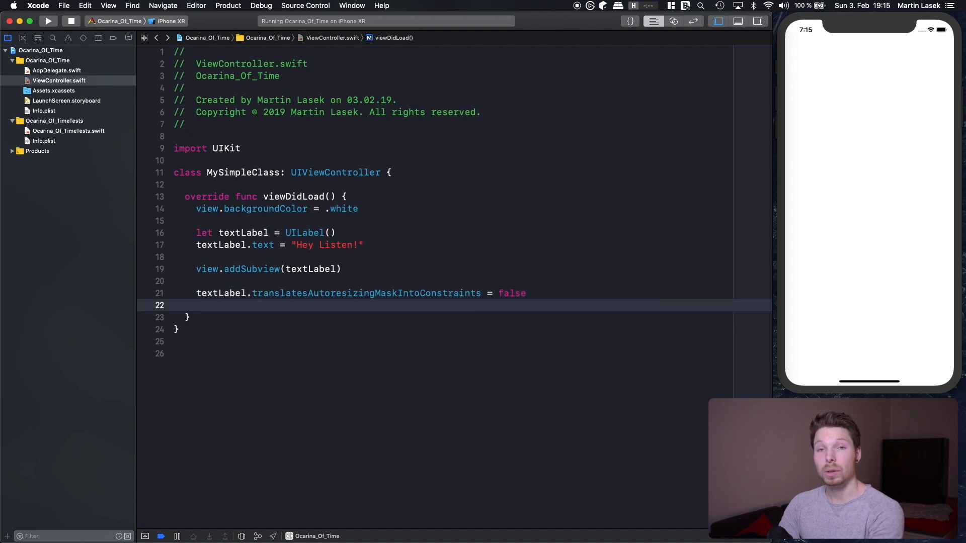
- Activate a constraint pinning textLabel.topAnchor to view.topAnchor
left_click(196, 304)
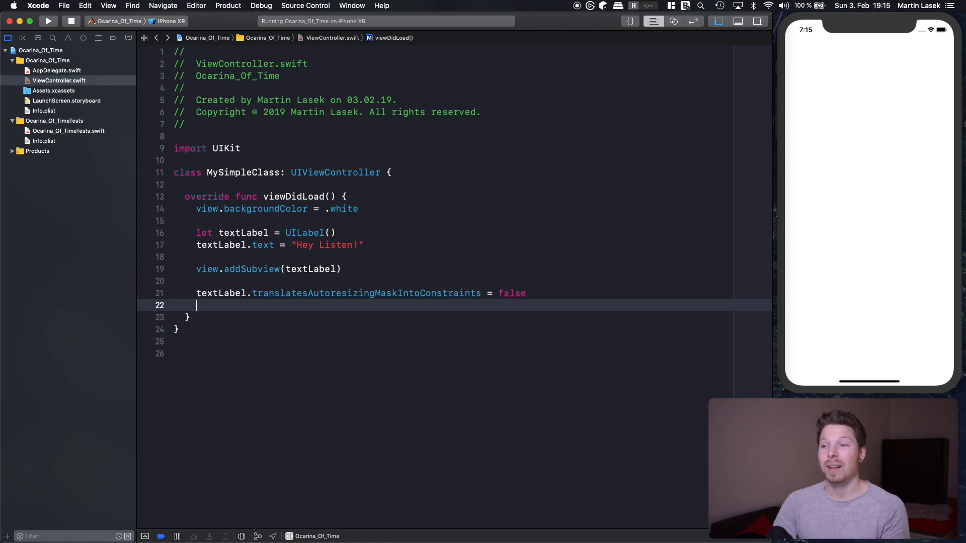
type("t")
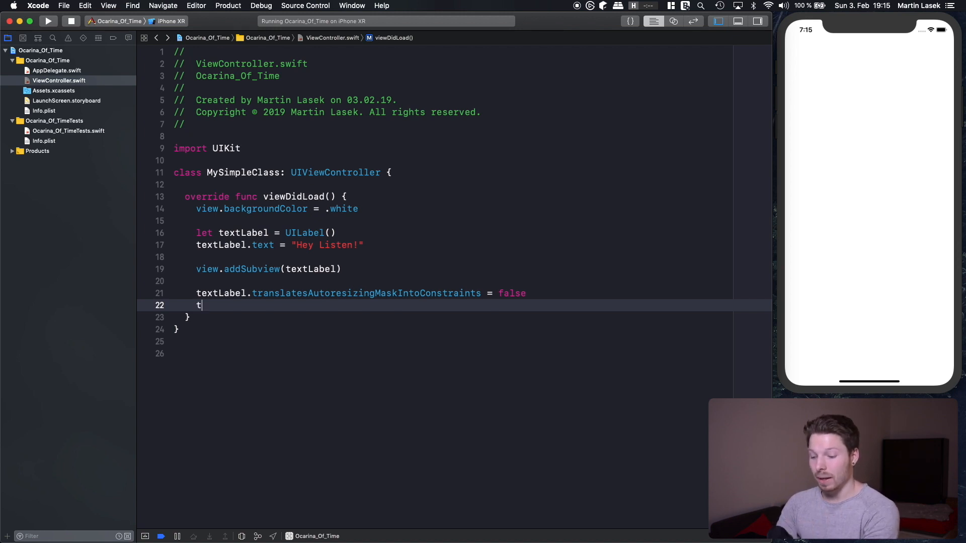
type("extLabel.")
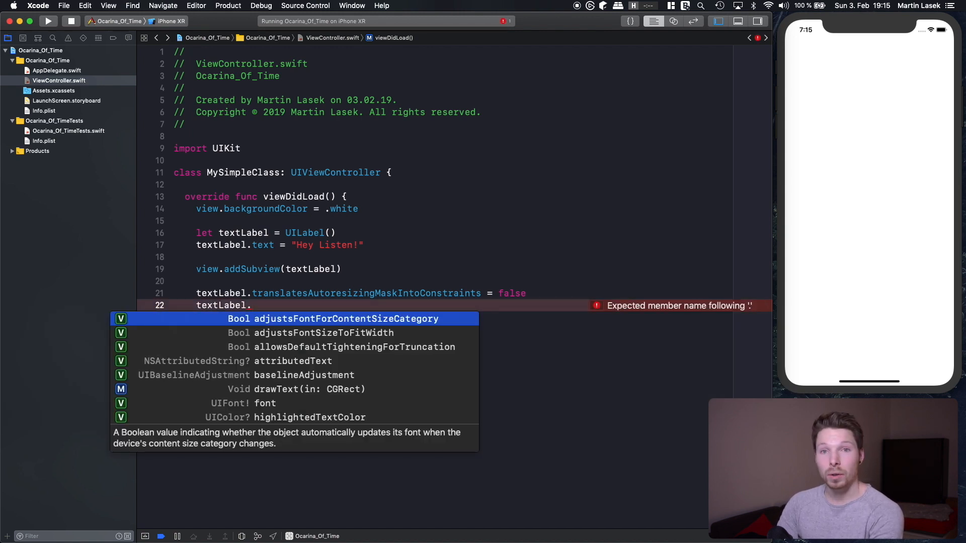
type("topAnchor")
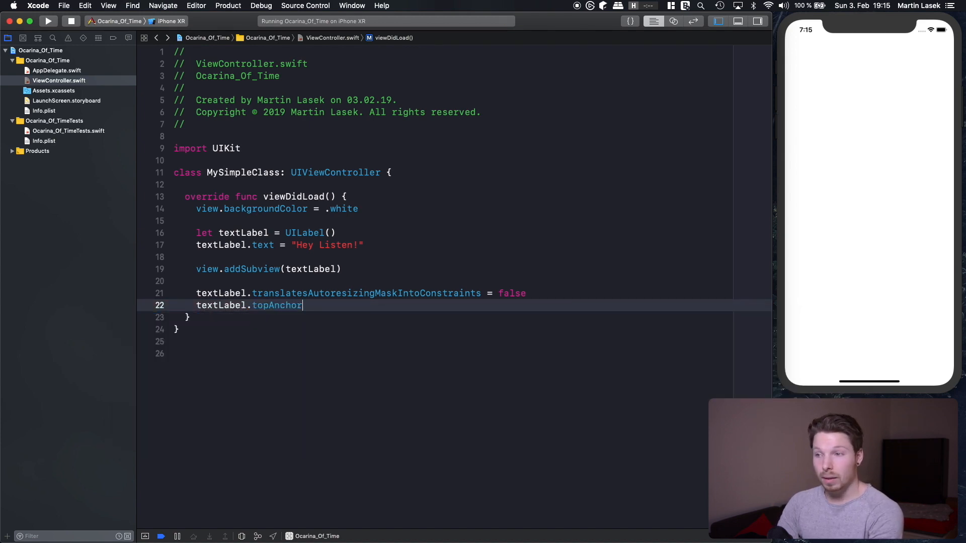
type(".constraint(equalTo: v")
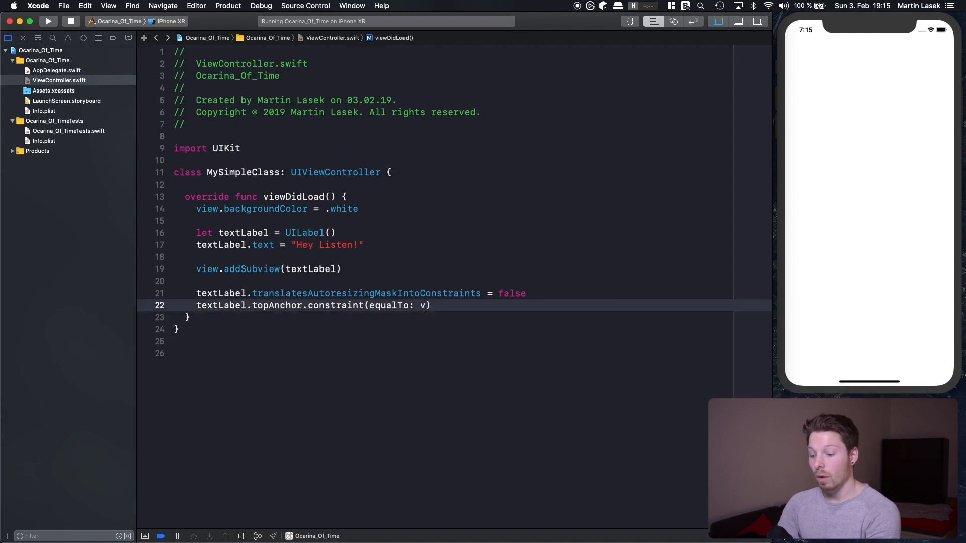
type("iew.topAnchor")
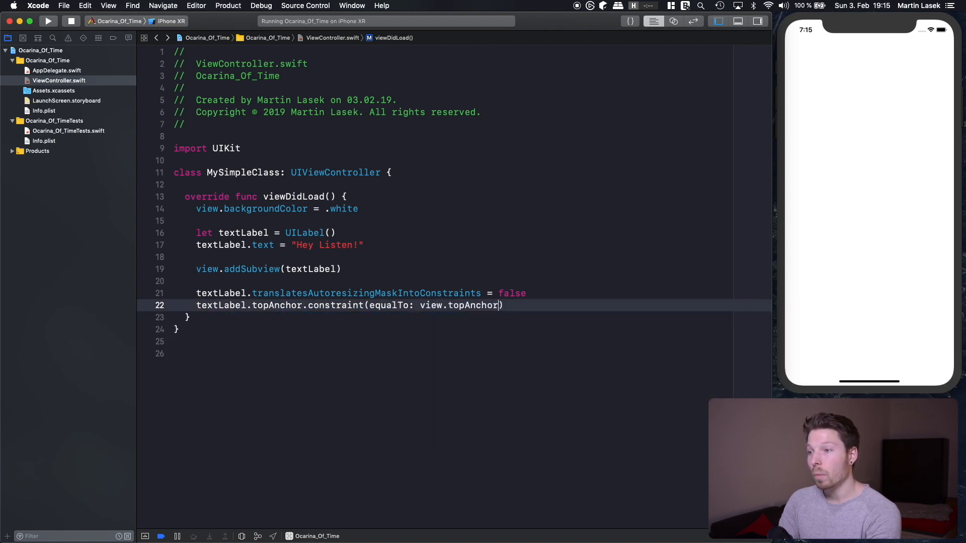
type(".isActive =")
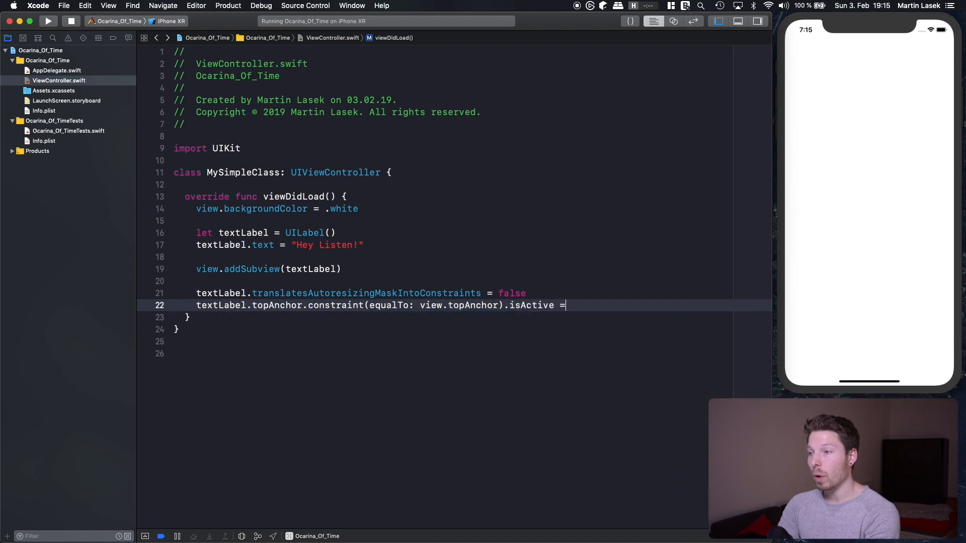
type("true")
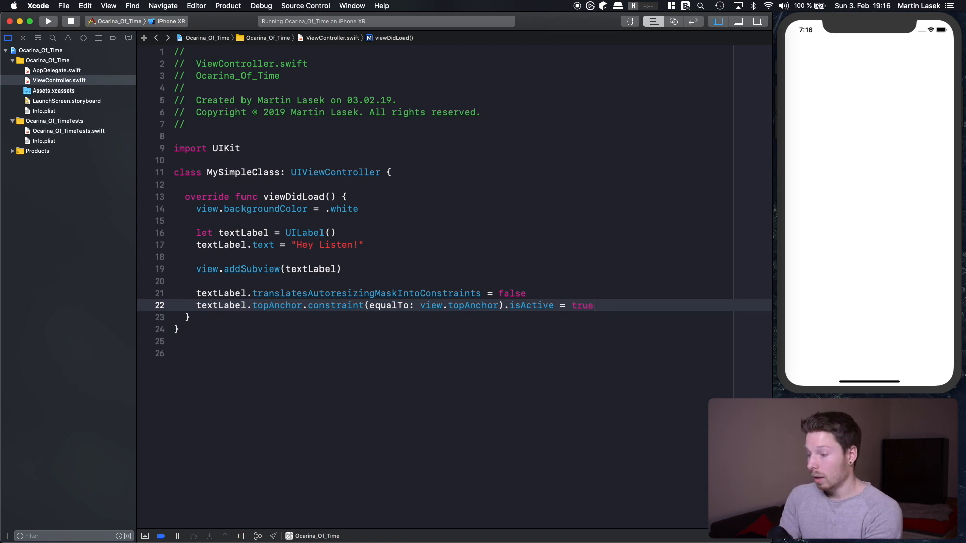
- Activate a constraint pinning textLabel.leadingAnchor to view.leadingAnchor
type("text")
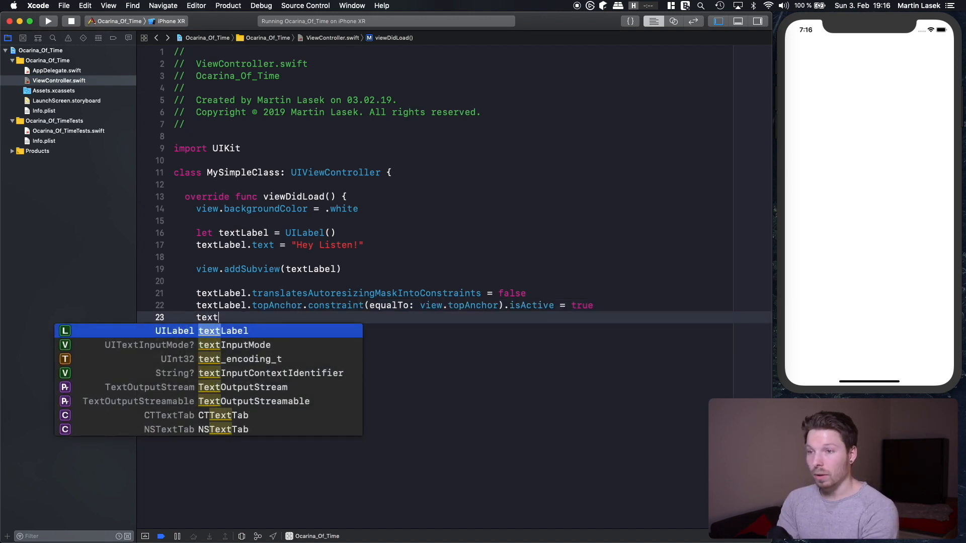
type("Label.leadingAnchor")
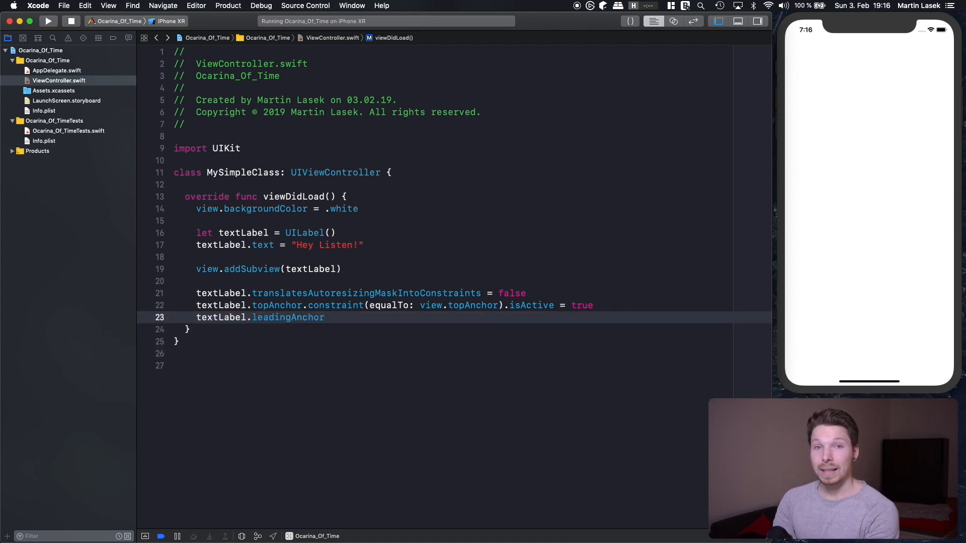
type(".o")
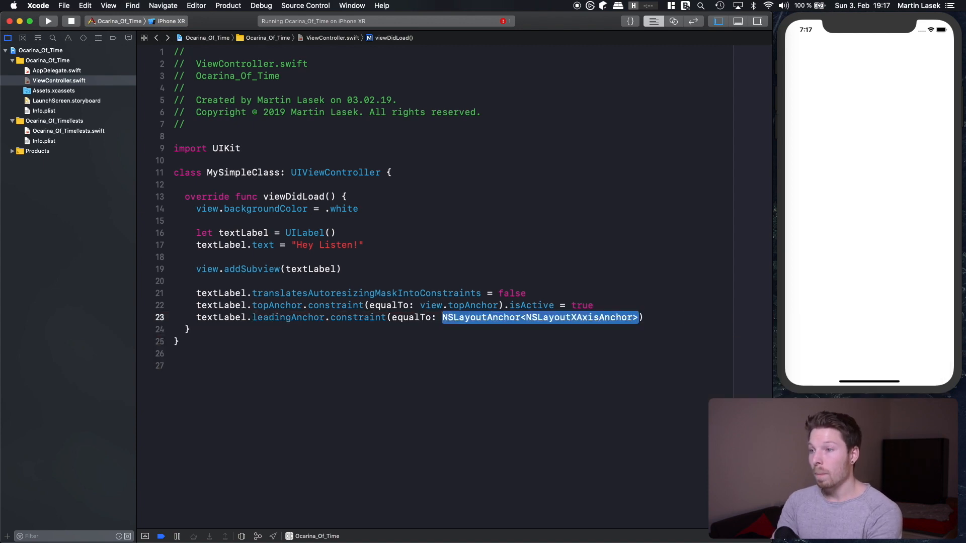
type("view.leadingAnchor")
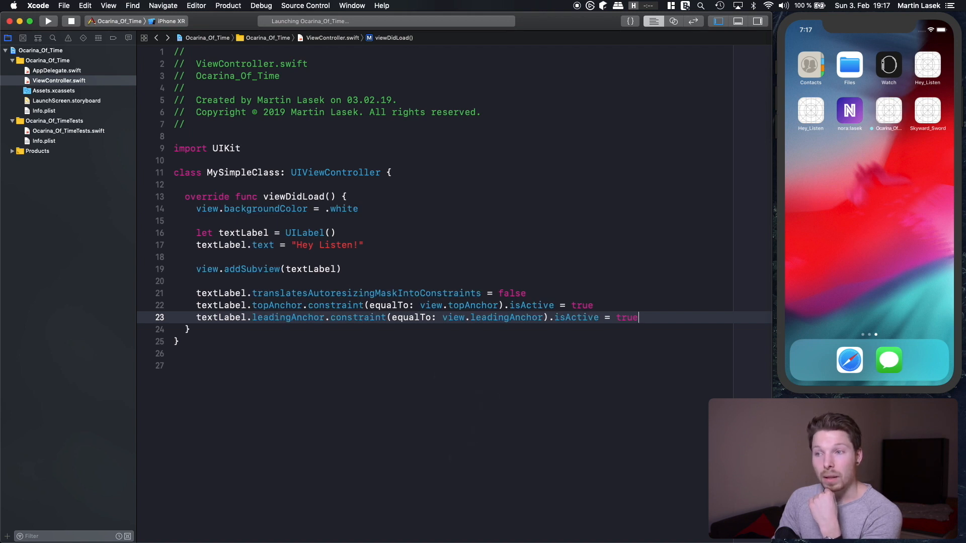
- View the Hey Listen! label crowding the simulator's top-left corner, then return to the code
left_click(49, 20)
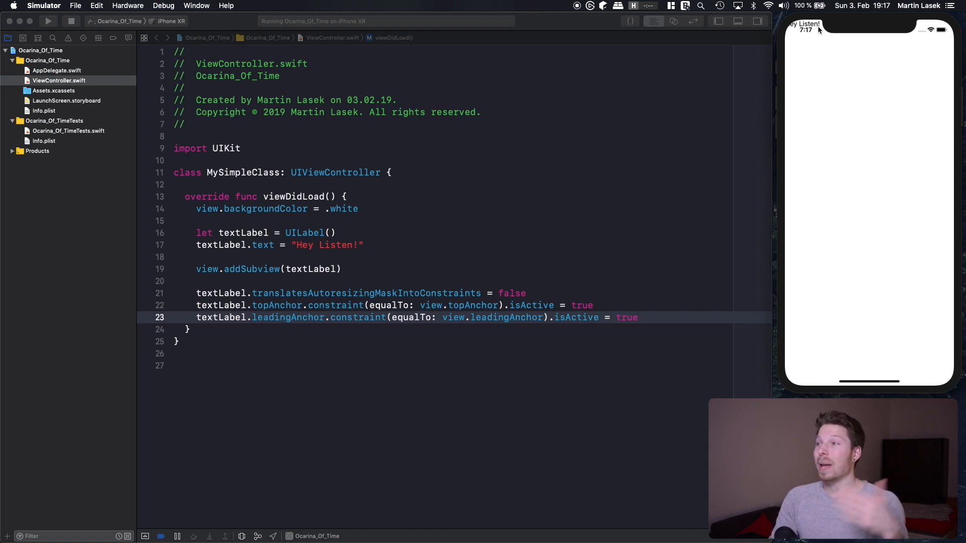
mouse_move(794, 37)
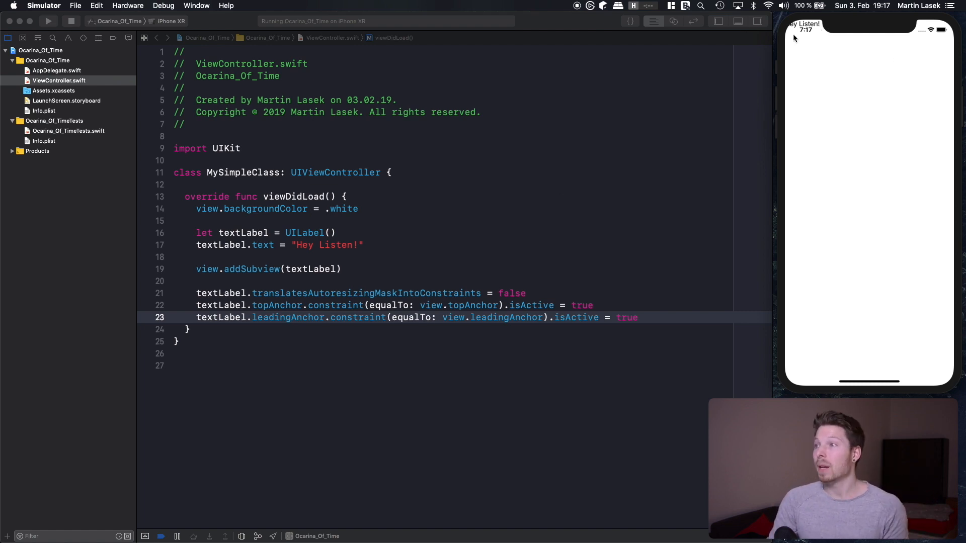
mouse_move(814, 38)
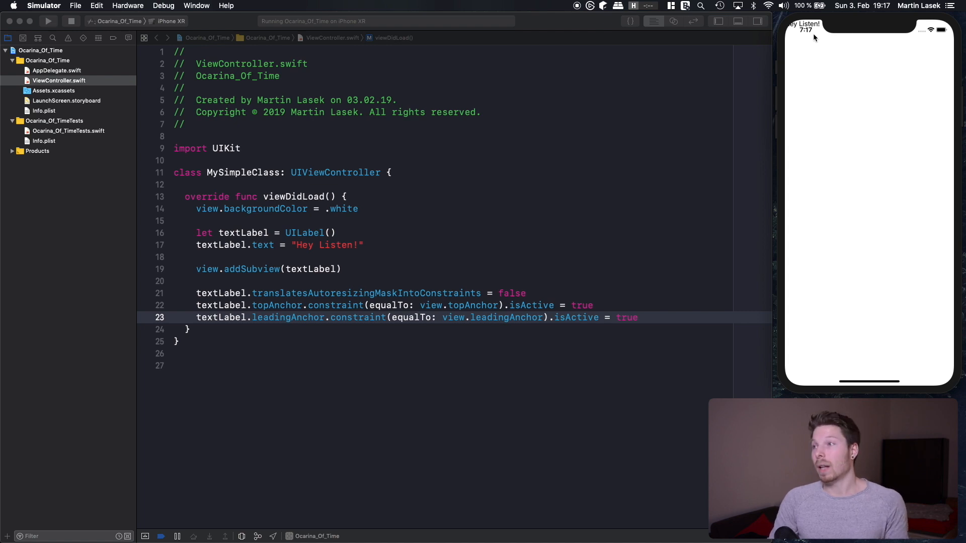
mouse_move(847, 29)
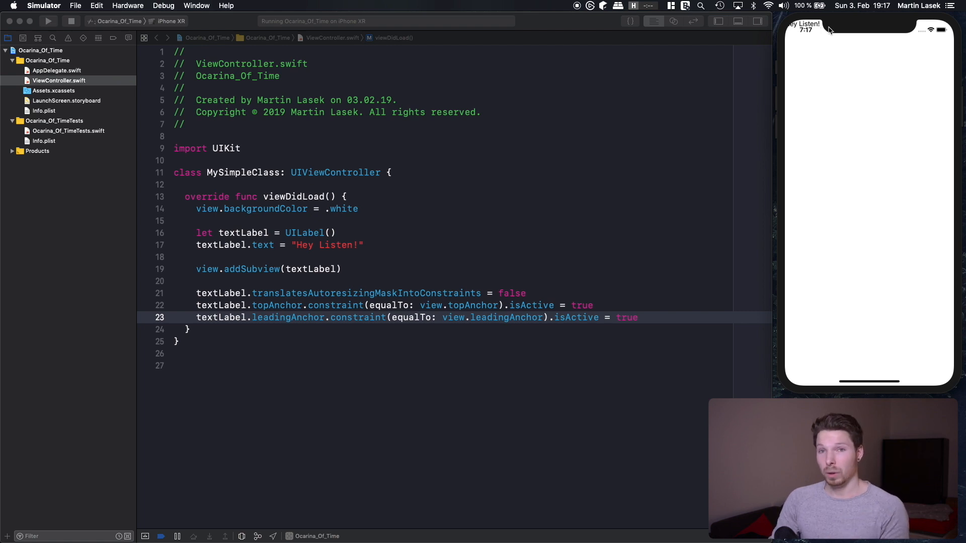
left_click(396, 324)
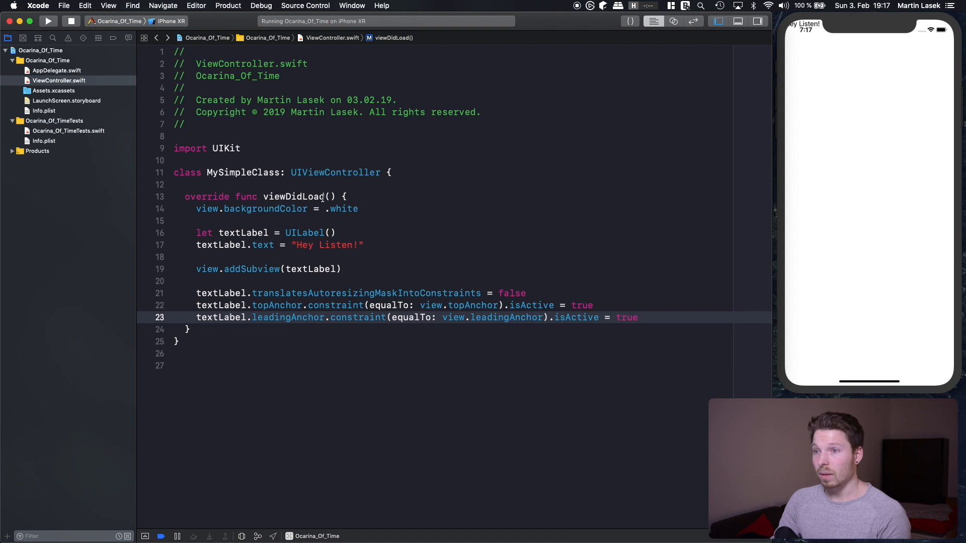
- On a new line 15, try view.layoutMarginsGuide and begin a 'let l' constant instead
left_click(352, 220)
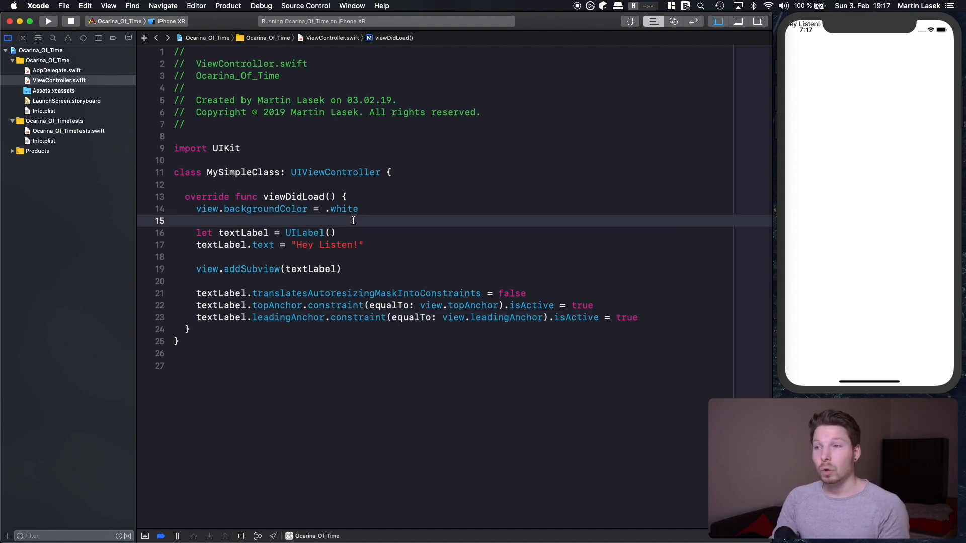
mouse_move(402, 226)
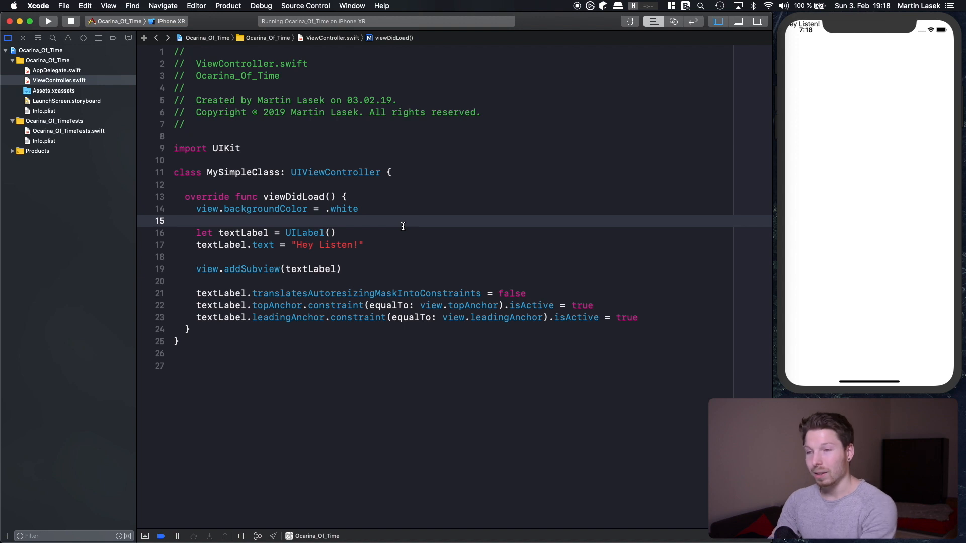
key("return")
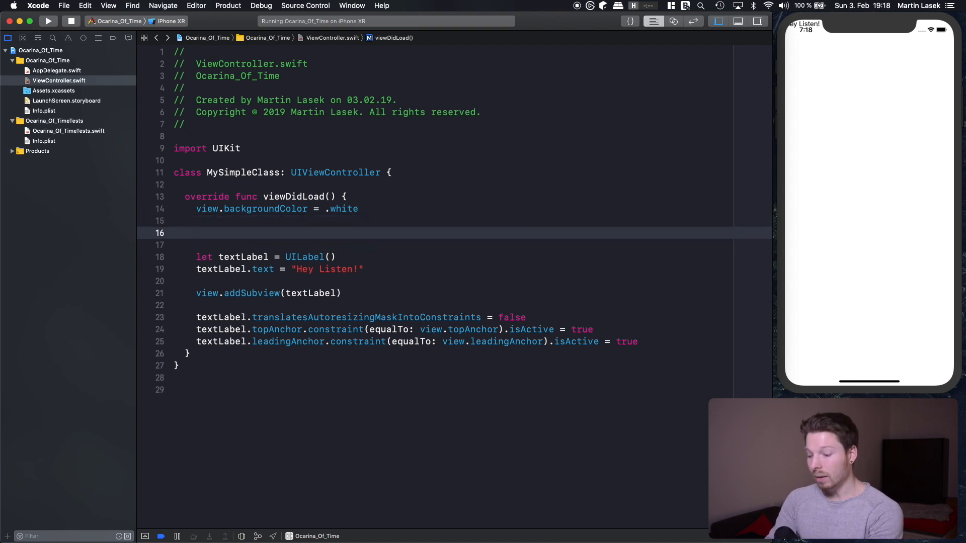
type("view.")
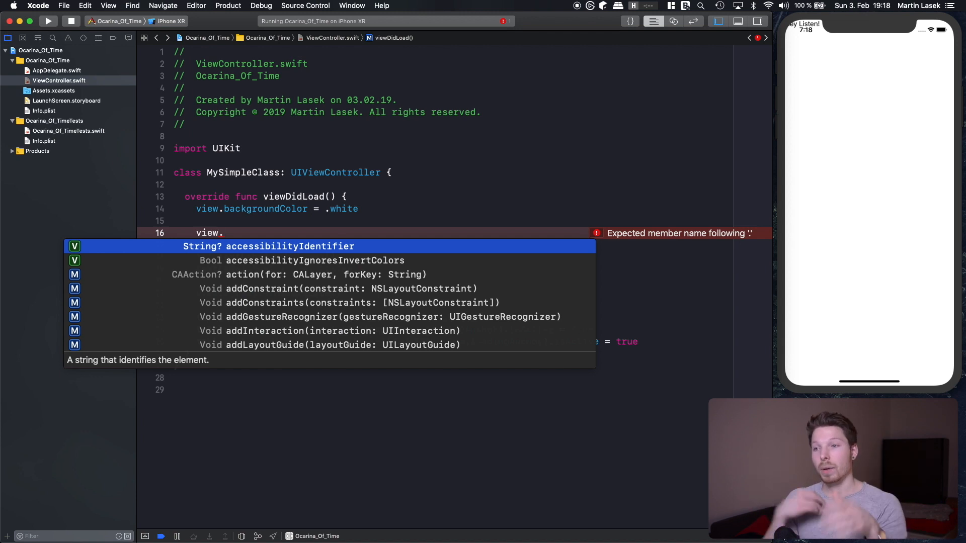
type("la")
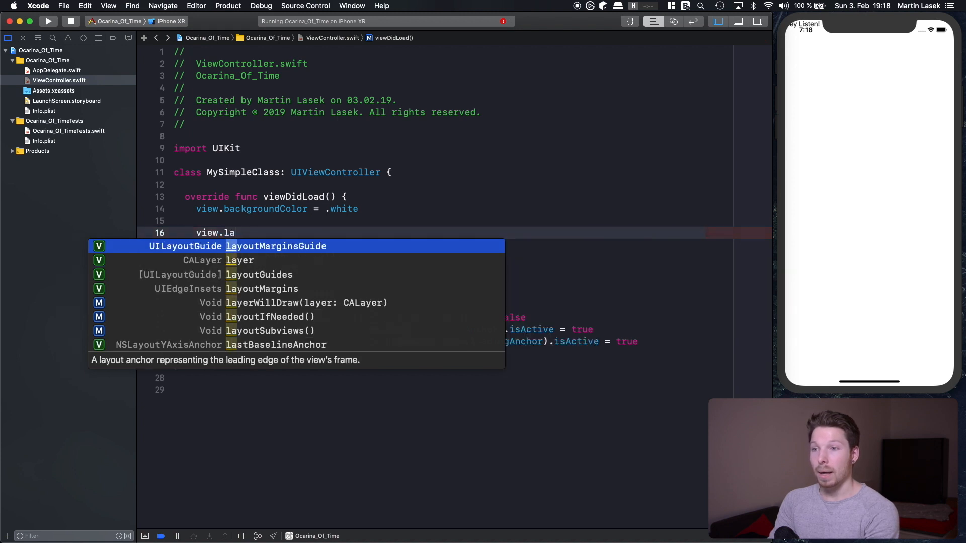
key("Return")
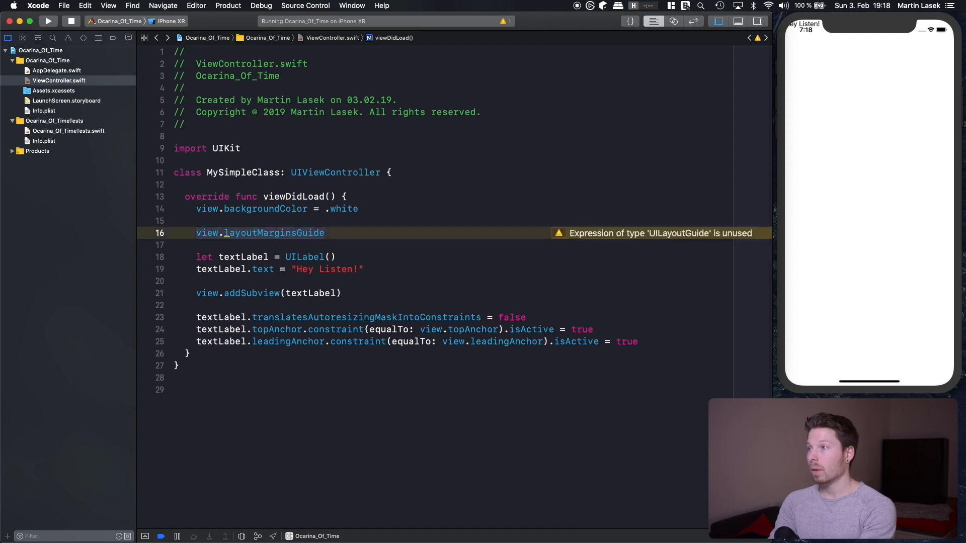
type("let l")
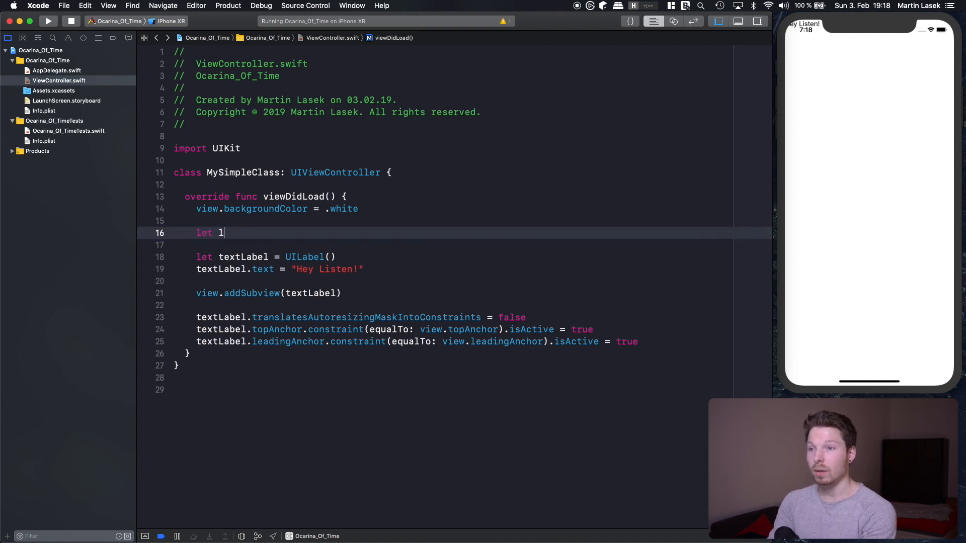
- Declare let layout = view.layoutMarginsGuide for the label constraints
type("ayout = view.layoutMarginsGuide")
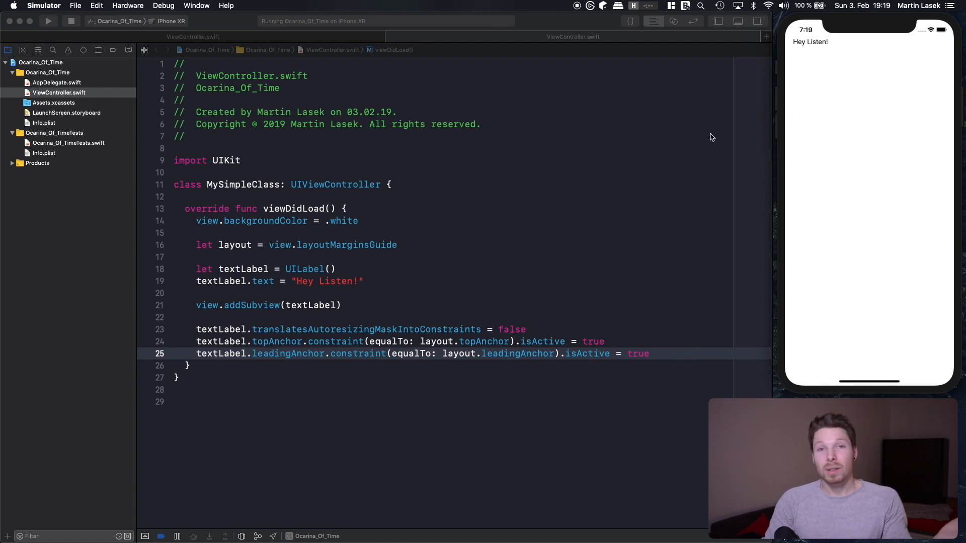
mouse_move(822, 84)
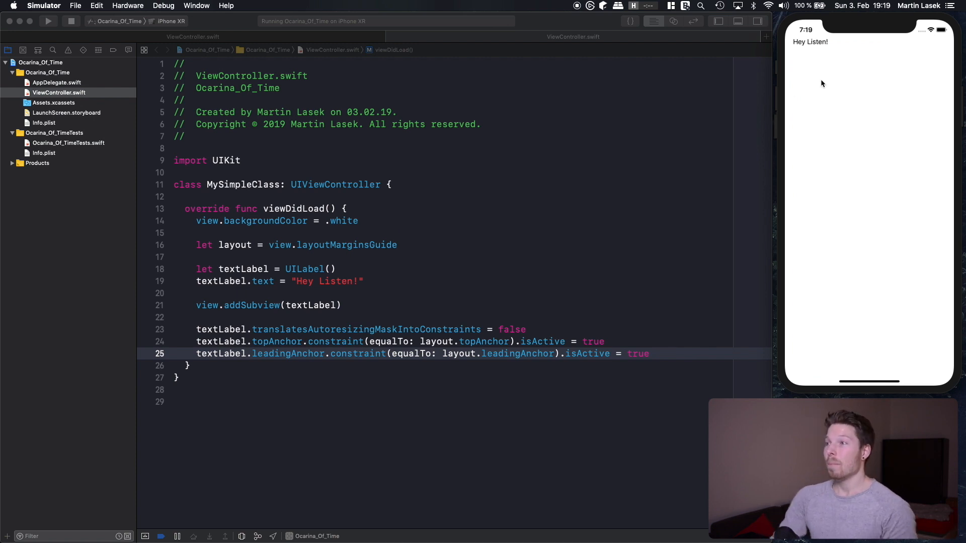
mouse_move(819, 54)
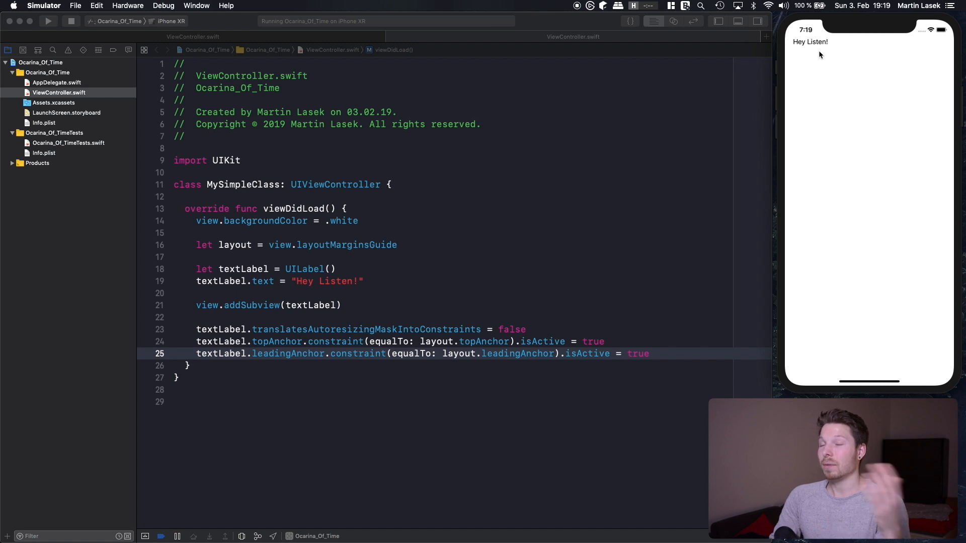
mouse_move(868, 51)
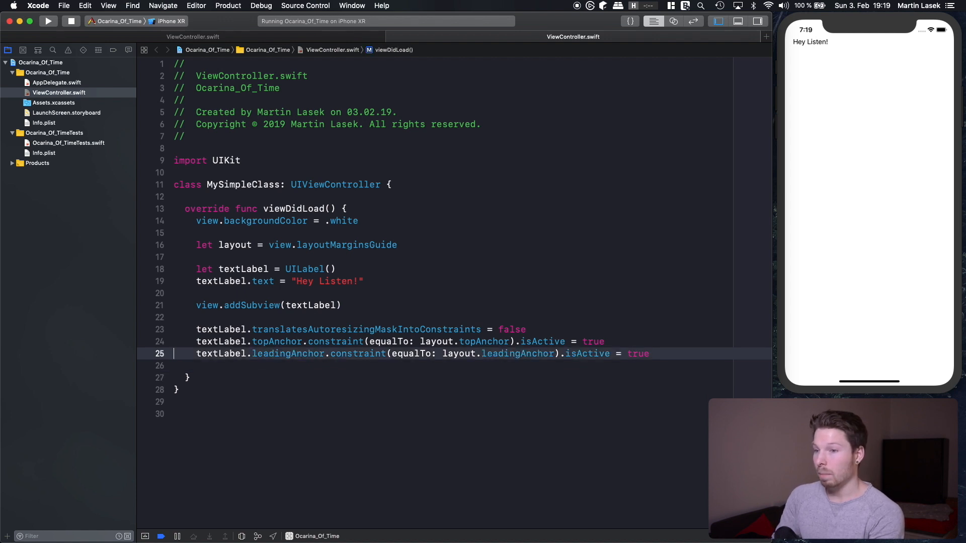
- Begin declaring a button constant with 'let butto' after the constraints
type("let butto")
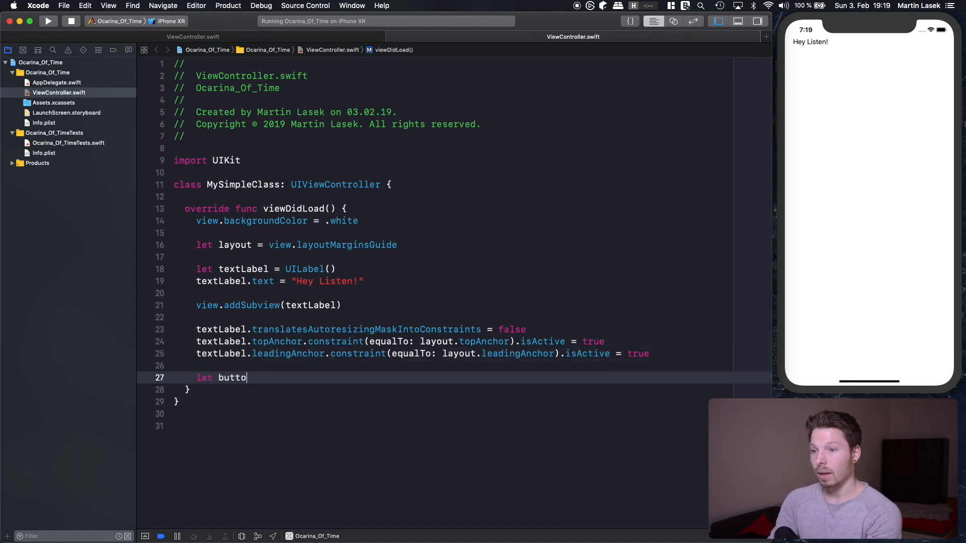
- Create let button = UIButton() with title "Answer" for the .normal state
type("n = UIButton()")
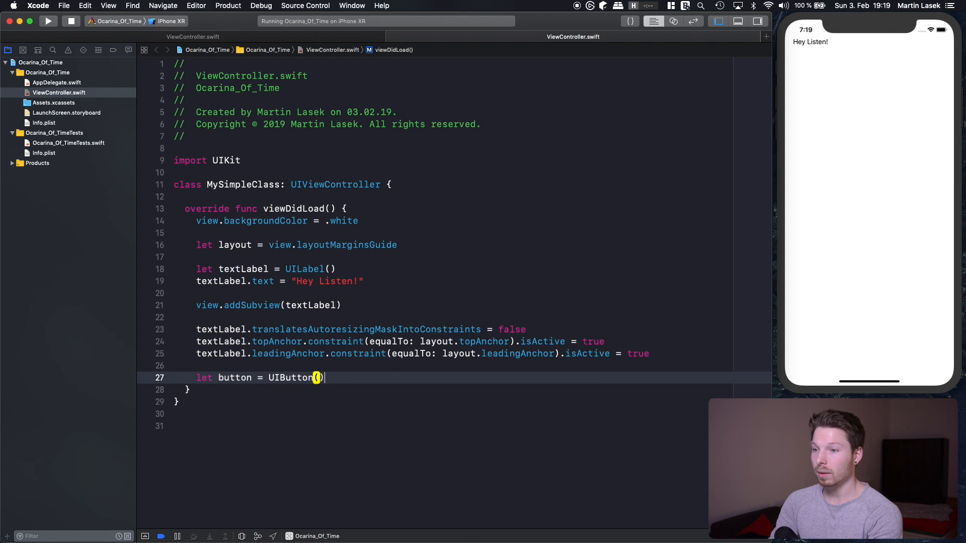
type("button.setTitle(\"Answer\", for: UIControl.State")
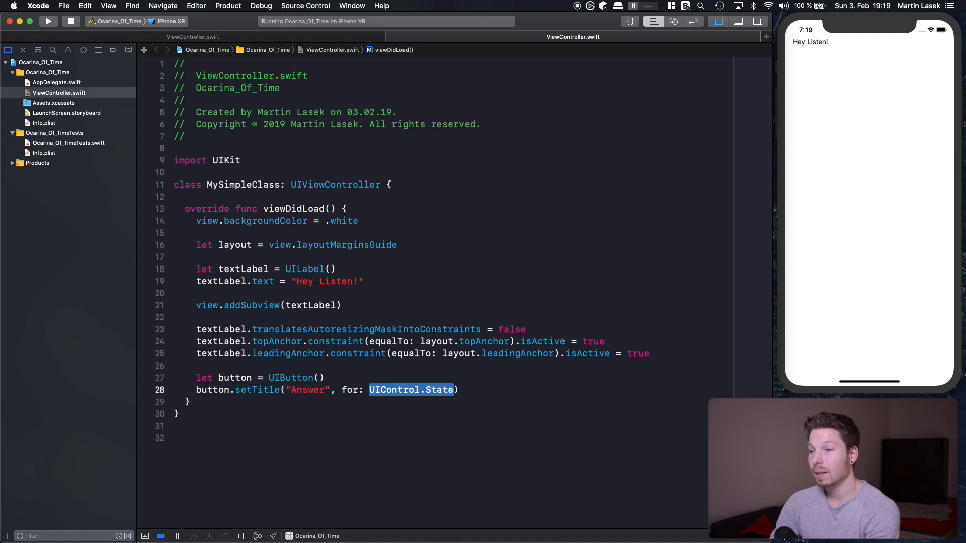
type(".normal")
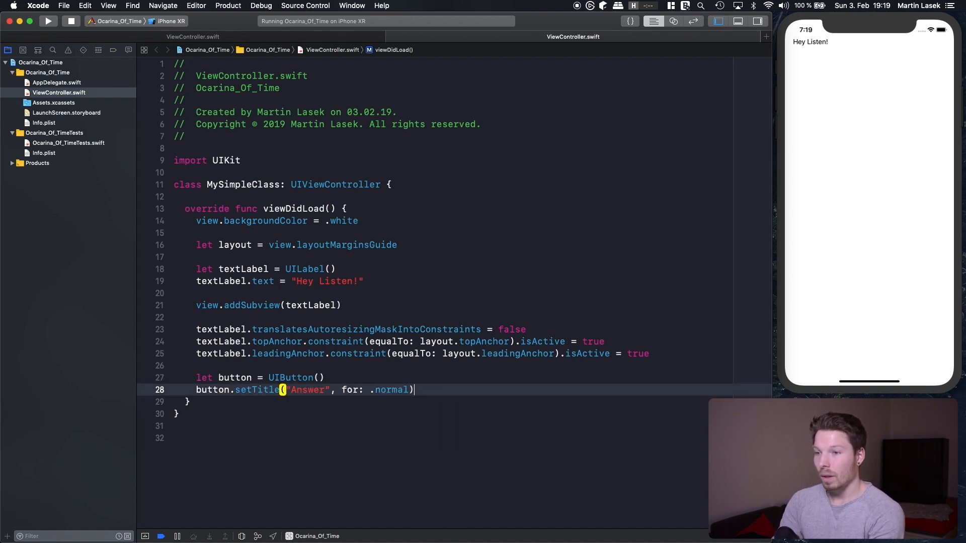
type("a")
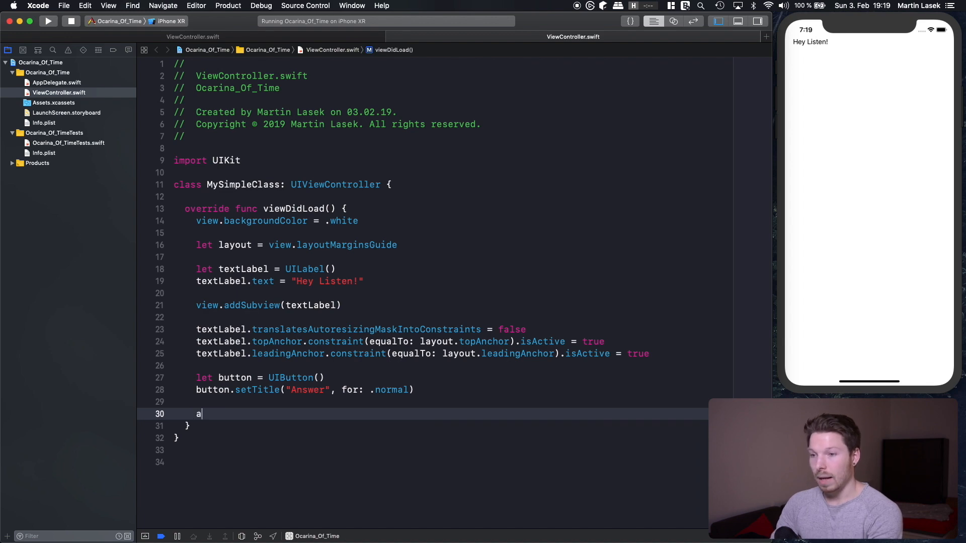
- Add the button with view.addSubview(button) and start the next button statement
type("view.addSubview(b")
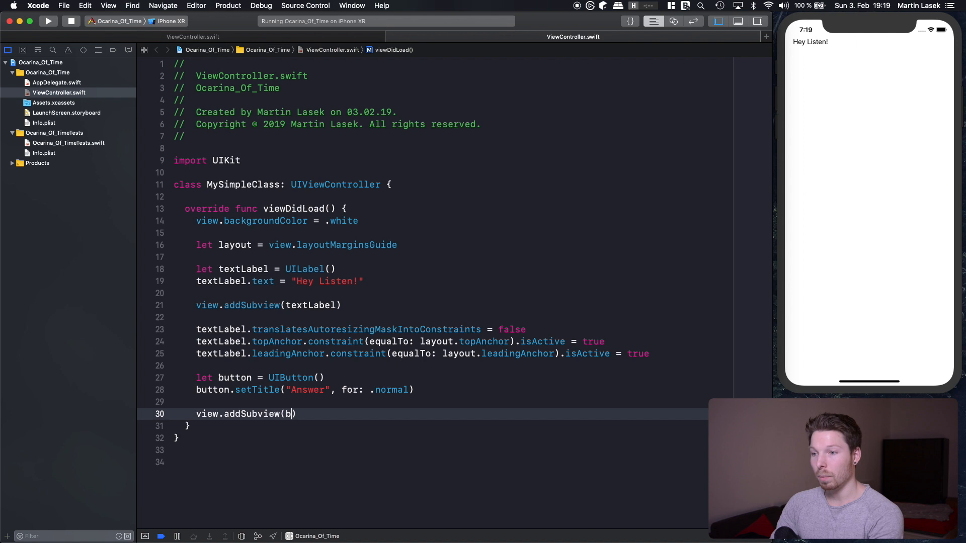
type("utton")
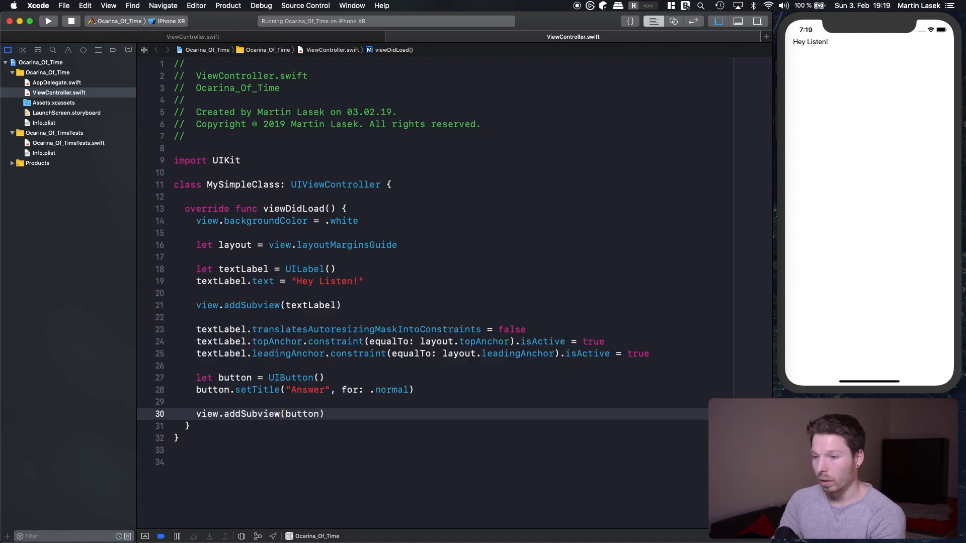
key("return")
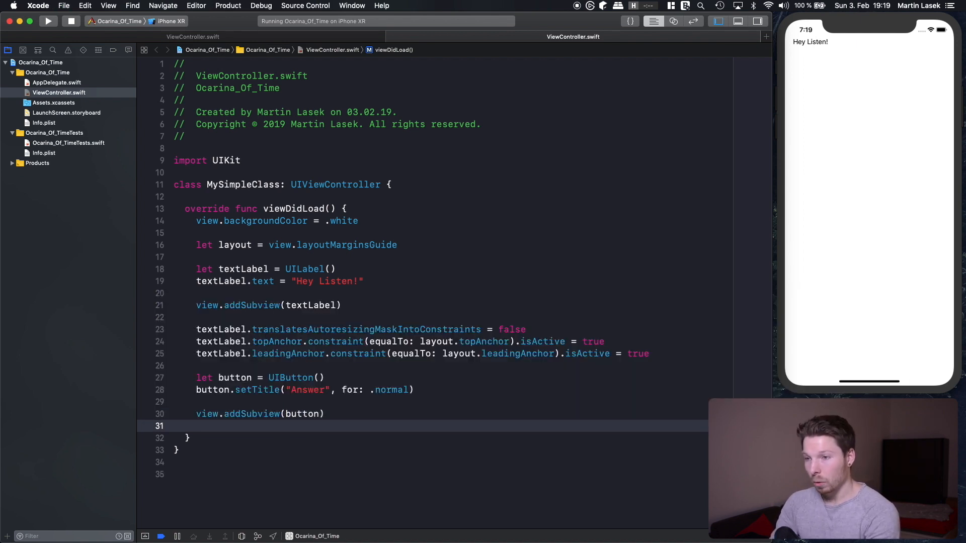
type("button.")
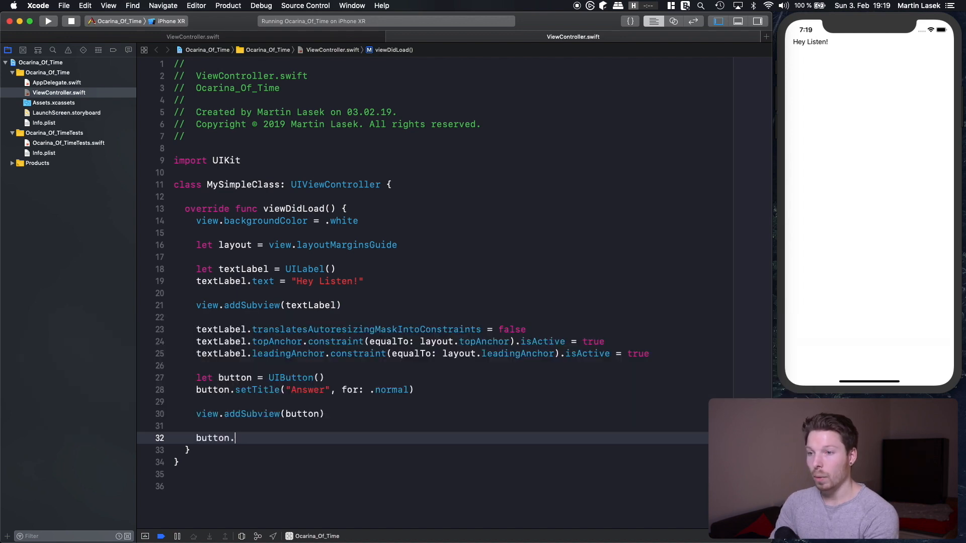
- Turn off translatesAutoresizingMaskIntoConstraints and center the button on the layout guide's centerX/centerY anchors
type("translatesAutoresizingMaskIntoConstraints = false")
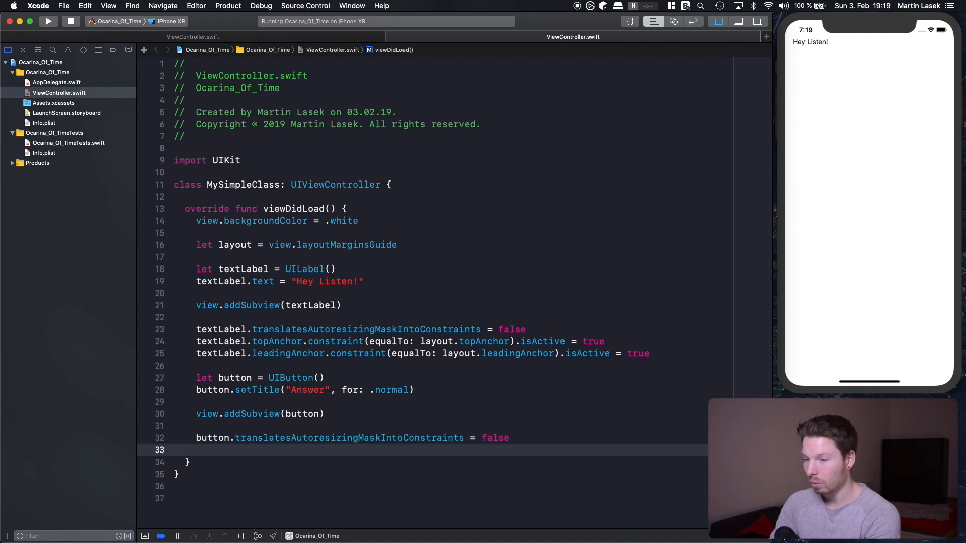
type(".")
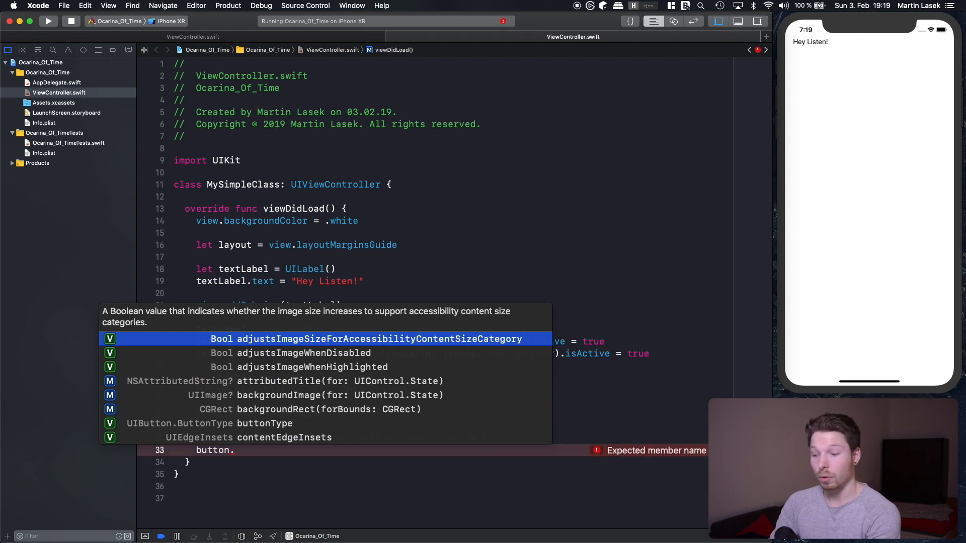
type("centerXAnchor.")
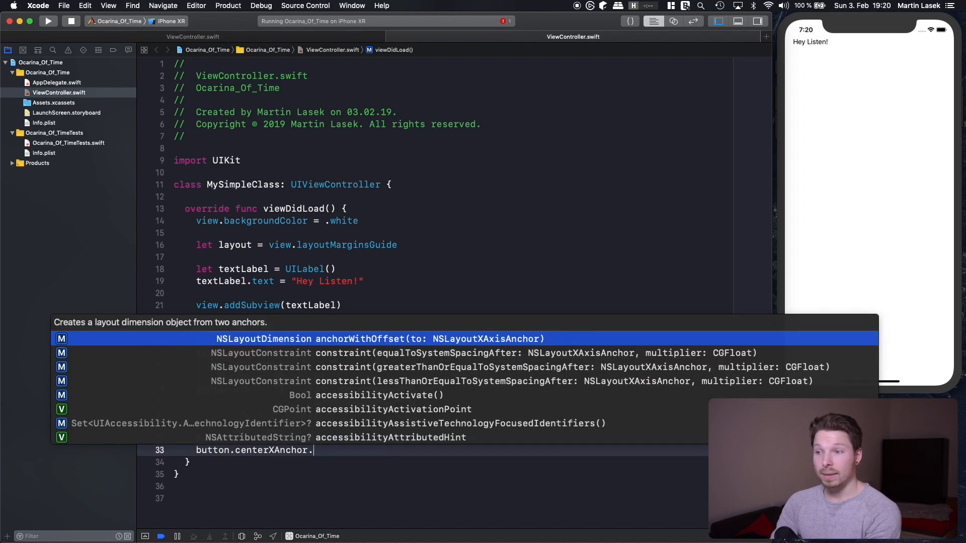
type("constraint(equalTo: layout.")
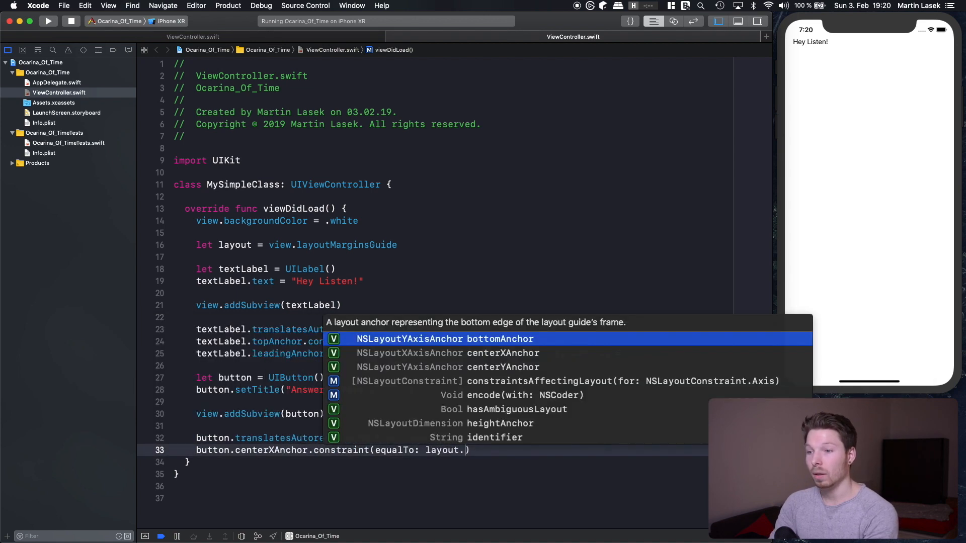
type("centerXAnchor")
type("button.centerYAnchor.constraint(equalTo: layout.centerYAnchor).isActive = true")
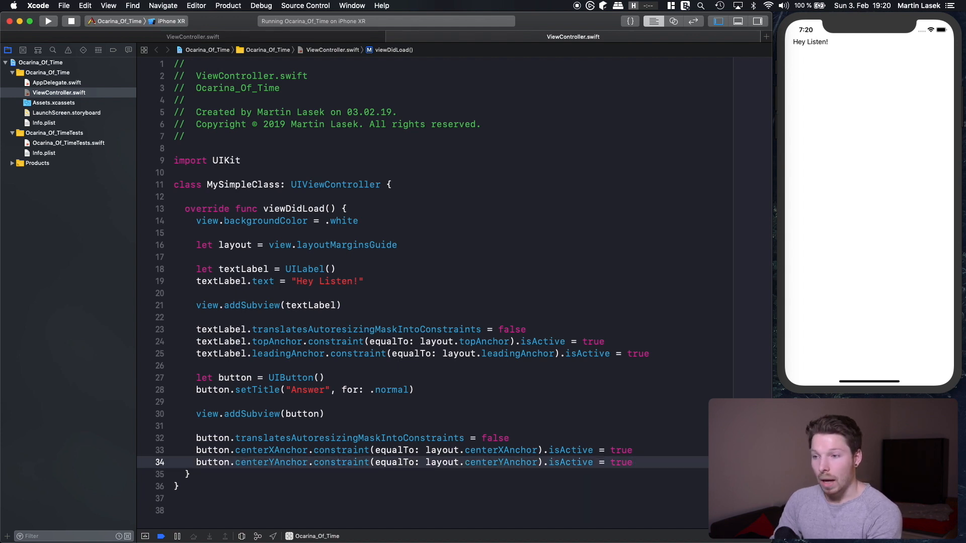
- Rebuild and run the app, then start a new line below the centering constraints
left_click(48, 21)
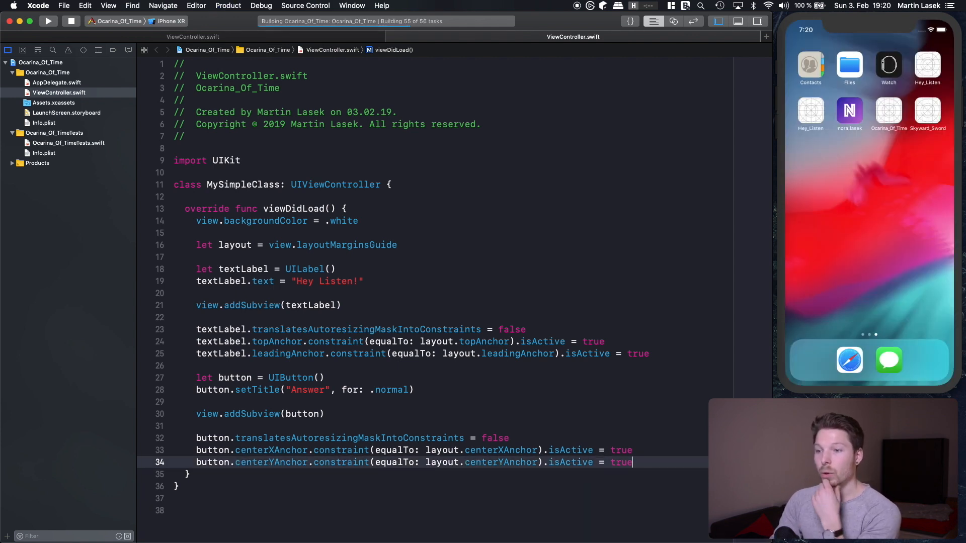
left_click(49, 20)
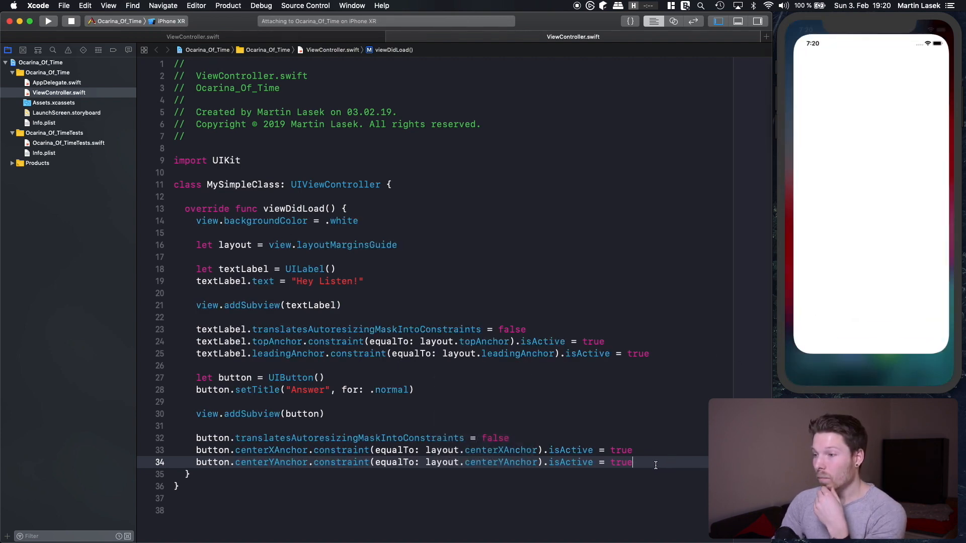
left_click(48, 20)
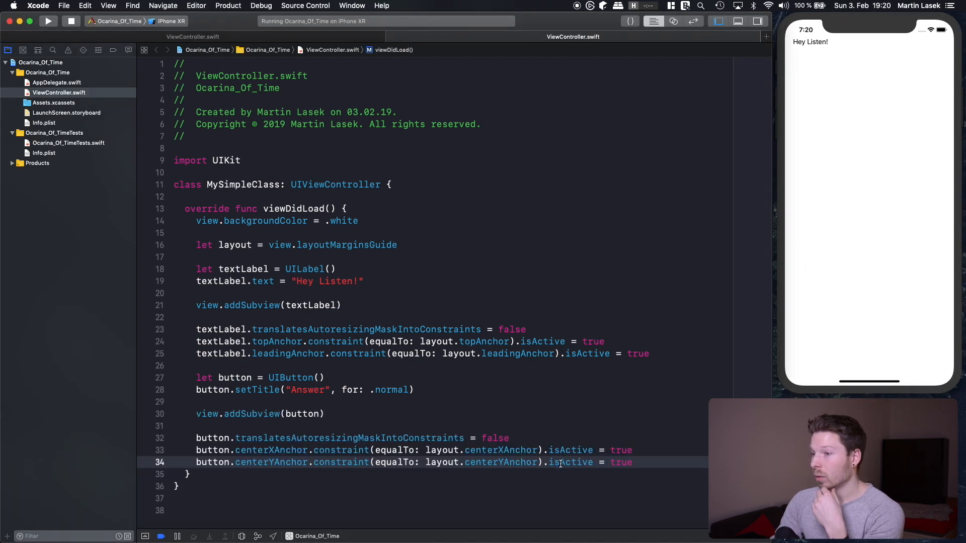
key("Return")
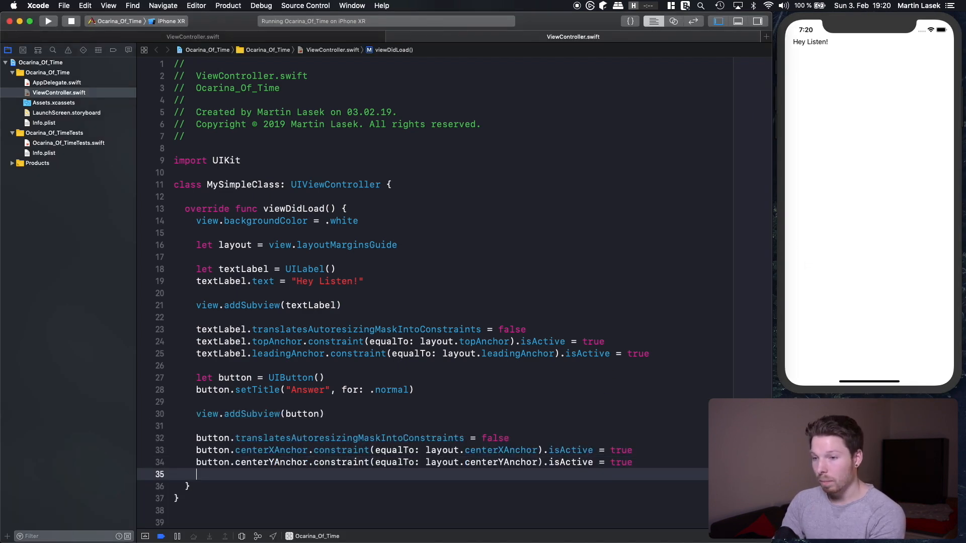
- Set the button title color to .blue for .normal and rerun to show the centered blue Answer button
type("button.setTitleColor(color: UIColor?, for: UIControl.State")
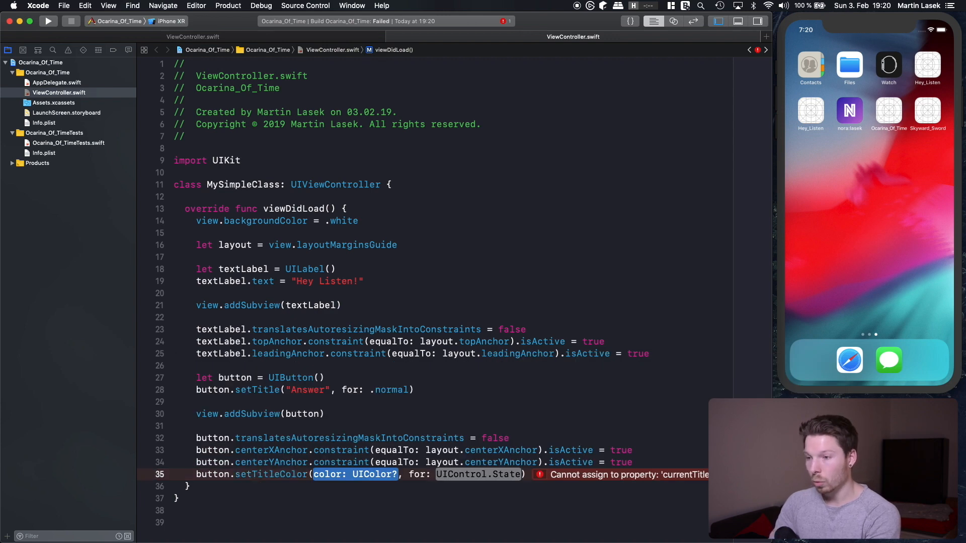
type(".blue, for: .")
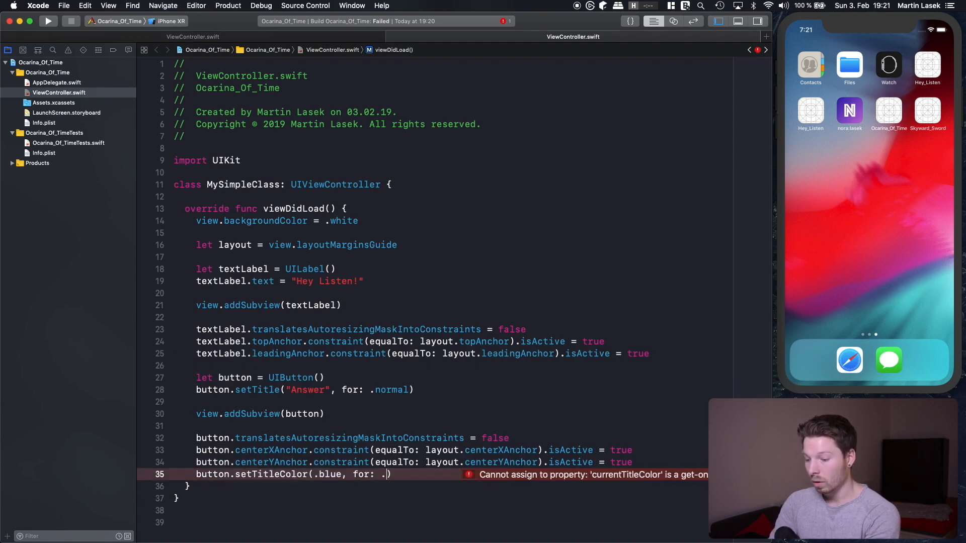
type("normal")
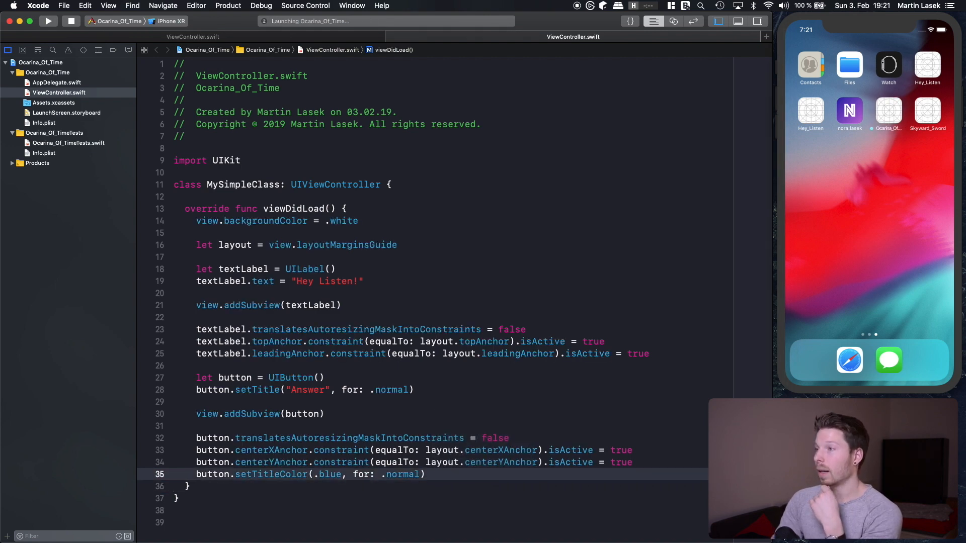
left_click(47, 20)
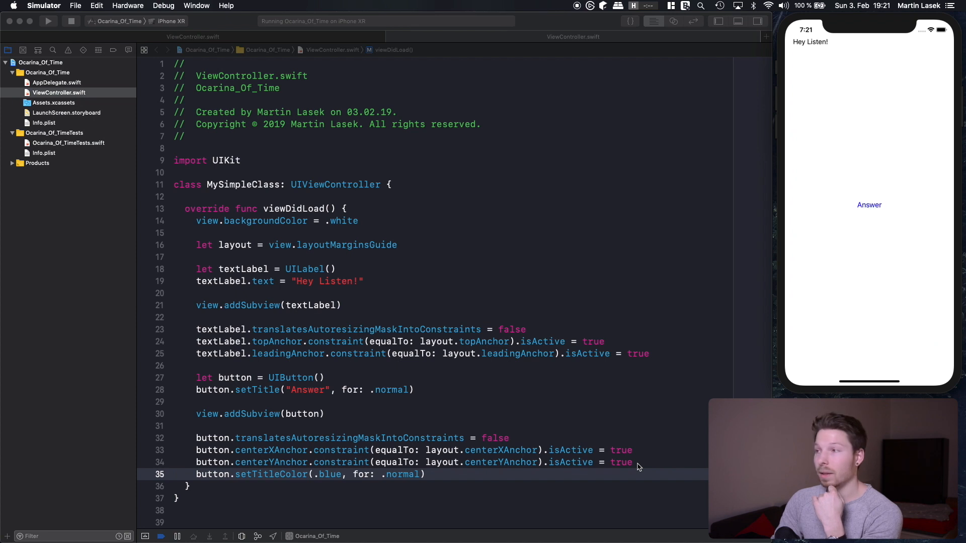
mouse_move(510, 403)
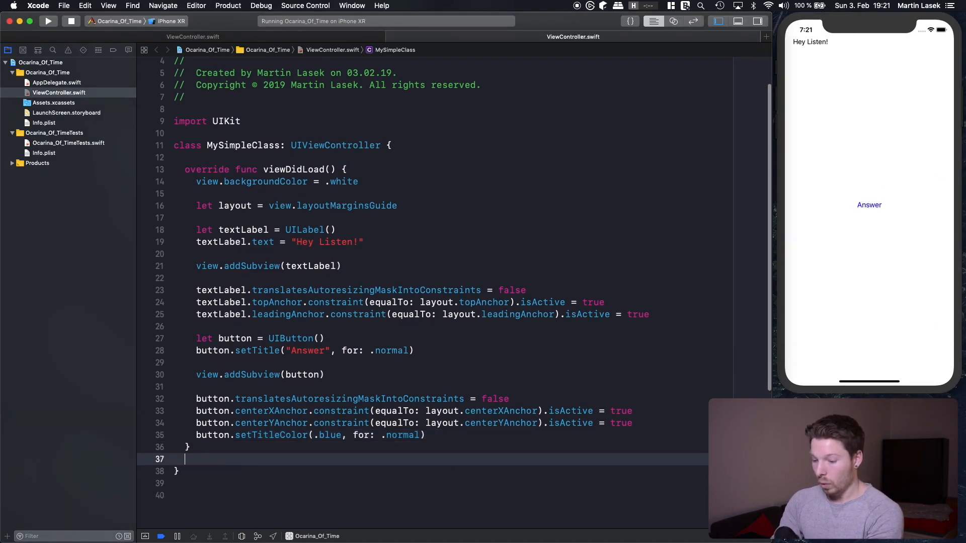
- Start func answerAction() and promote textLabel to a class property var textLabel: UILabel!
type("func answerAction(9")
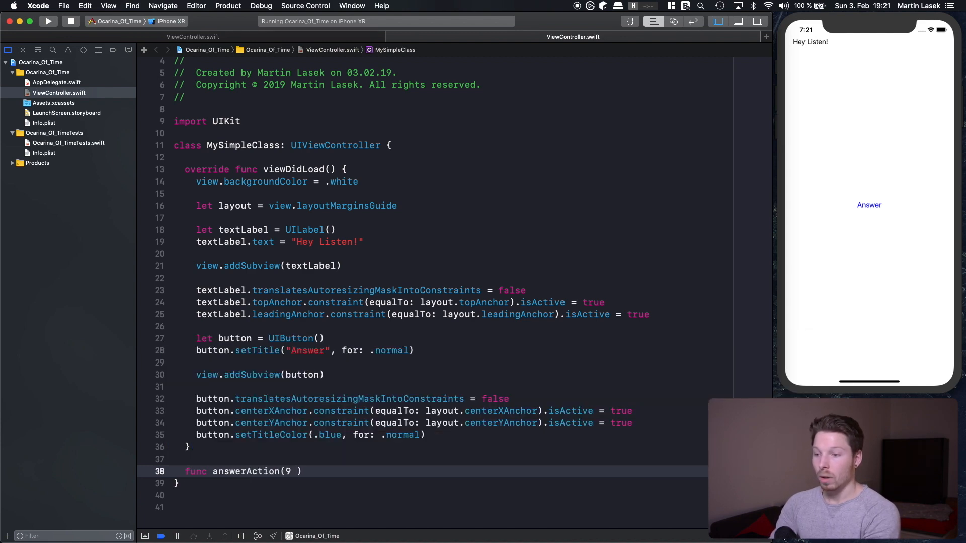
key("backspace")
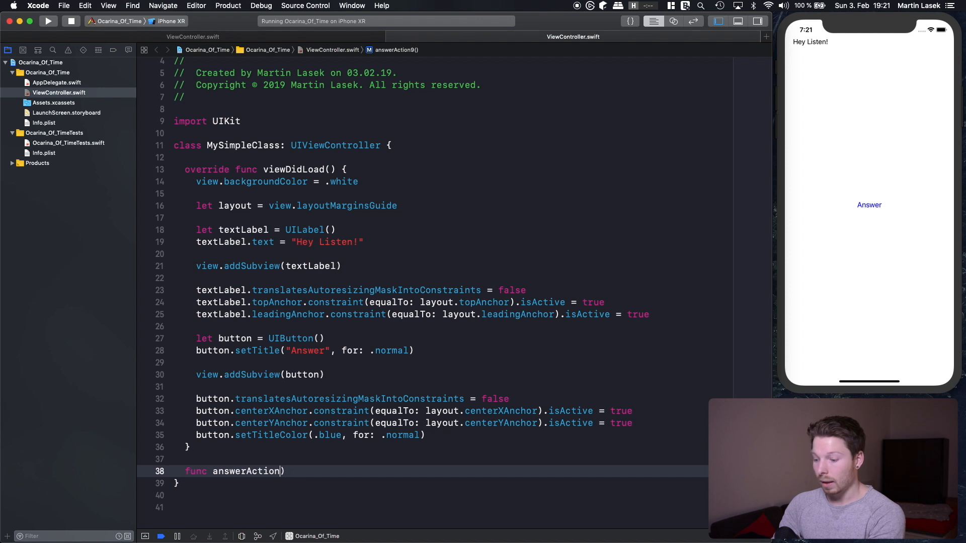
type("() {")
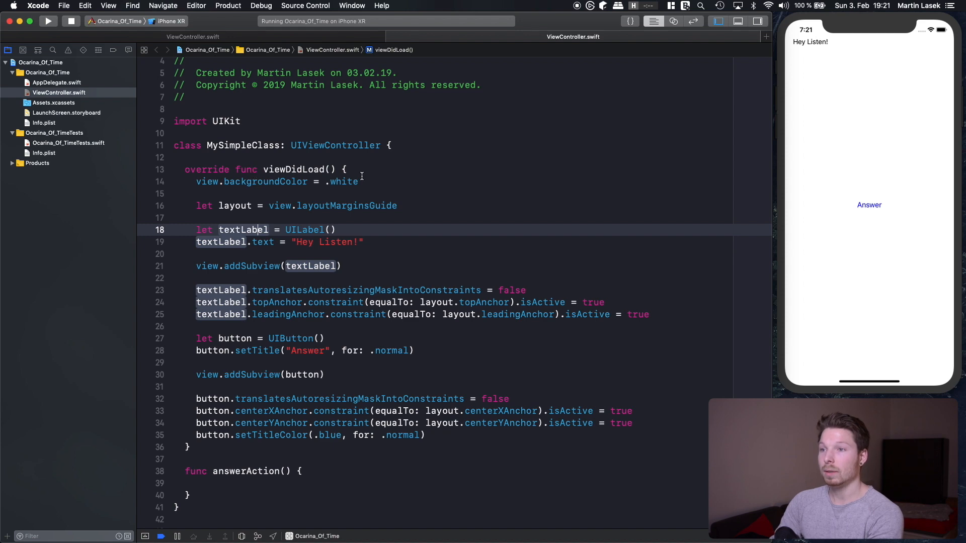
type("var textLabel: UILabel!")
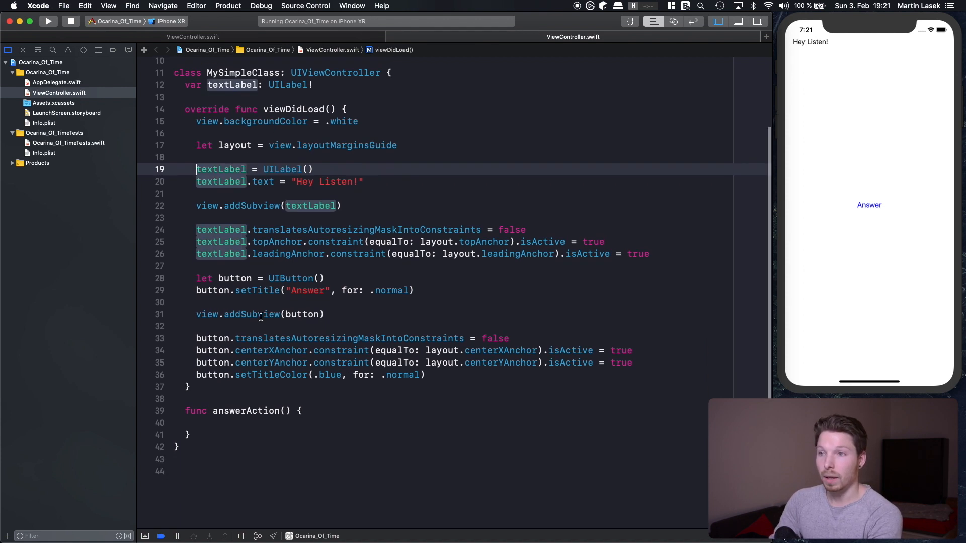
type("textLabel.text = \"It's")
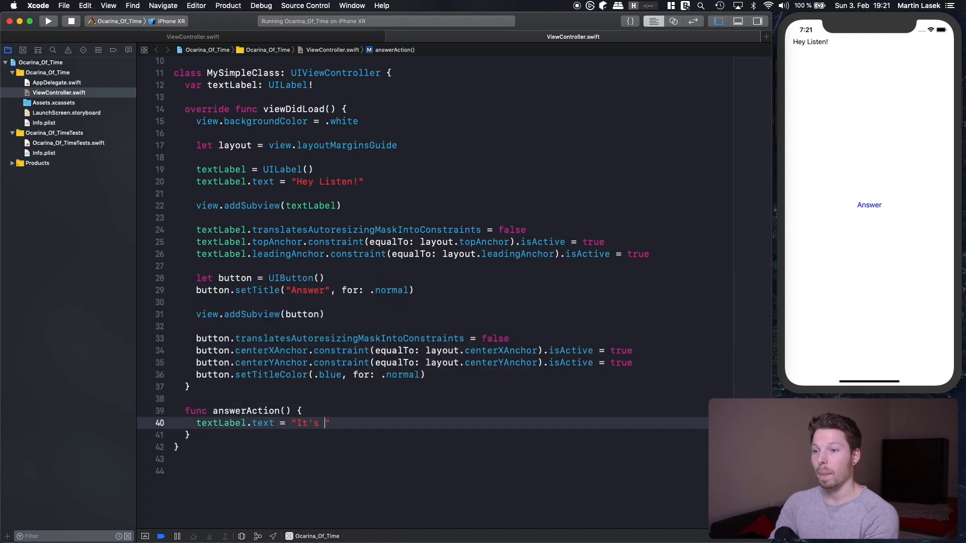
- Make answerAction set textLabel.text to "It's dangerous to go alone, take this!"
type("dan")
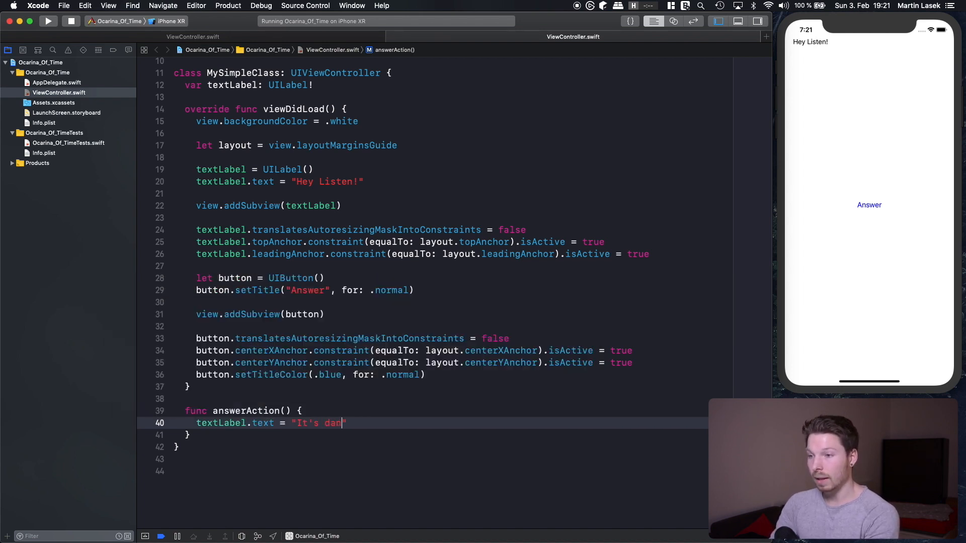
type("gerous to go alone")
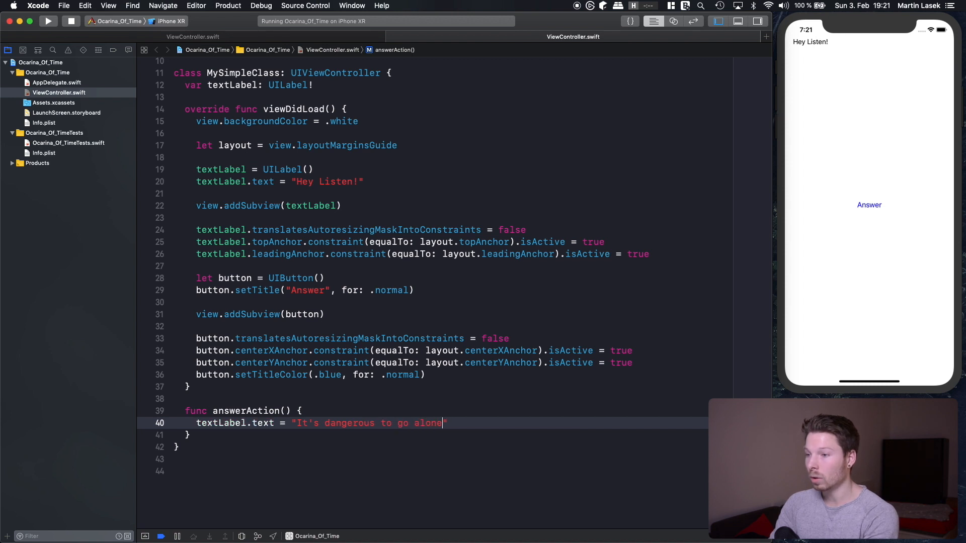
type(", take this!")
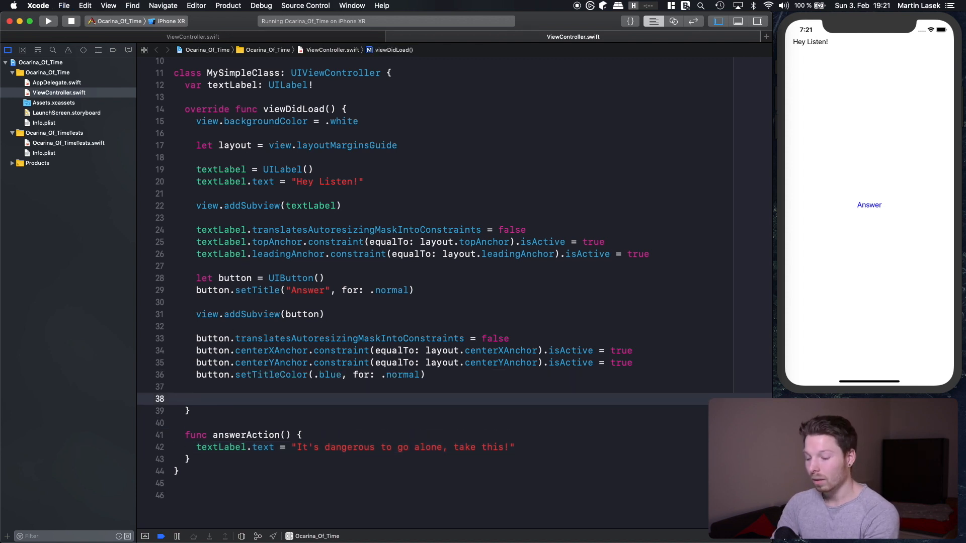
- Add button.addTarget(self, action: #selector(answerAction), for: .touchUpInside) in viewDidLoad
left_click(196, 399)
type("button.addTarget(s, action: Selector, for: UIControl.Event")
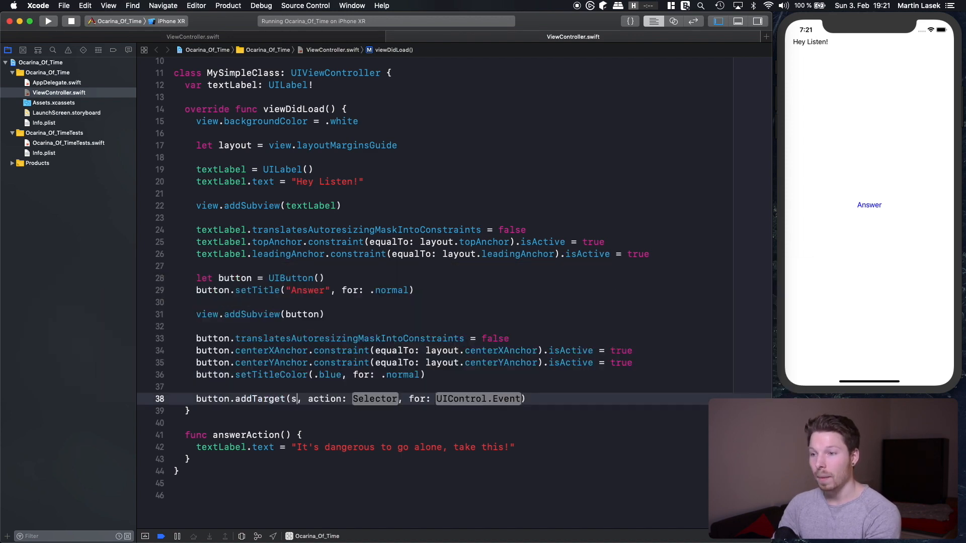
type("elf")
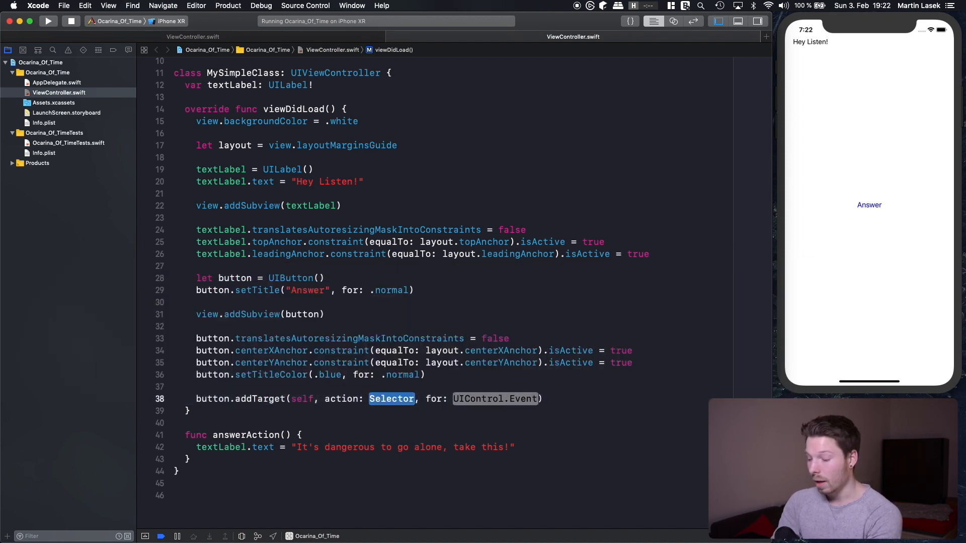
type("#selector")
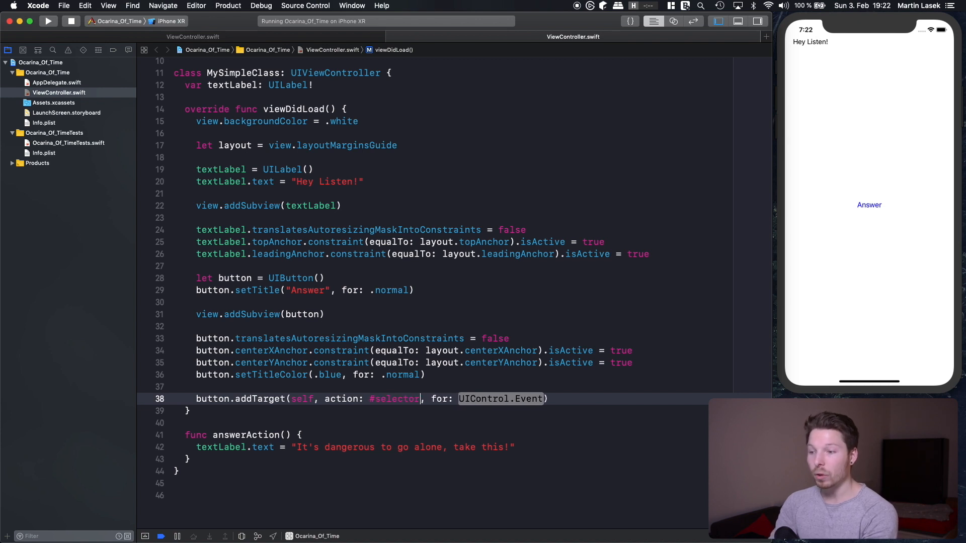
type("()")
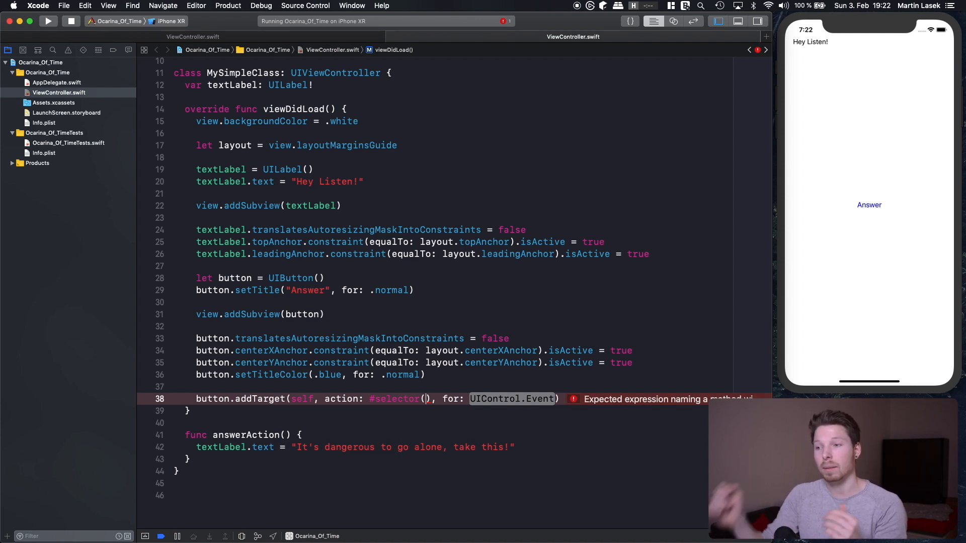
type("answerAction")
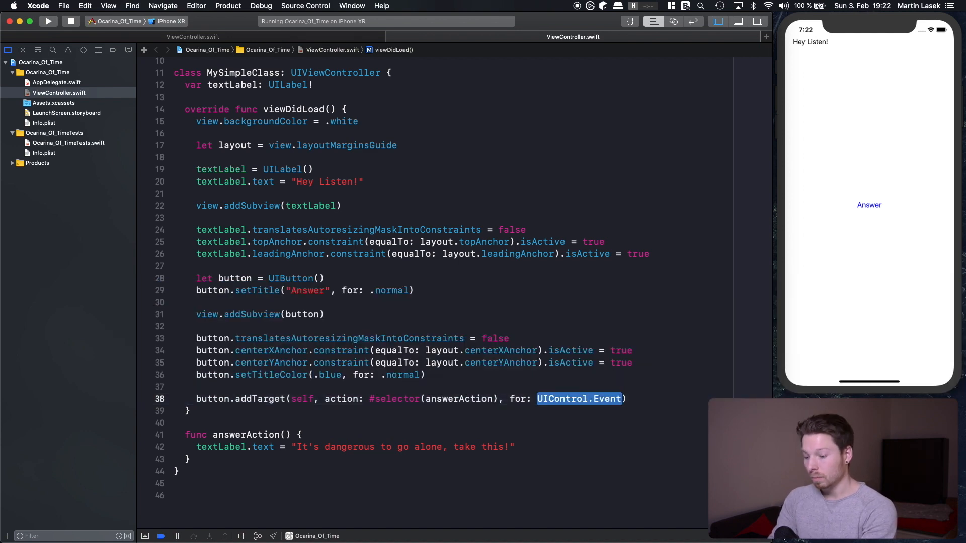
key("delete")
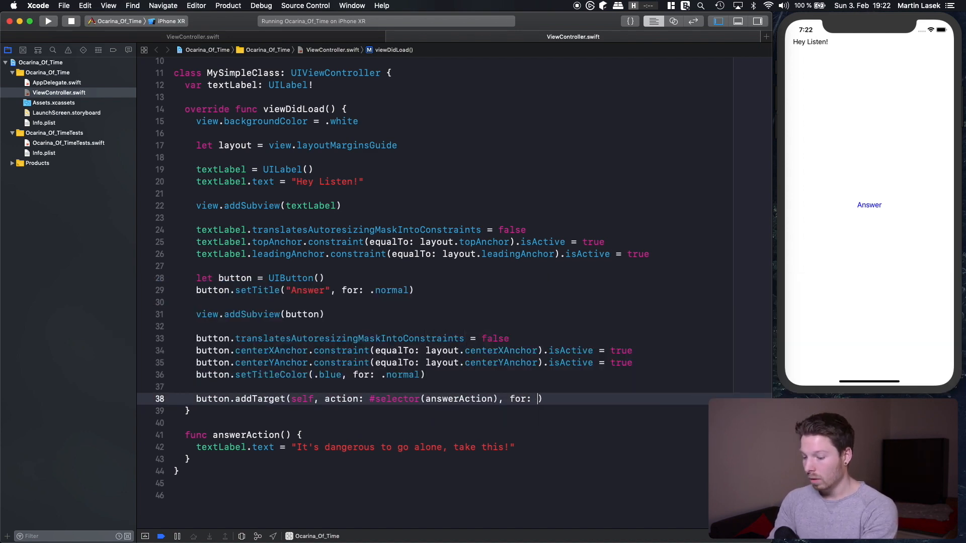
type(".touchUpInside")
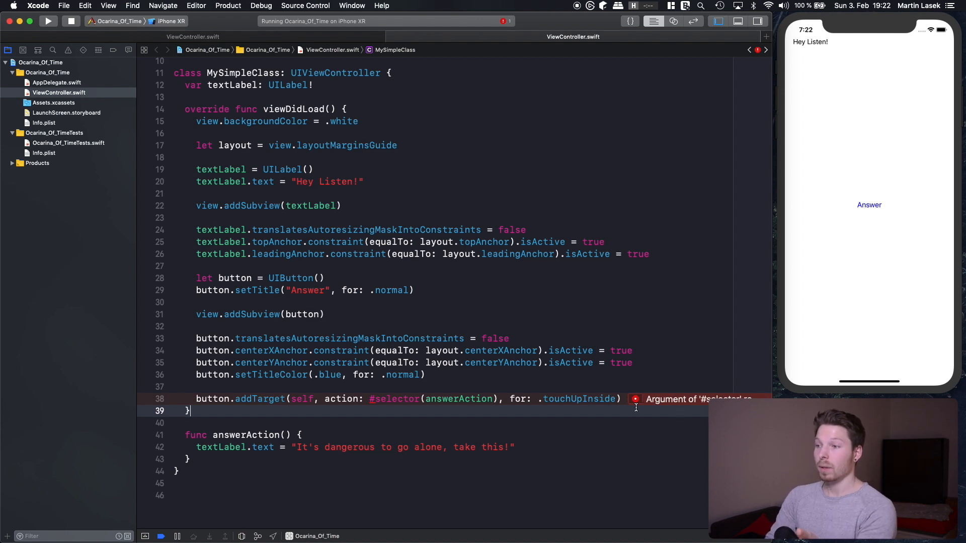
left_click(635, 399)
type("lo")
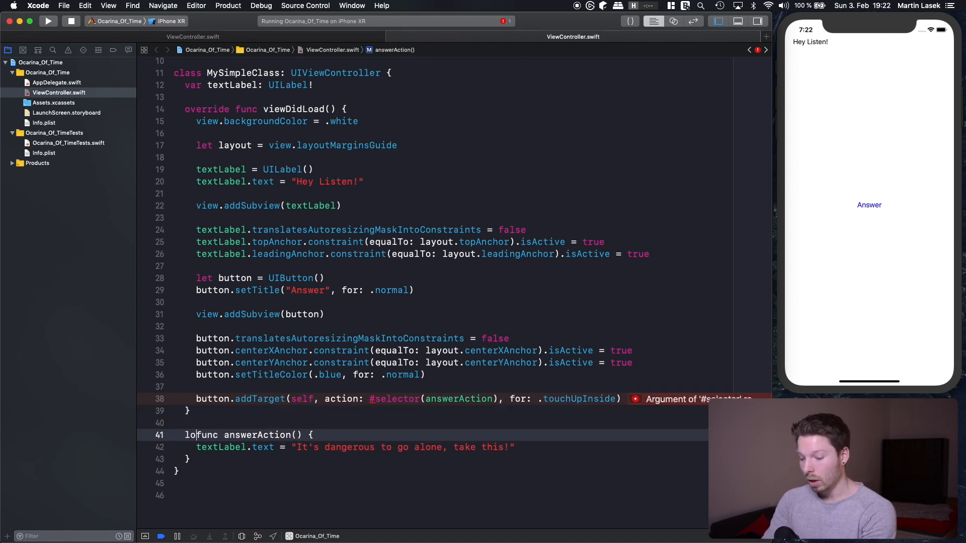
type("bjc")
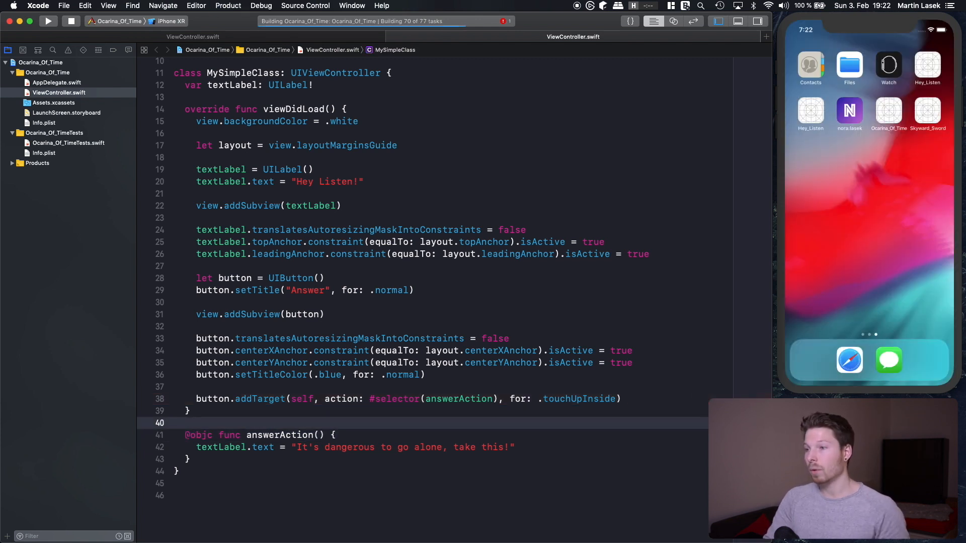
- Tap Answer in the Simulator so the label changes to "It's dangerous to go alone, take this!"
left_click(47, 21)
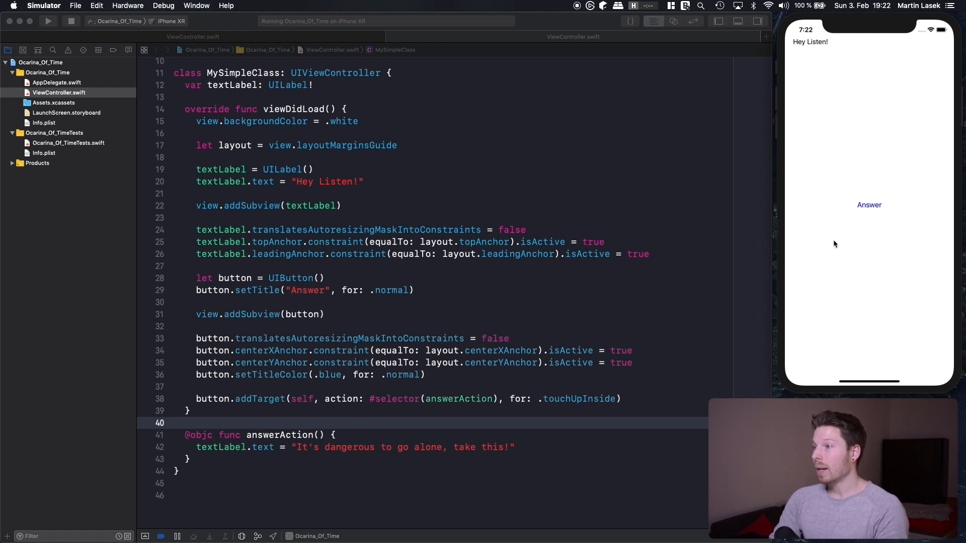
left_click(869, 204)
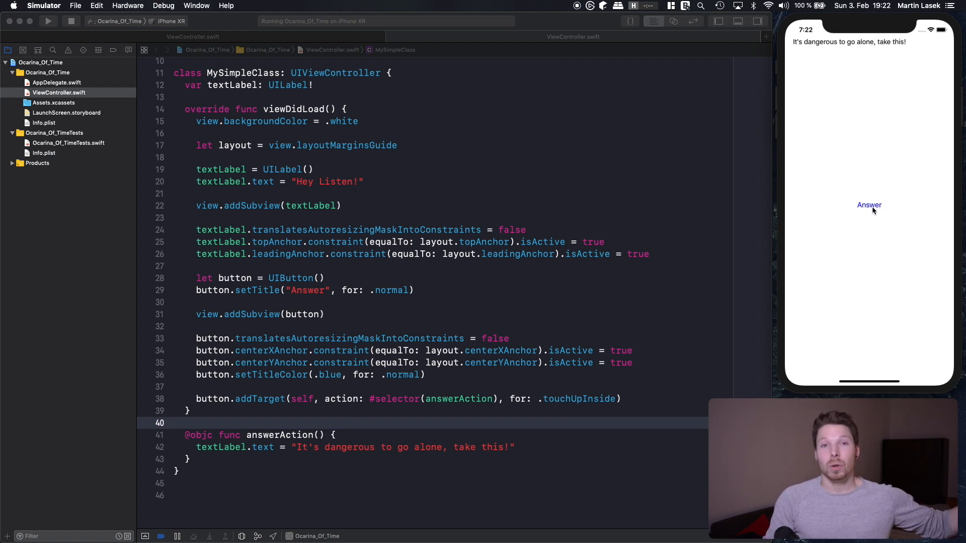